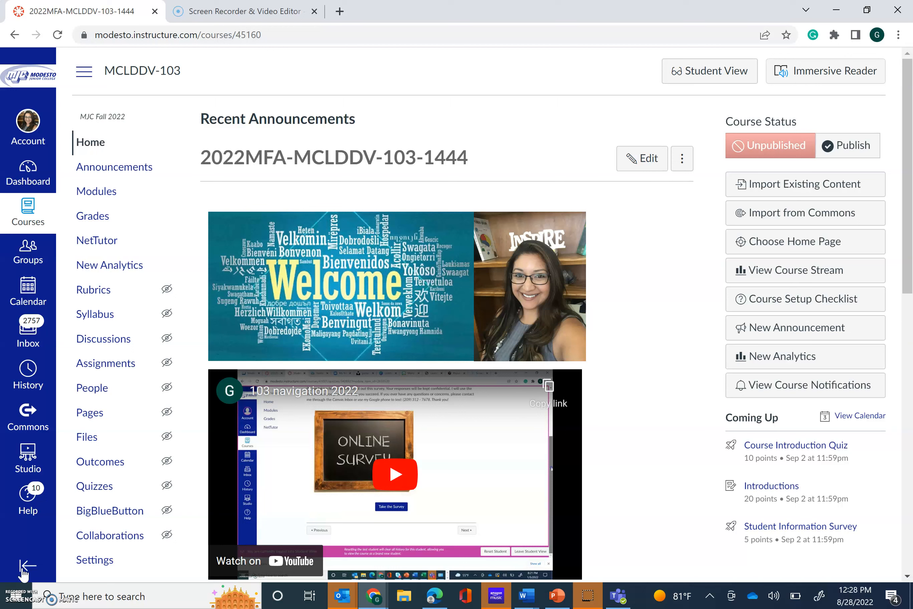
Step: Scroll through the course home page, then go to Modules from the course navigation
scroll(down, 3)
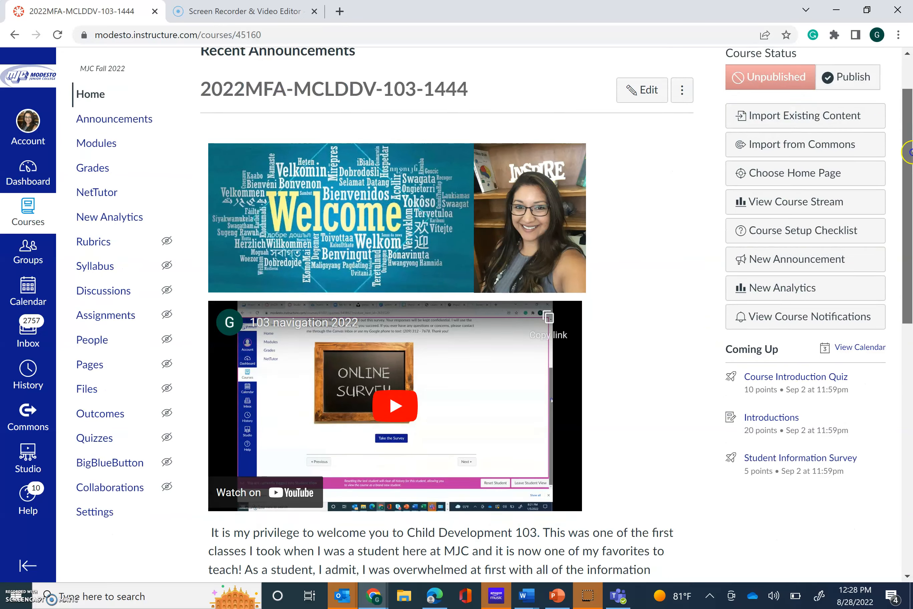
scroll(down, 3)
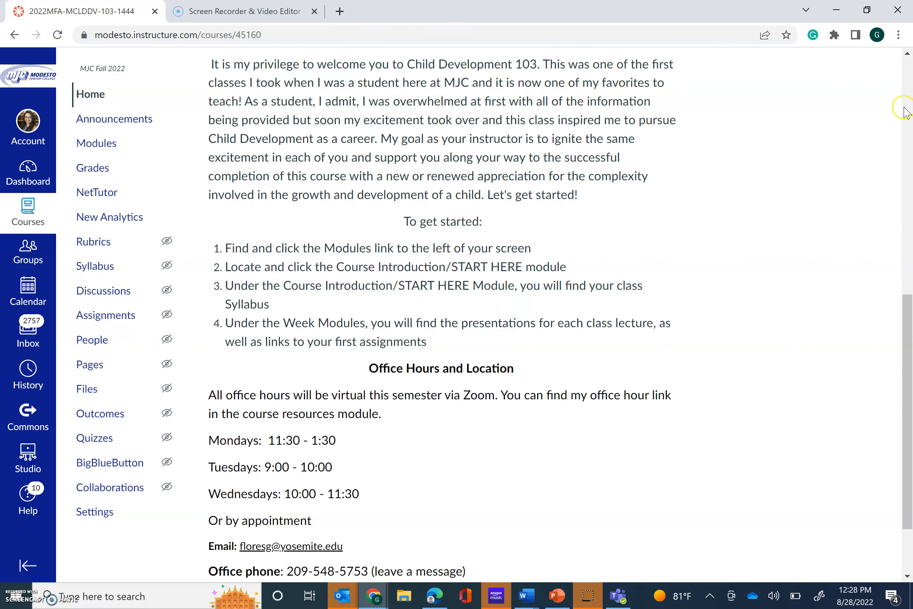
scroll(up, 3)
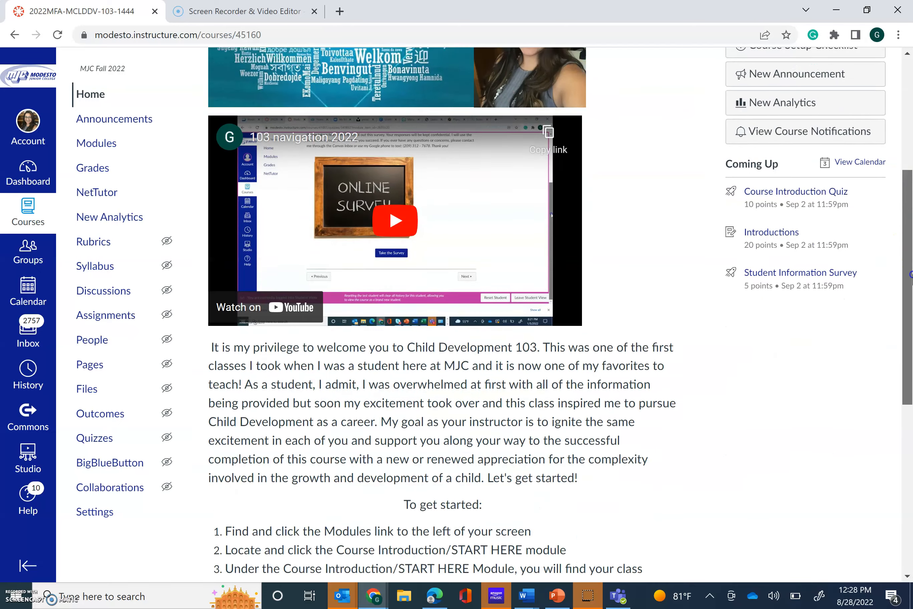
scroll(down, 3)
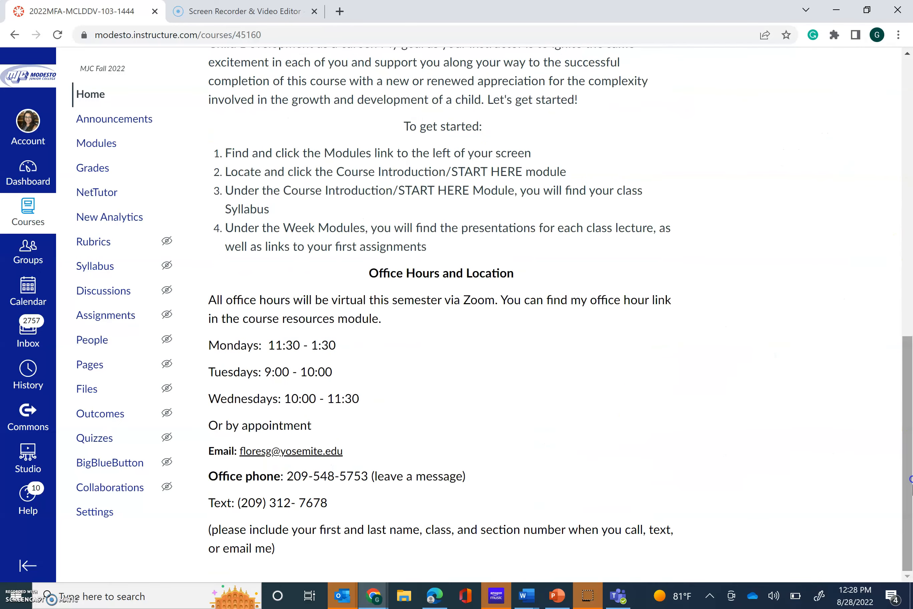
mouse_move(345, 423)
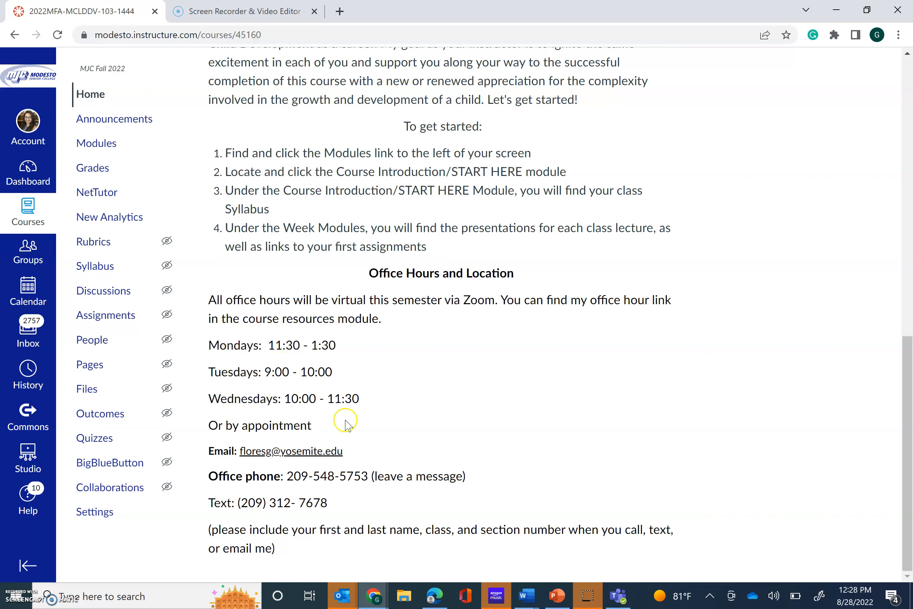
mouse_move(379, 495)
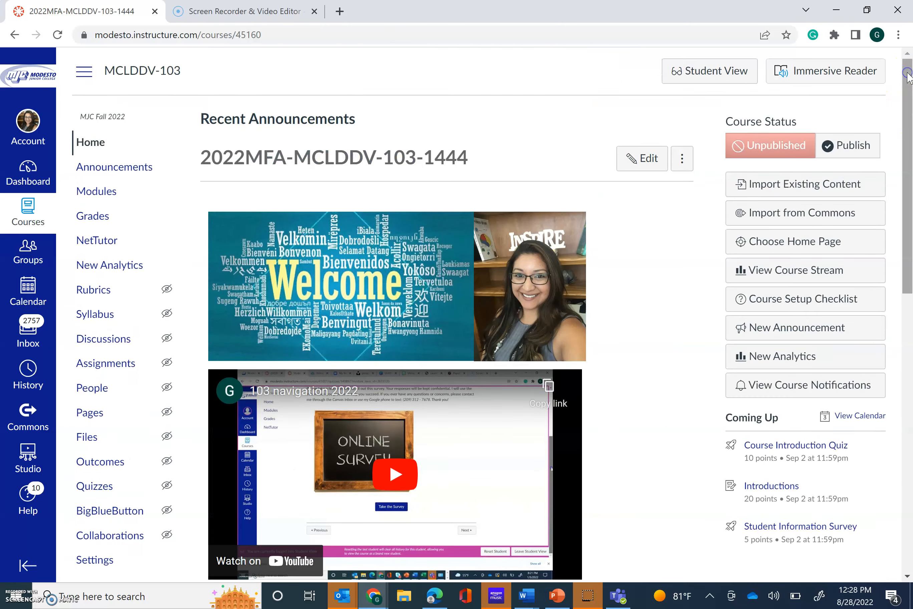
mouse_move(195, 459)
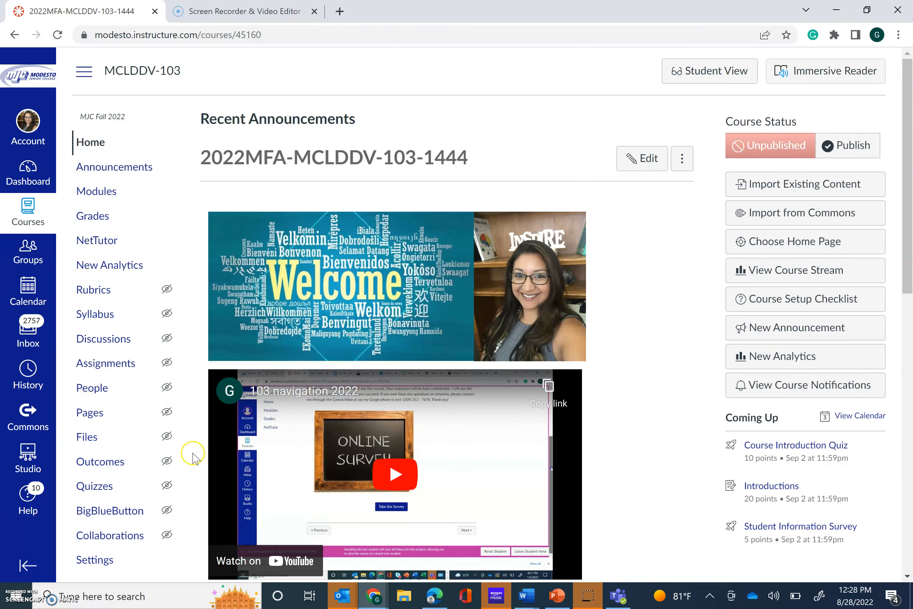
mouse_move(391, 273)
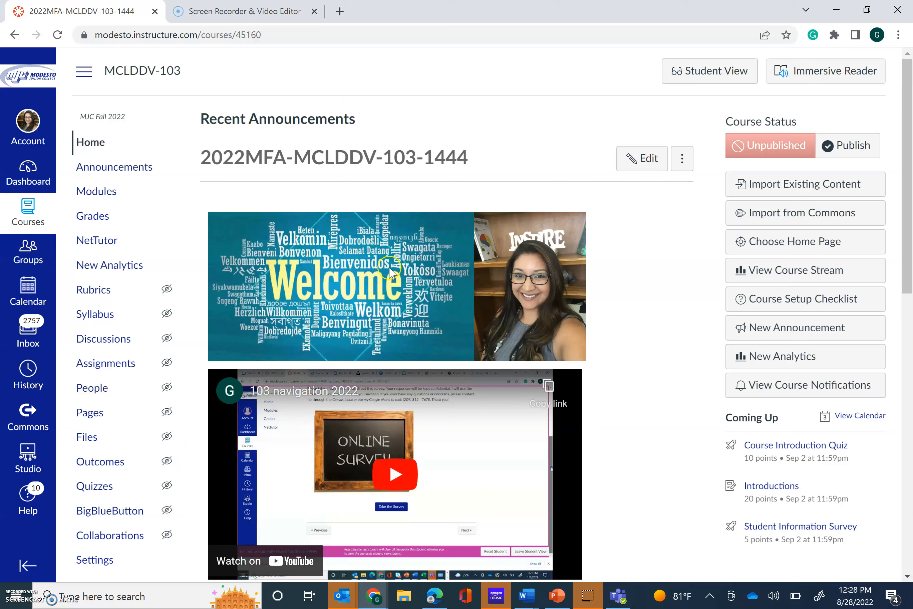
mouse_move(96, 191)
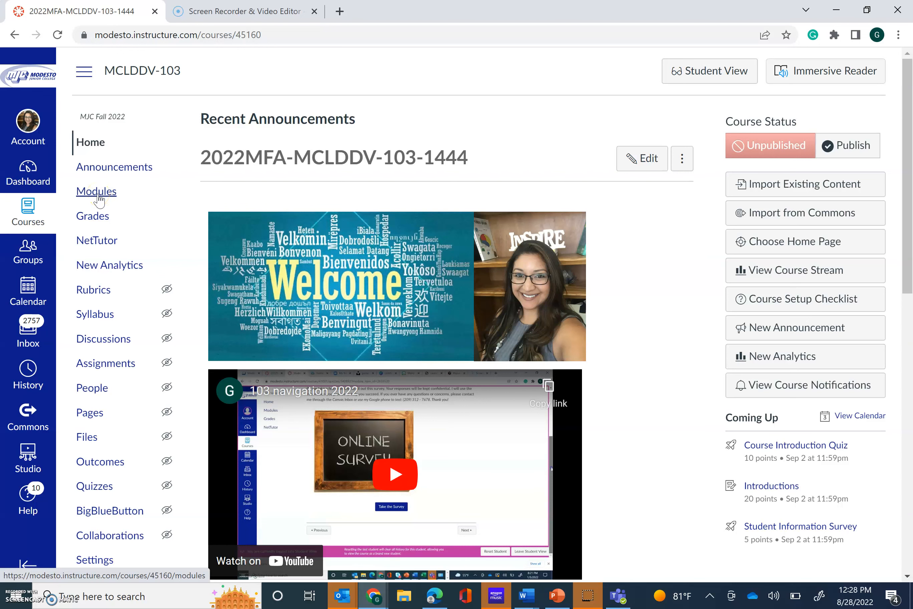
click(97, 191)
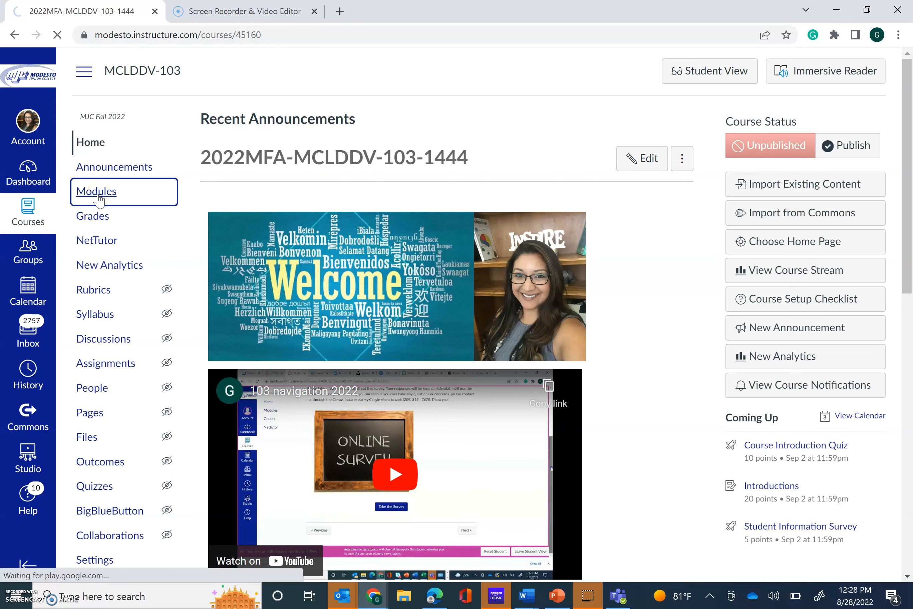
click(96, 191)
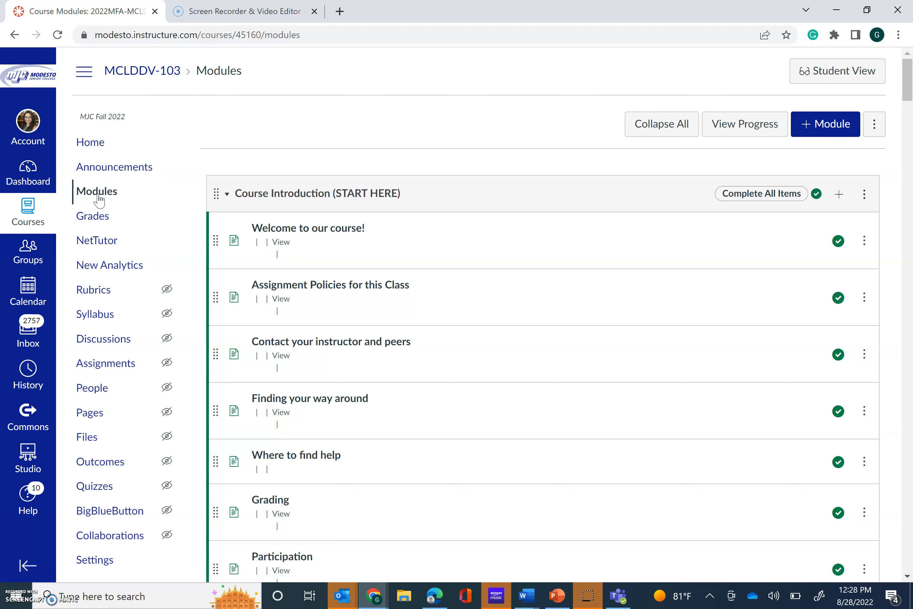
scroll(down, 3)
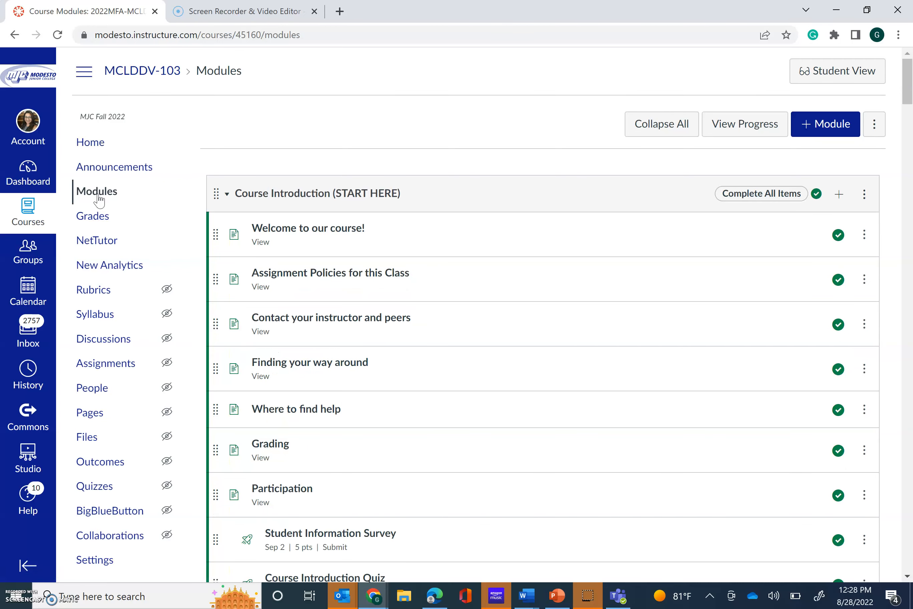
mouse_move(360, 200)
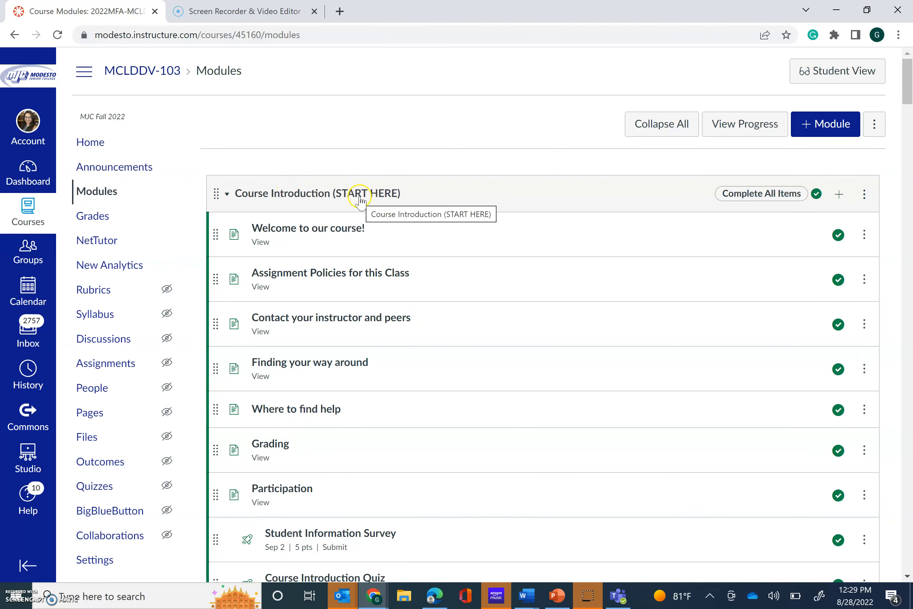
mouse_move(336, 205)
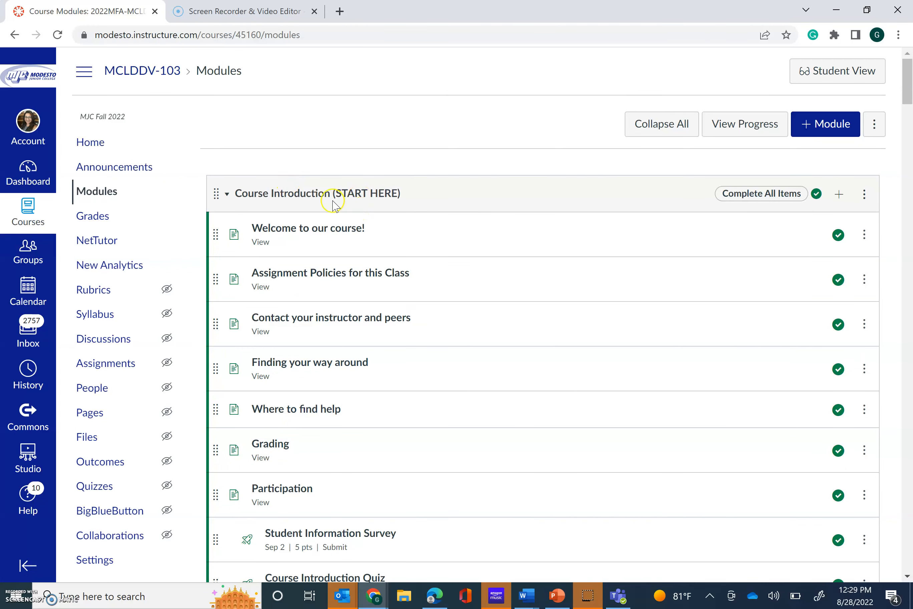
mouse_move(336, 354)
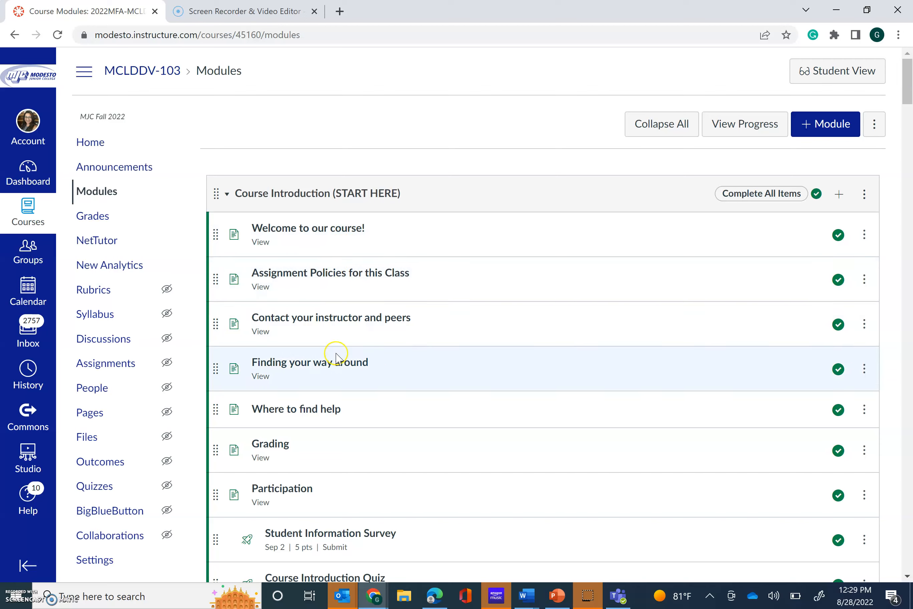
mouse_move(833, 178)
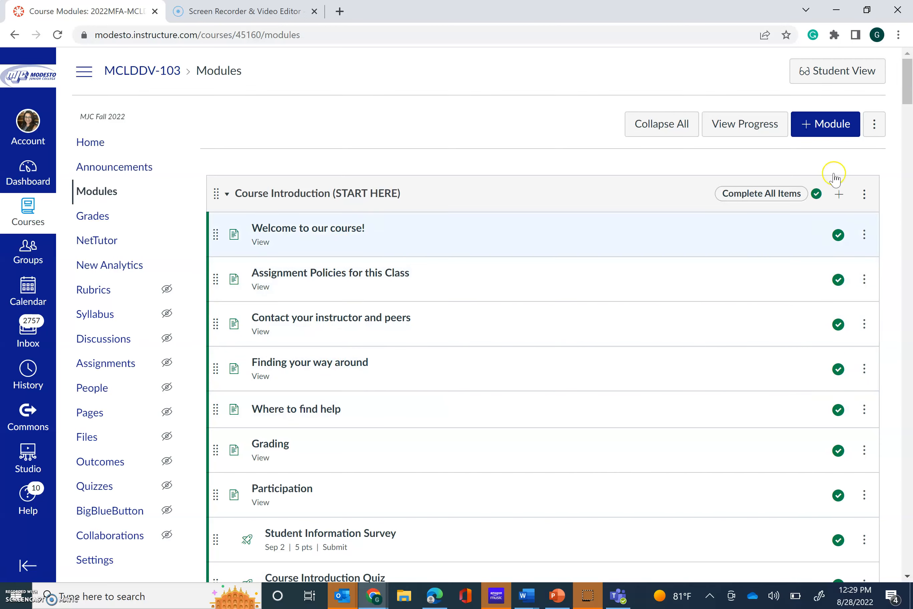
scroll(down, 3)
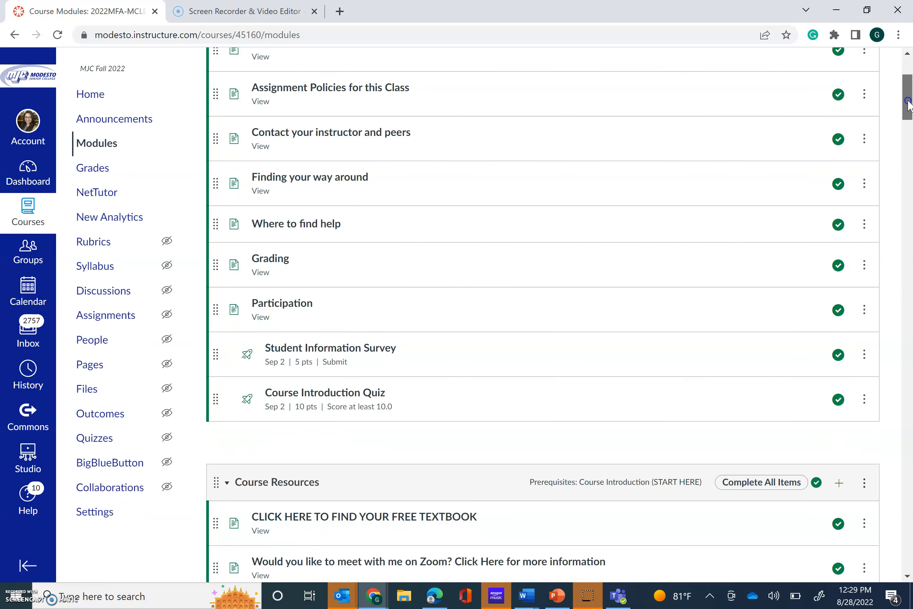
scroll(up, 3)
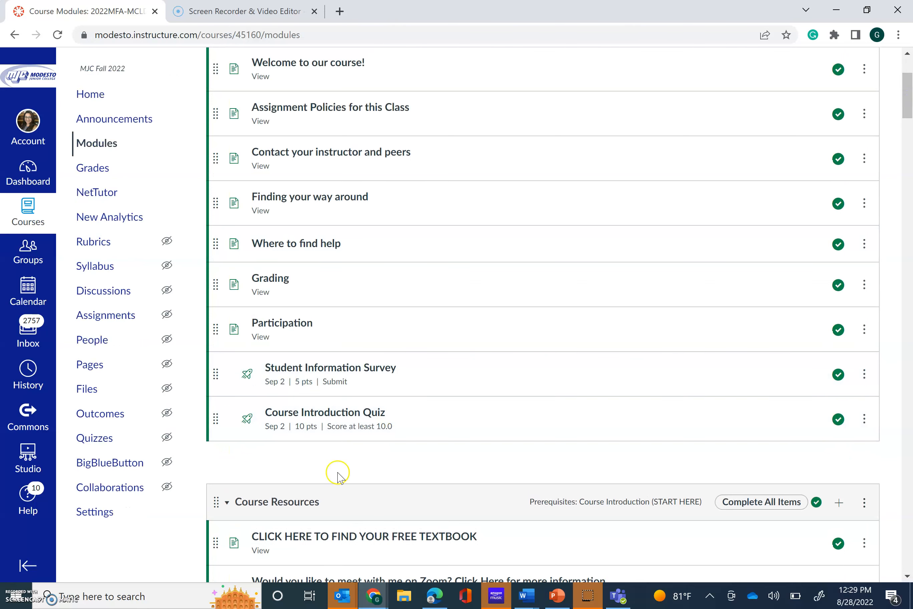
mouse_move(385, 425)
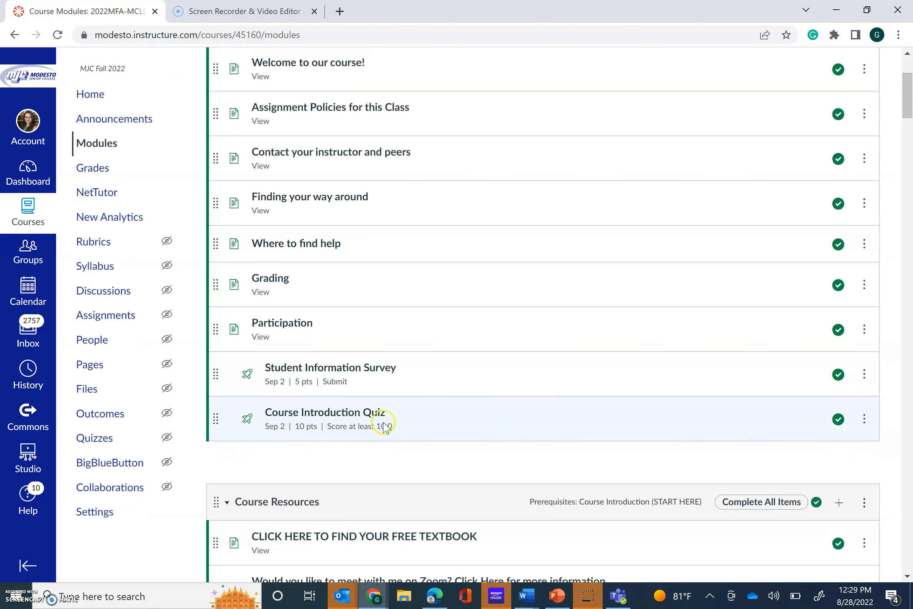
mouse_move(330, 367)
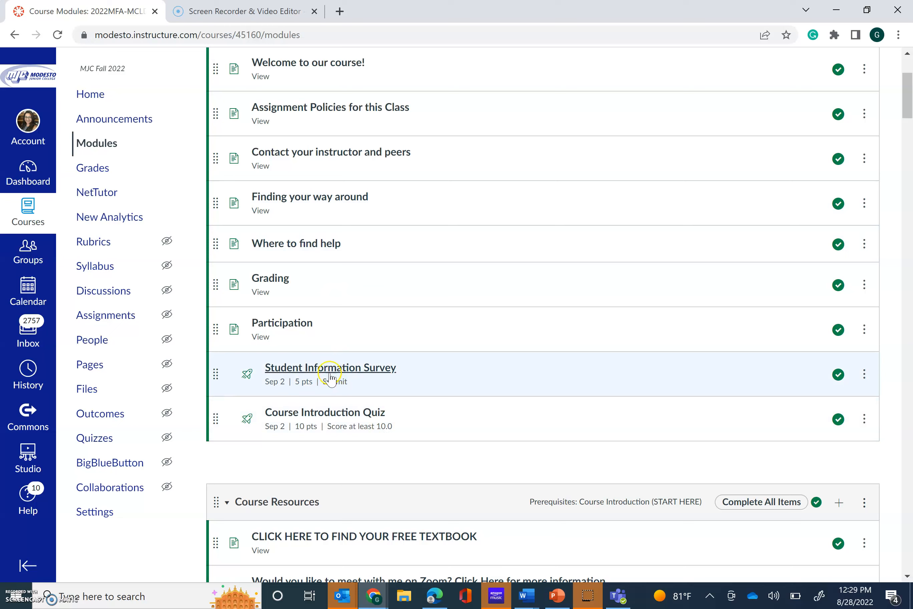
mouse_move(269, 72)
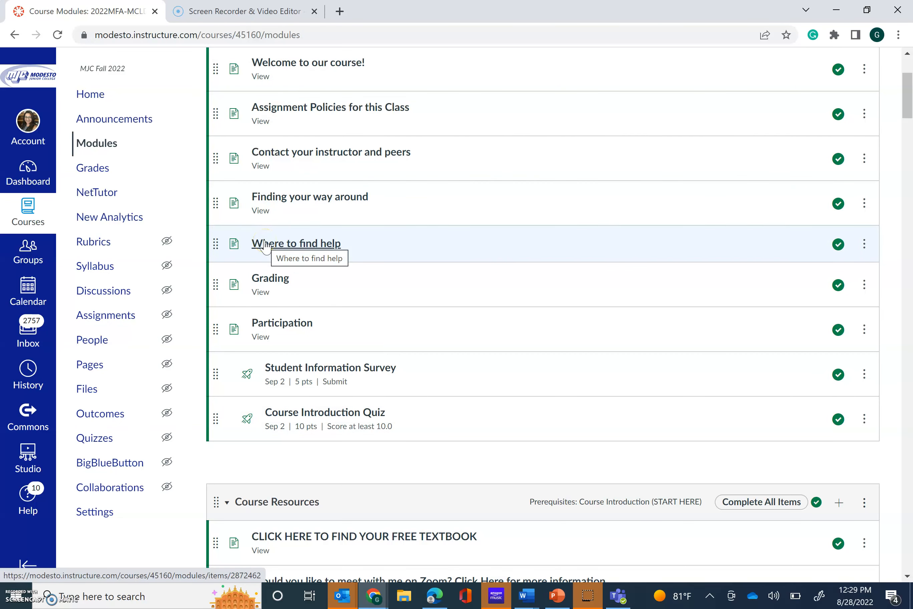
mouse_move(732, 213)
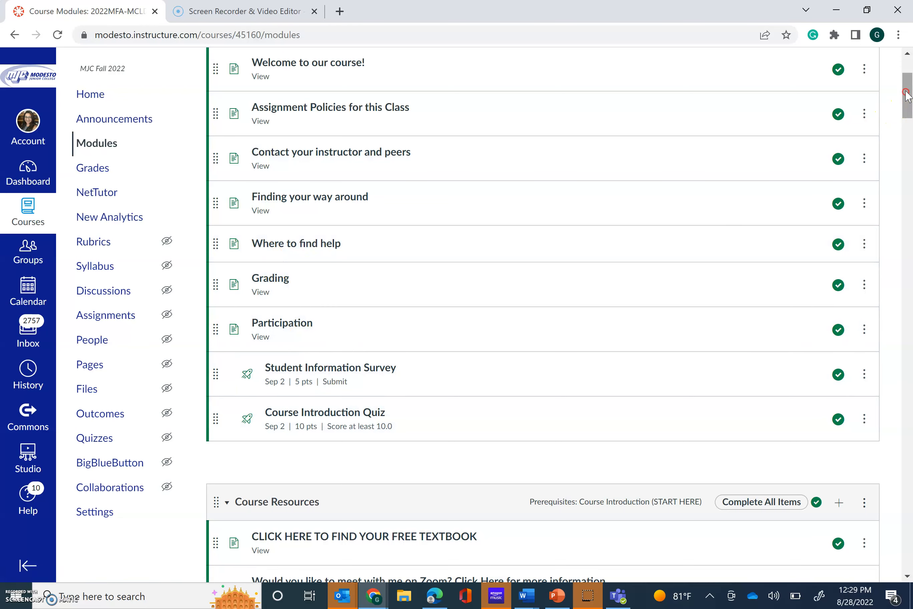
scroll(up, 3)
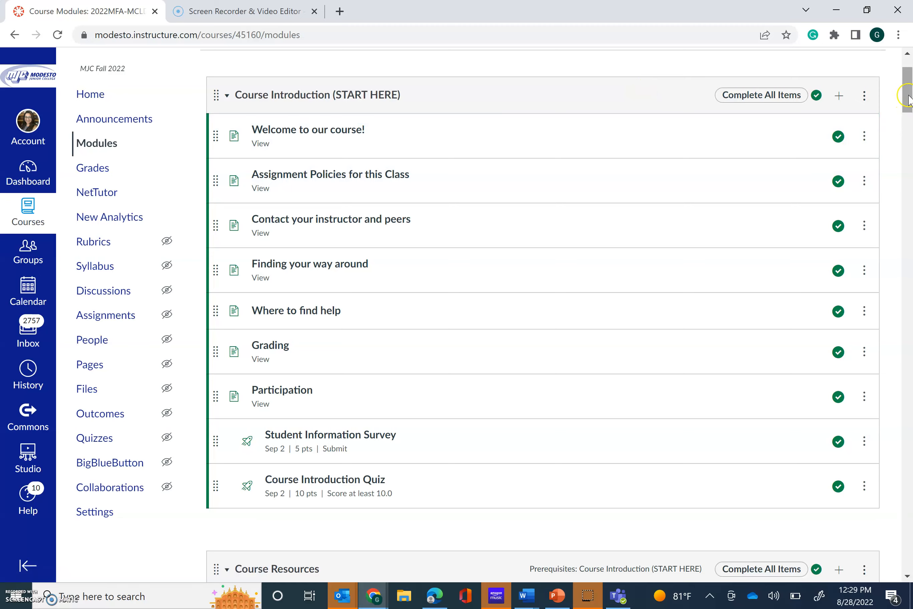
scroll(down, 3)
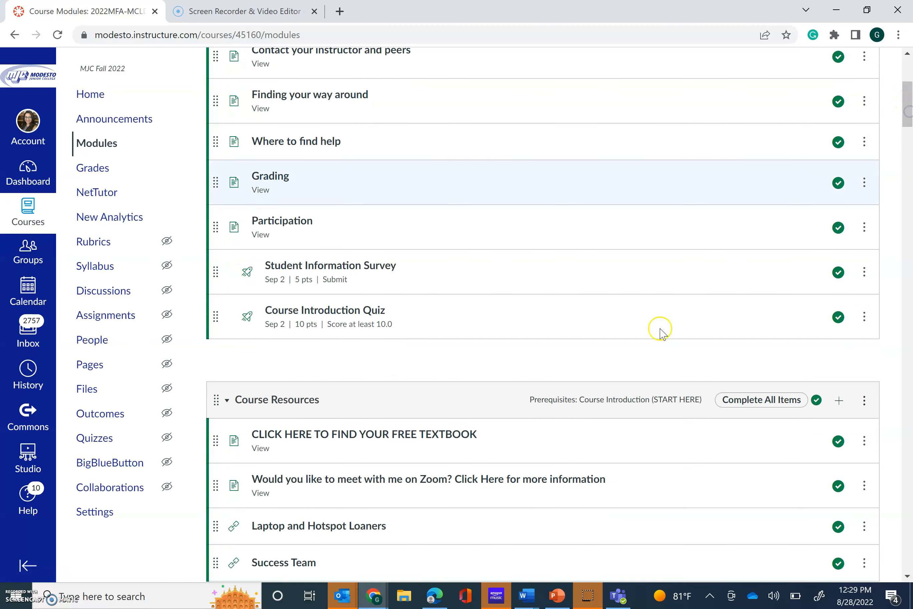
mouse_move(441, 548)
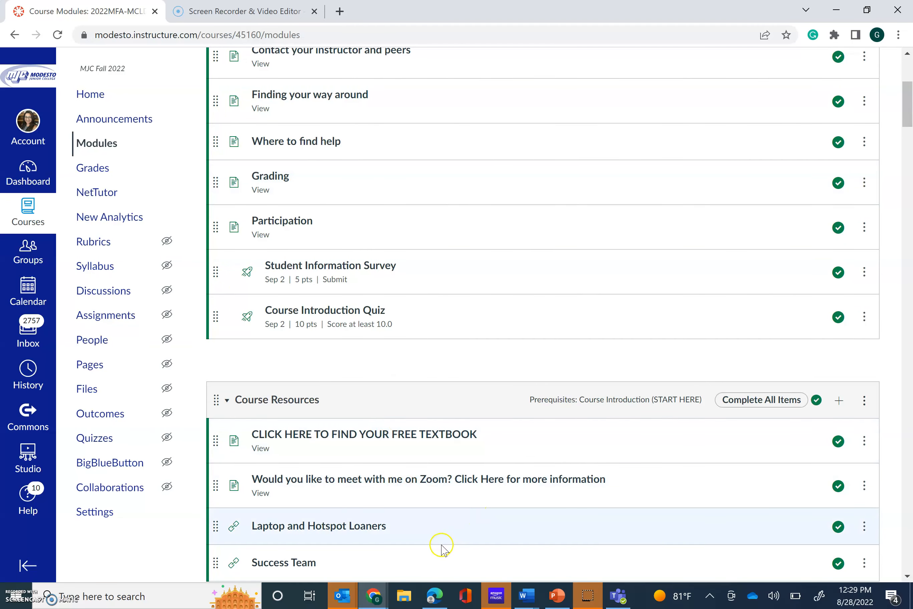
mouse_move(829, 488)
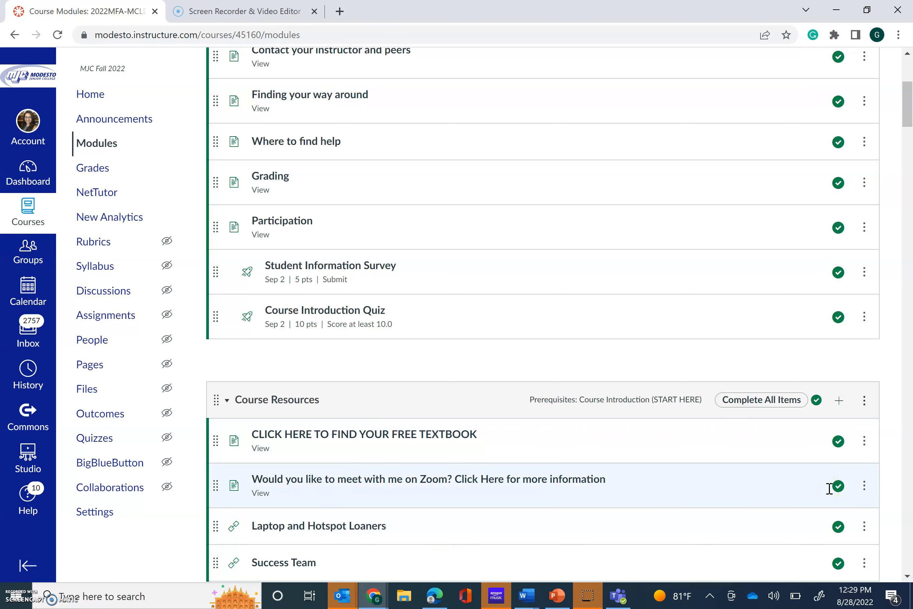
mouse_move(879, 88)
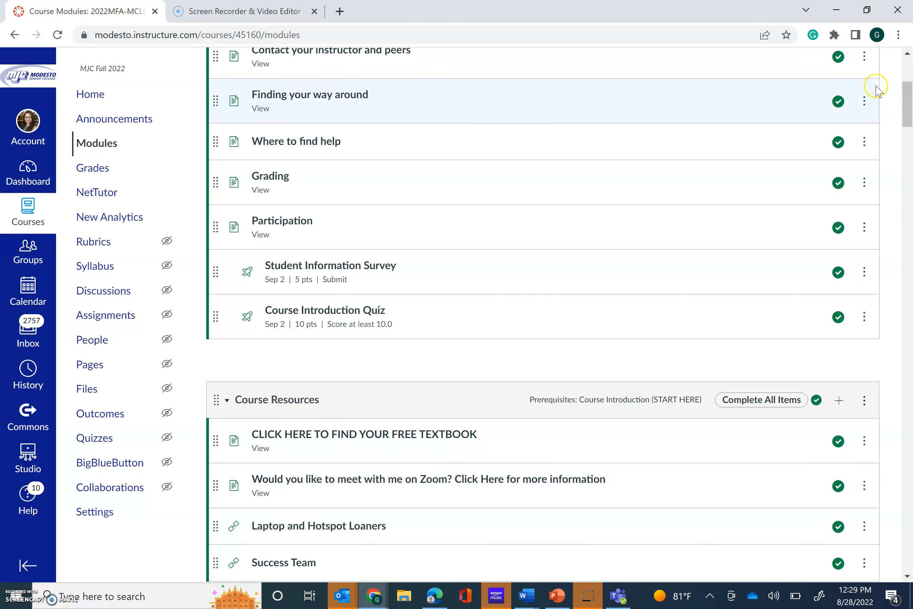
scroll(up, 3)
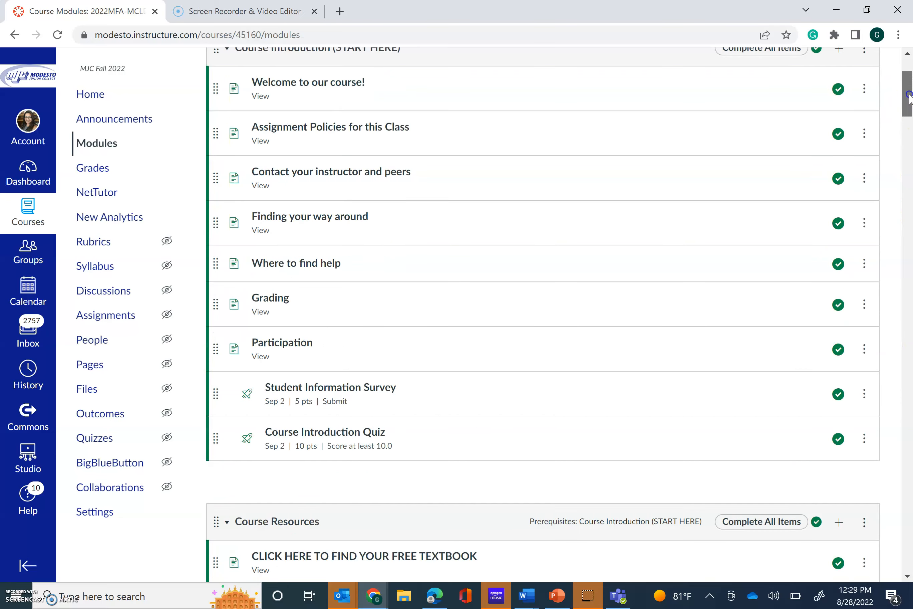
scroll(up, 3)
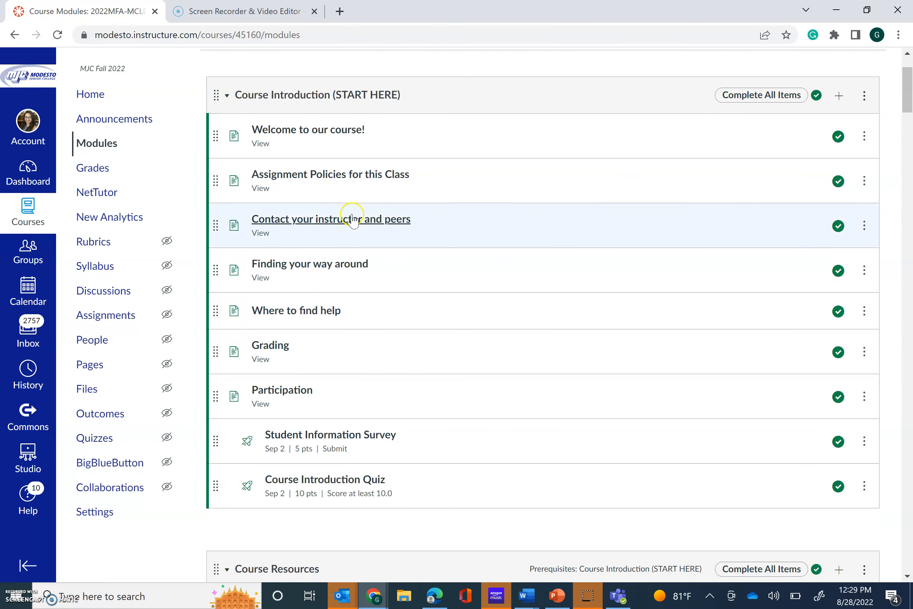
mouse_move(285, 129)
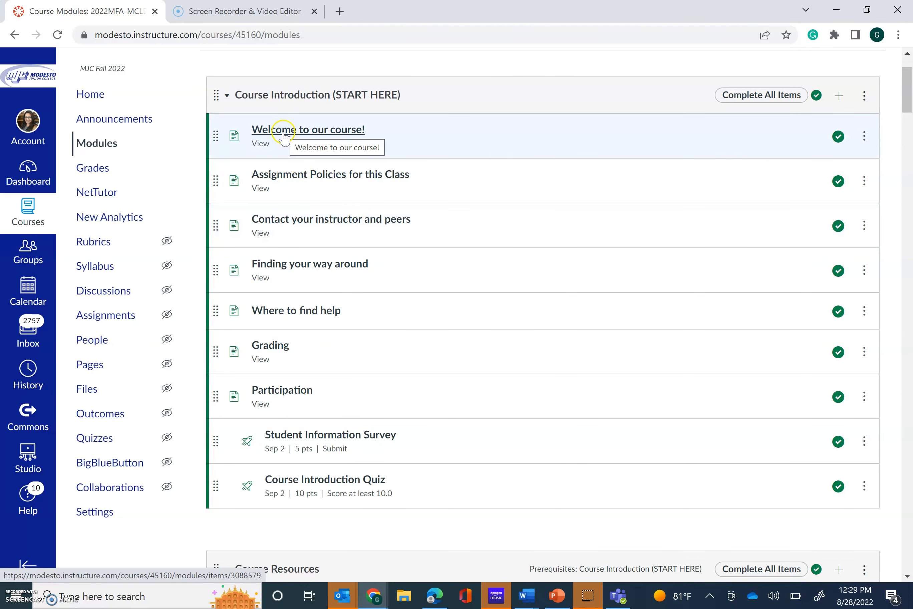
mouse_move(282, 227)
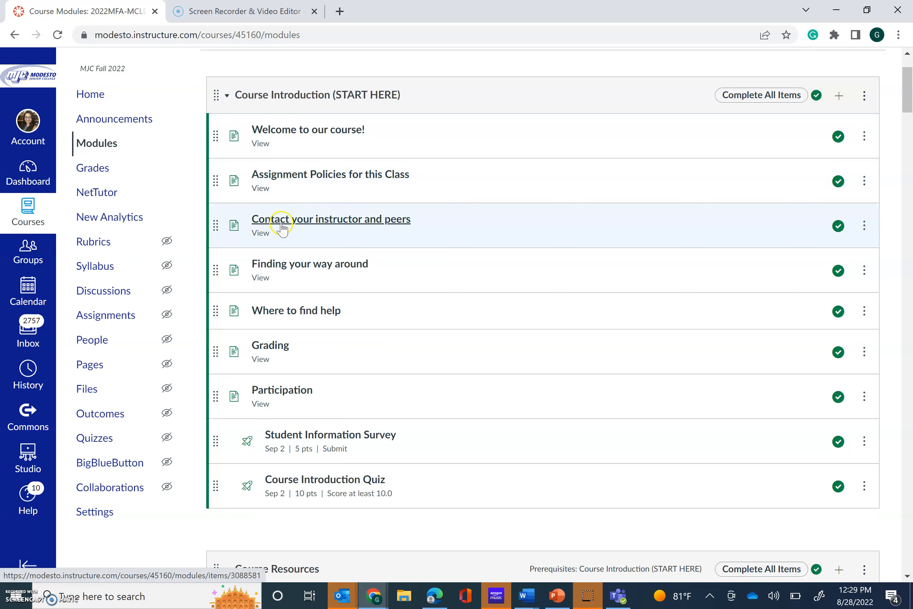
mouse_move(270, 321)
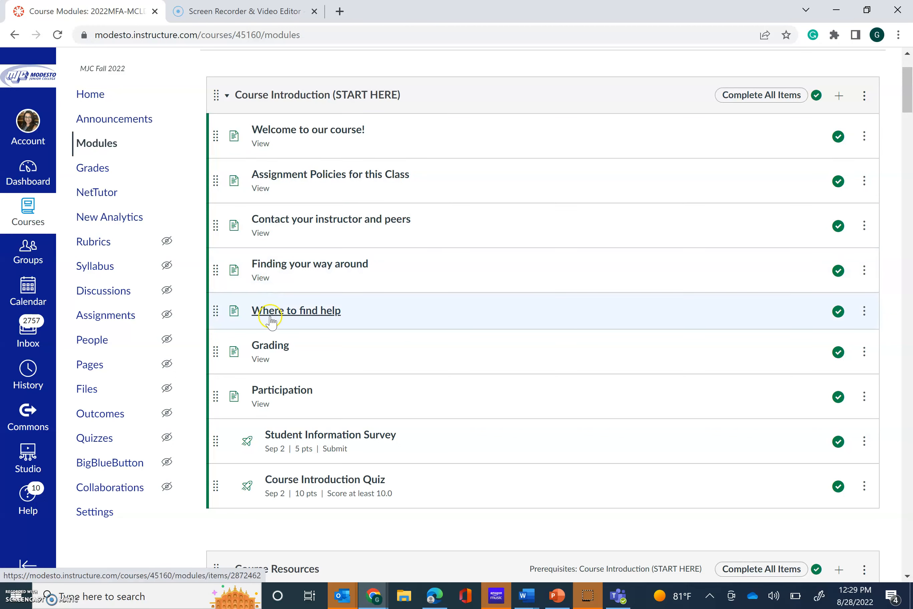
mouse_move(286, 407)
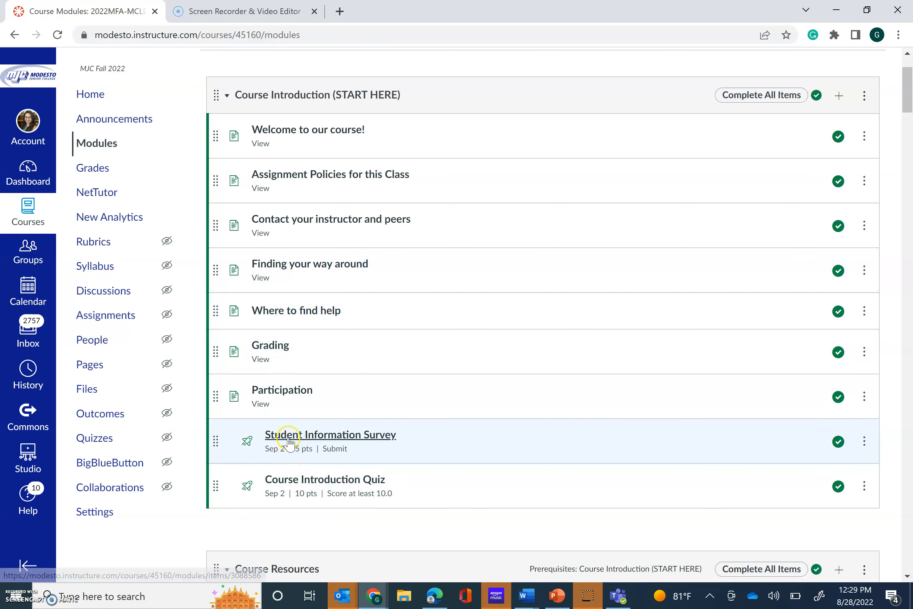
mouse_move(289, 470)
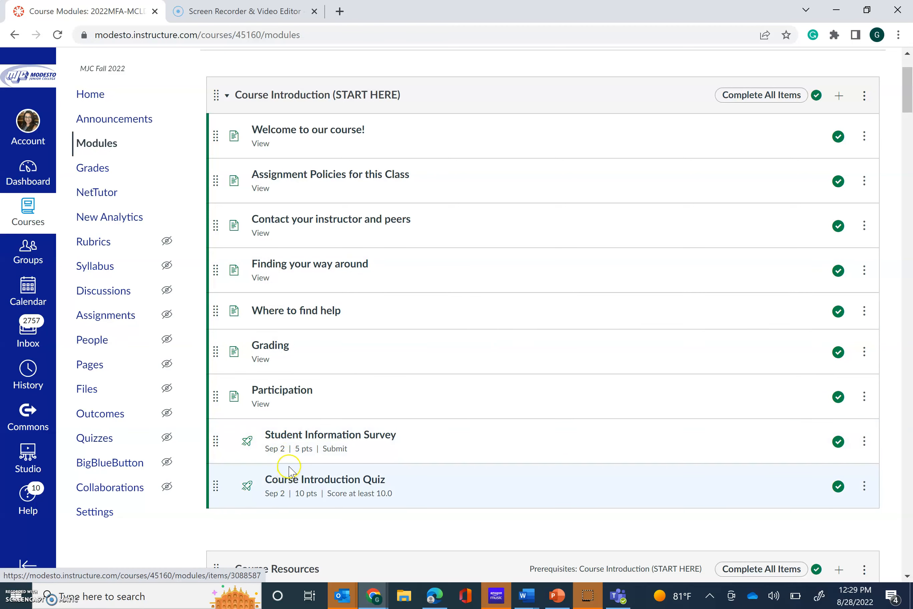
mouse_move(329, 434)
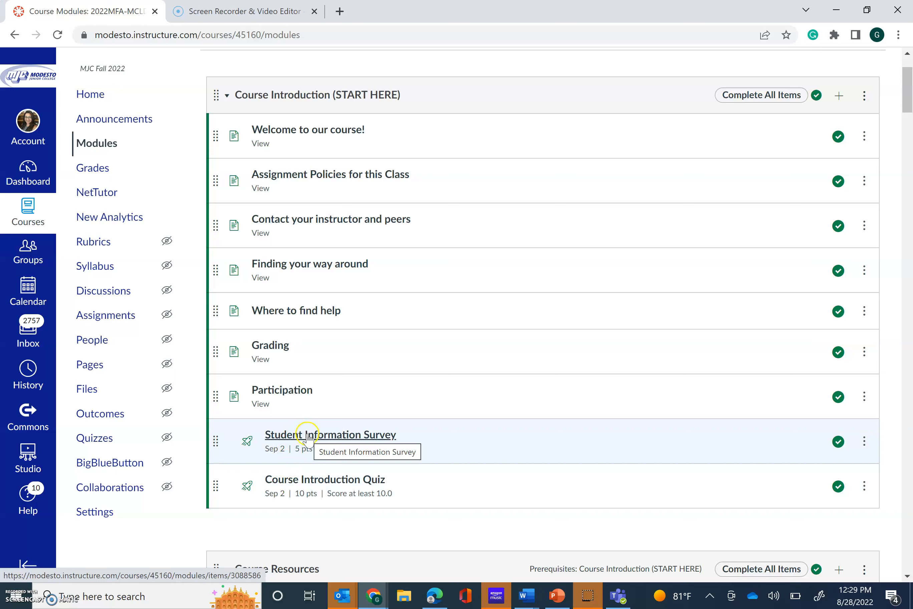
mouse_move(308, 493)
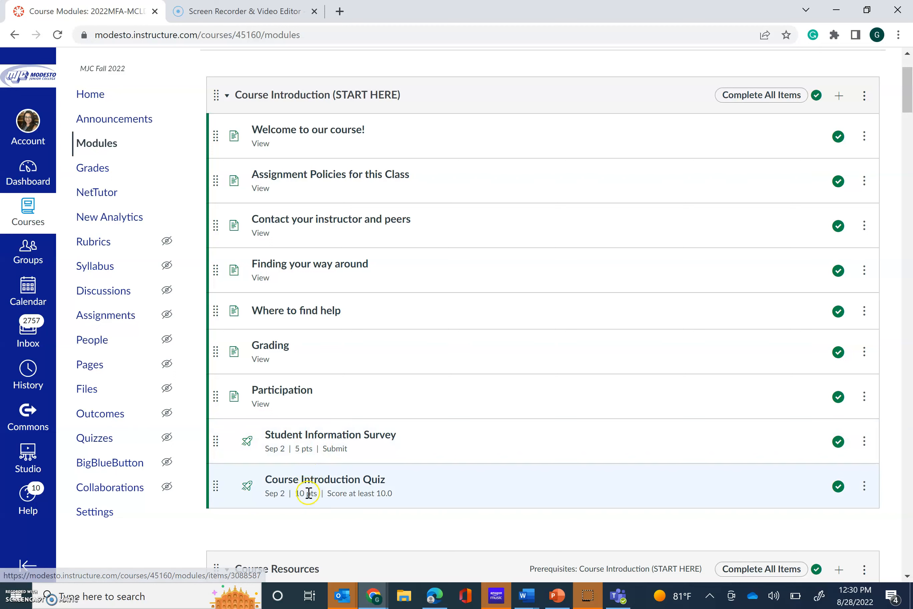
mouse_move(371, 446)
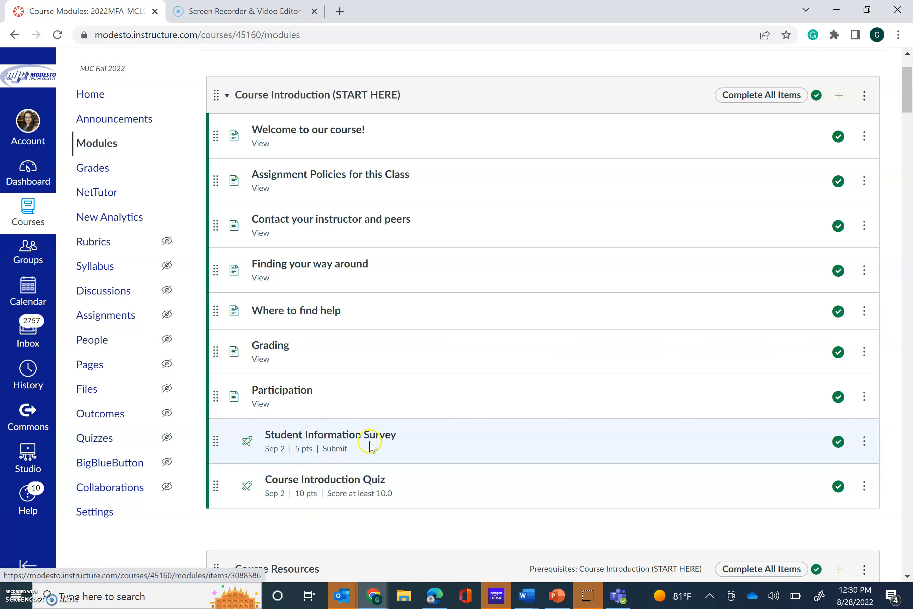
mouse_move(378, 447)
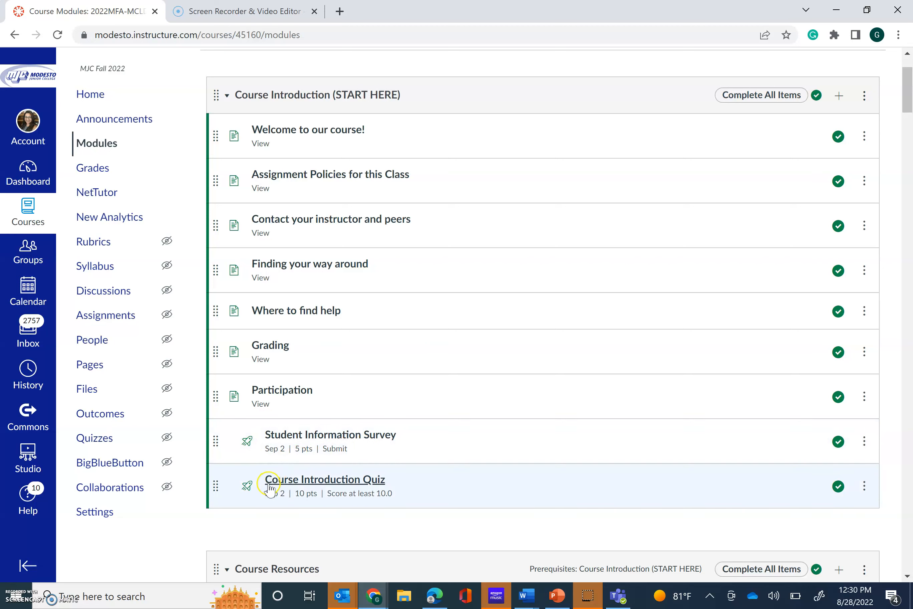
mouse_move(364, 484)
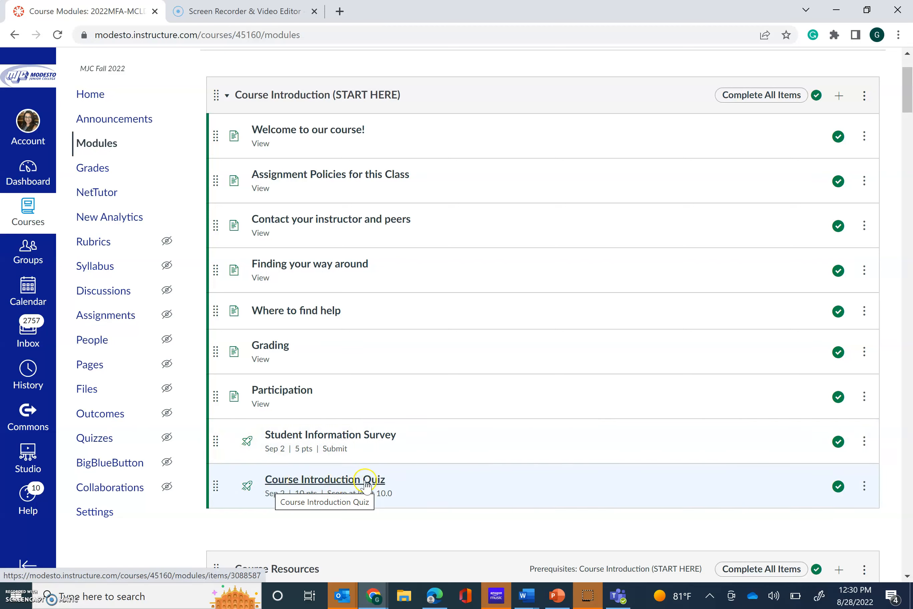
mouse_move(441, 506)
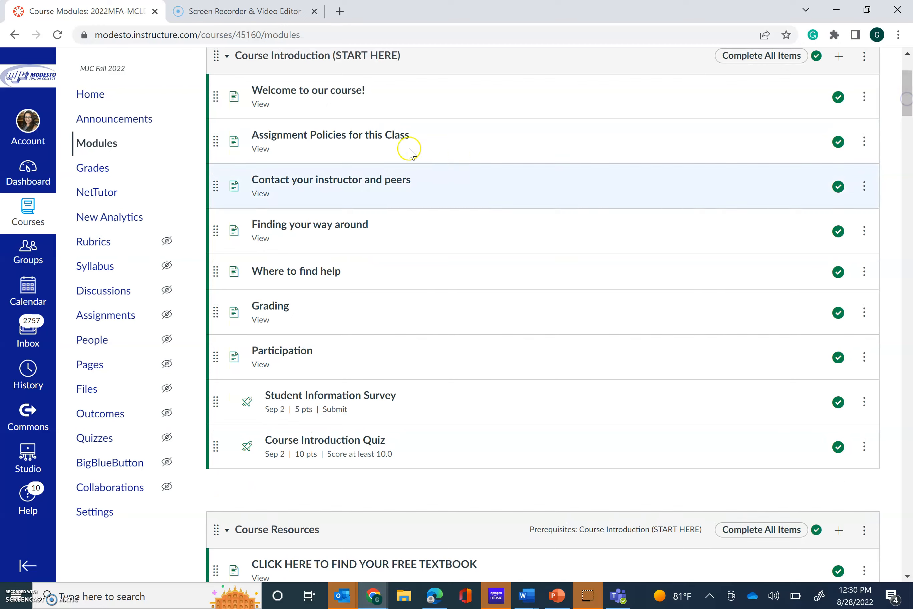
mouse_move(319, 244)
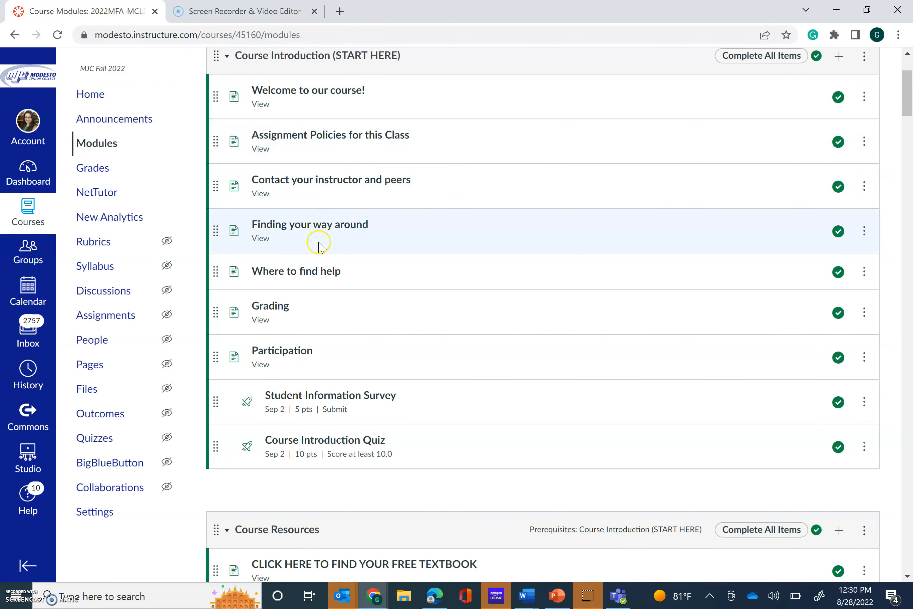
mouse_move(325, 440)
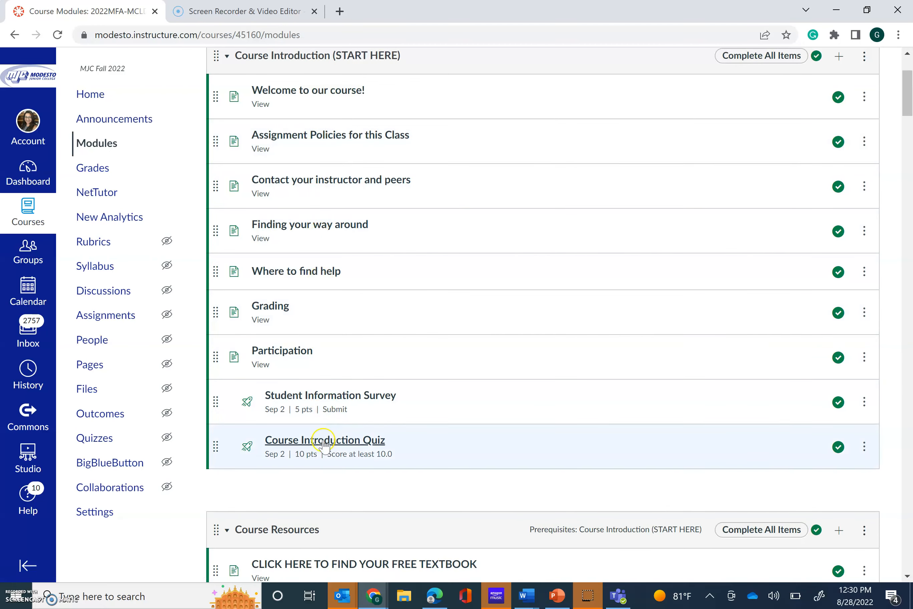
mouse_move(364, 463)
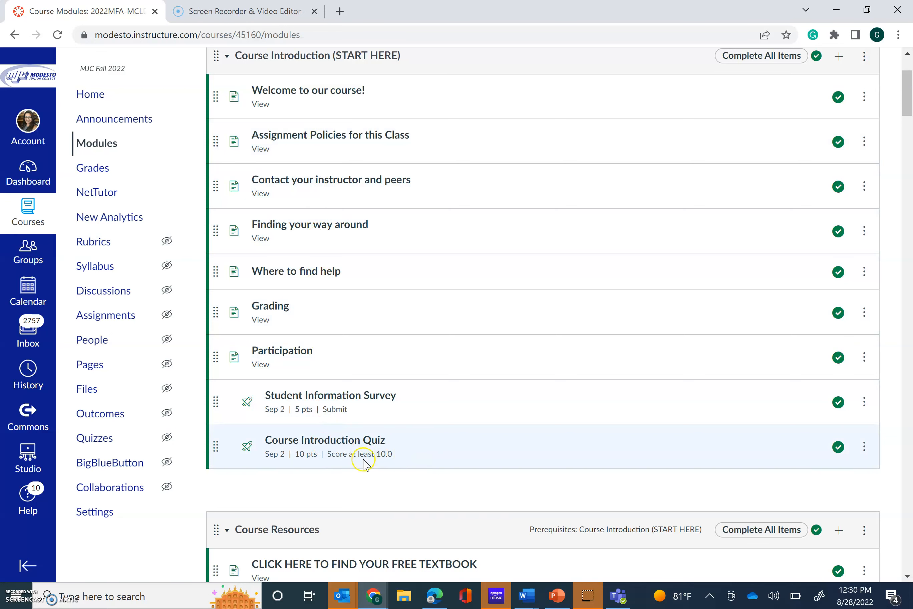
mouse_move(641, 438)
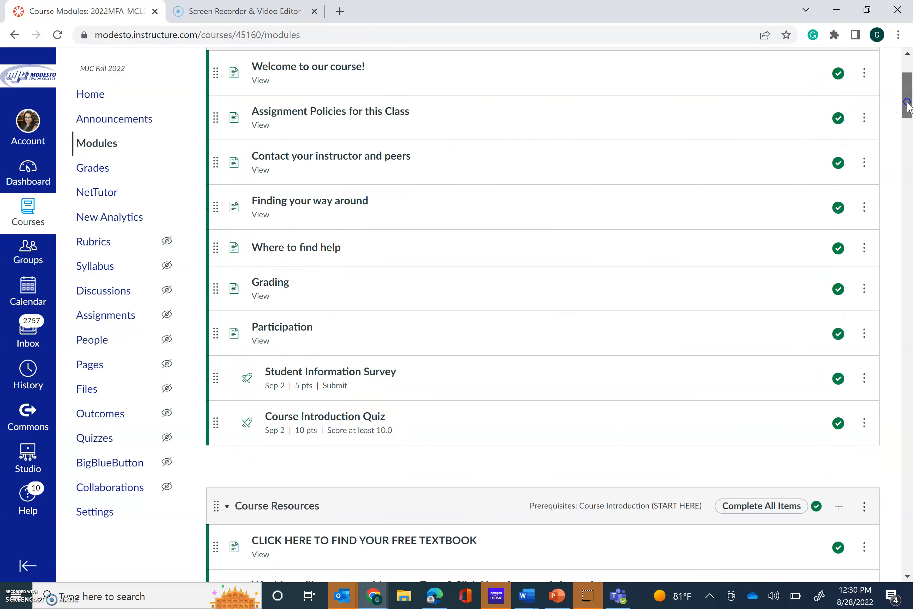
Step: Scroll to Course Resources and open 'CLICK HERE TO FIND YOUR FREE TEXTBOOK'
scroll(down, 3)
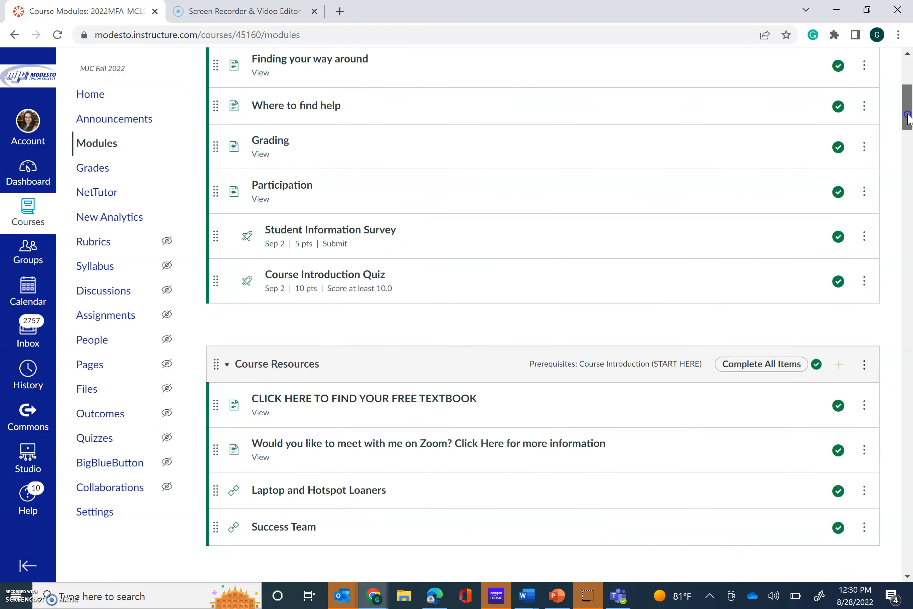
scroll(down, 3)
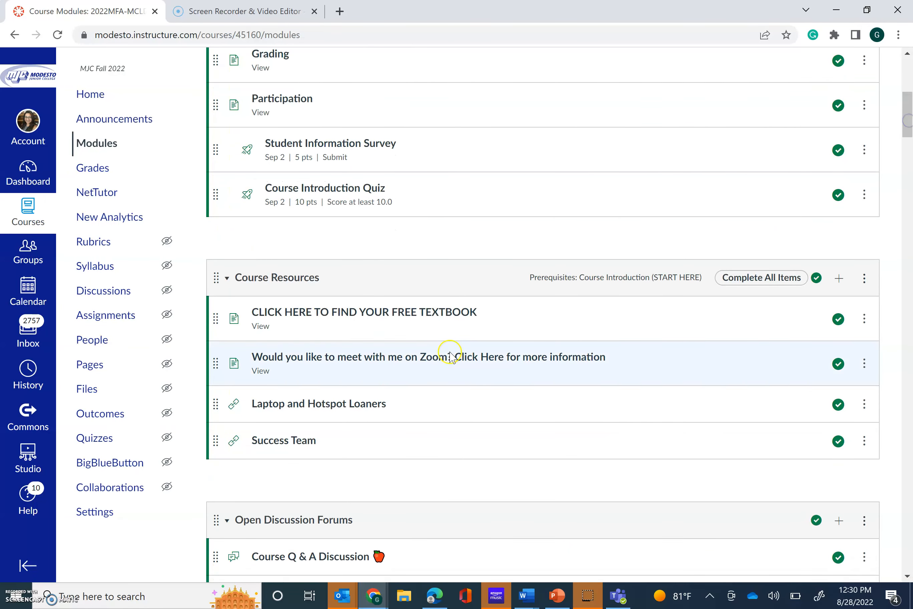
mouse_move(334, 318)
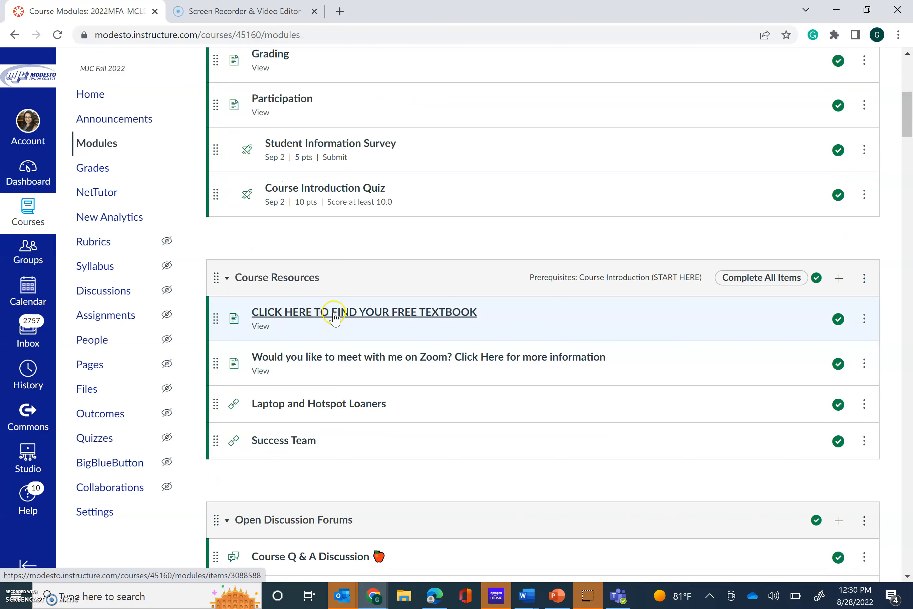
mouse_move(269, 324)
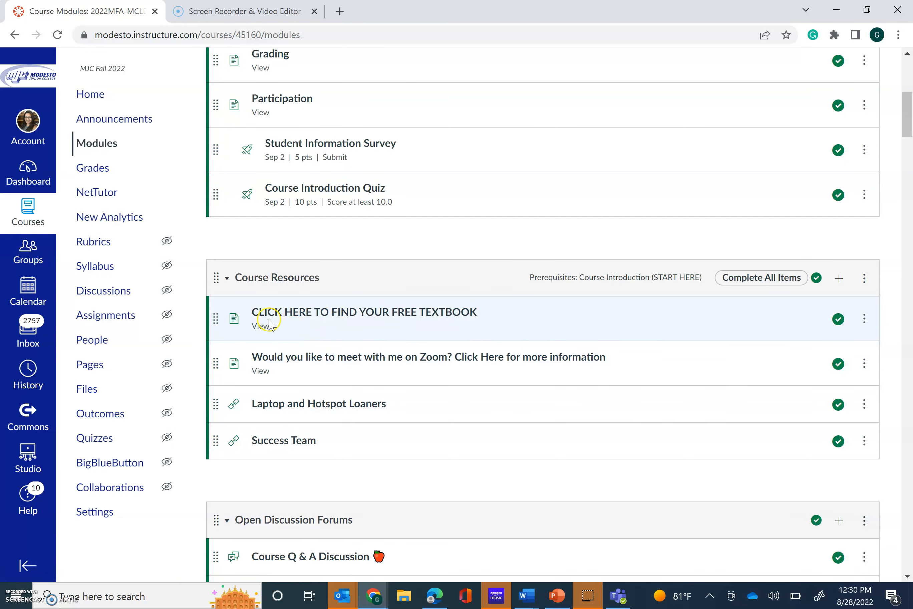
mouse_move(364, 312)
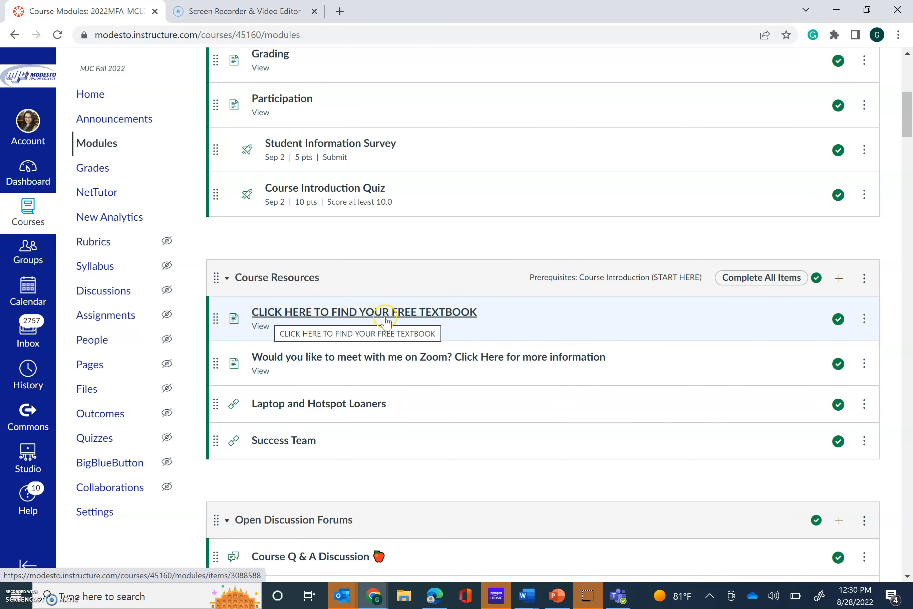
mouse_move(404, 320)
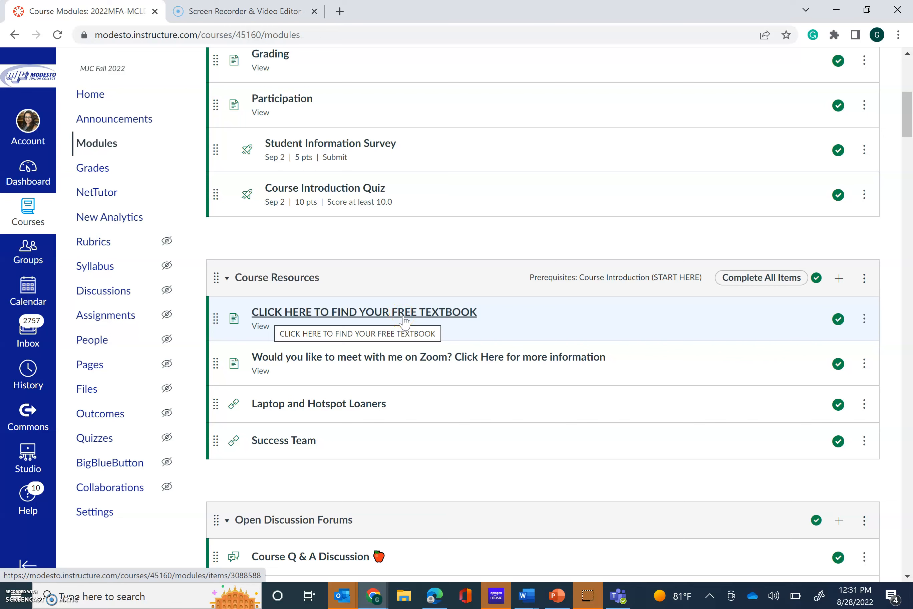
click(364, 311)
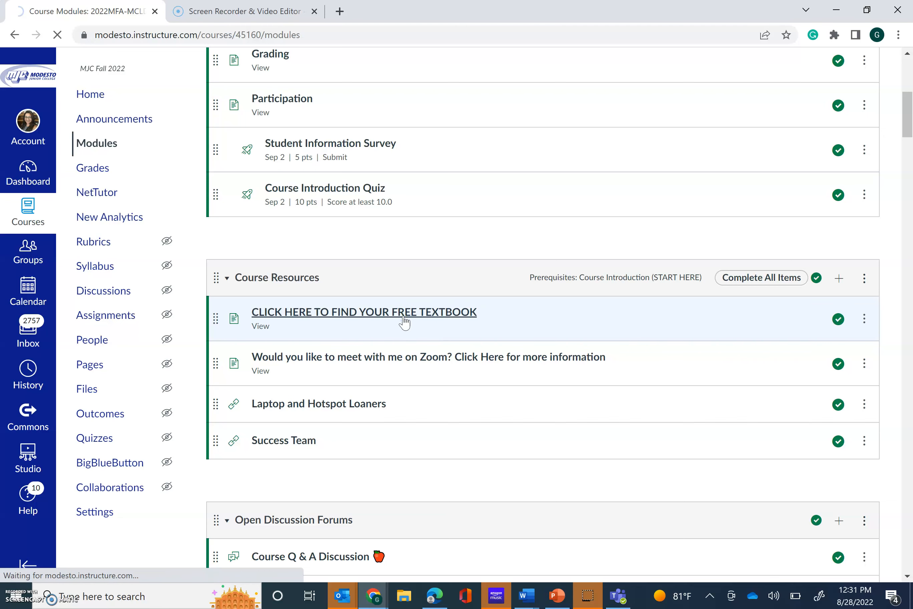
Step: Review the free textbook page with its OER PDF link and continue to the Zoom meeting page
click(363, 311)
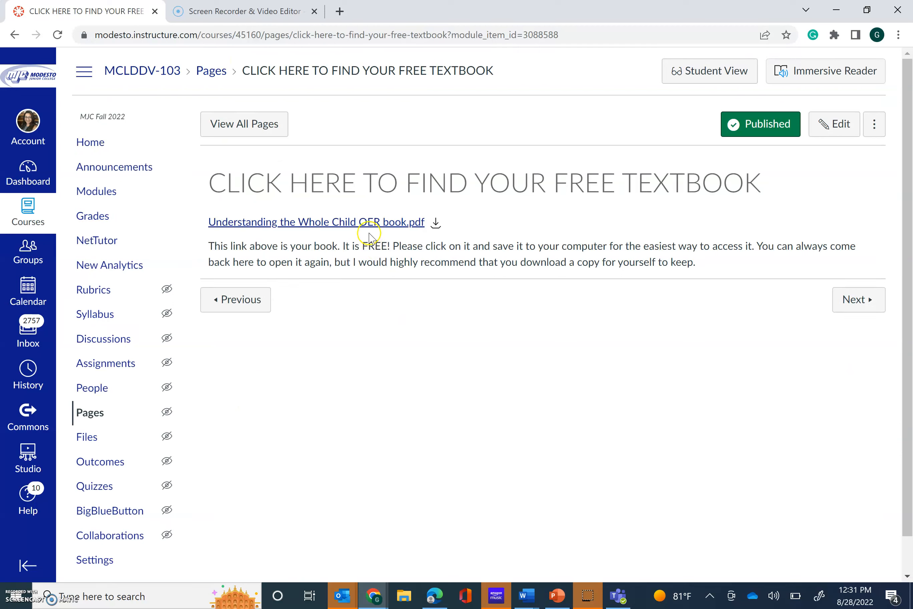
mouse_move(371, 240)
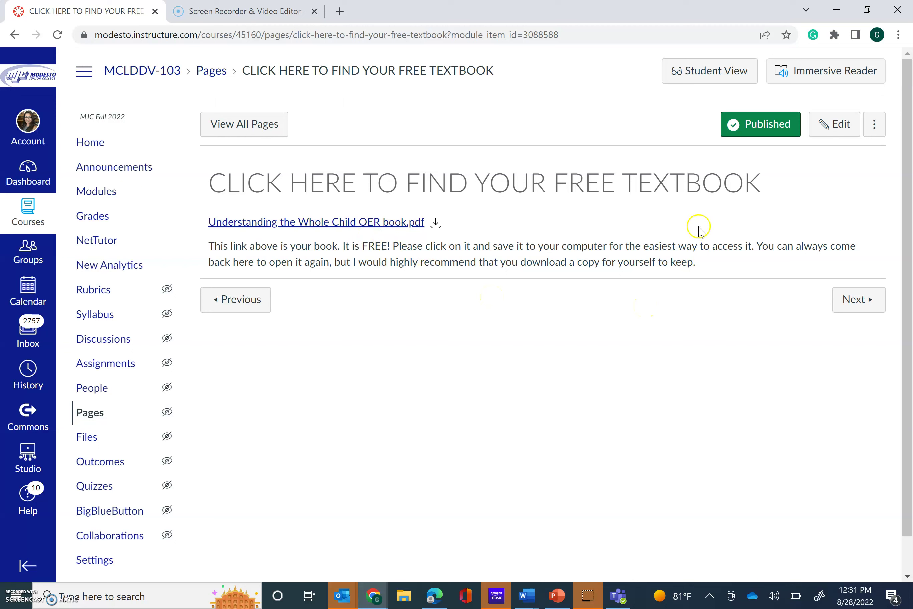
mouse_move(330, 151)
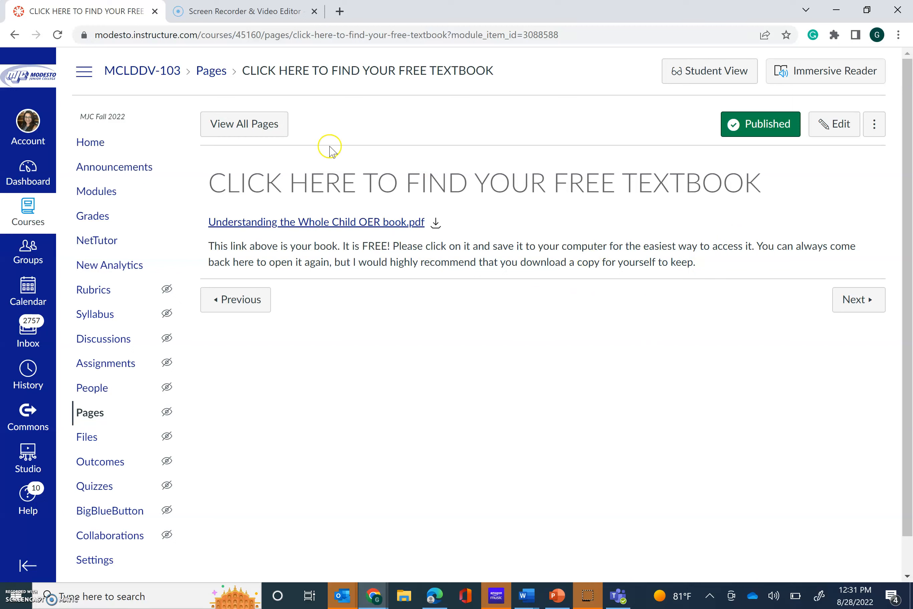
mouse_move(612, 284)
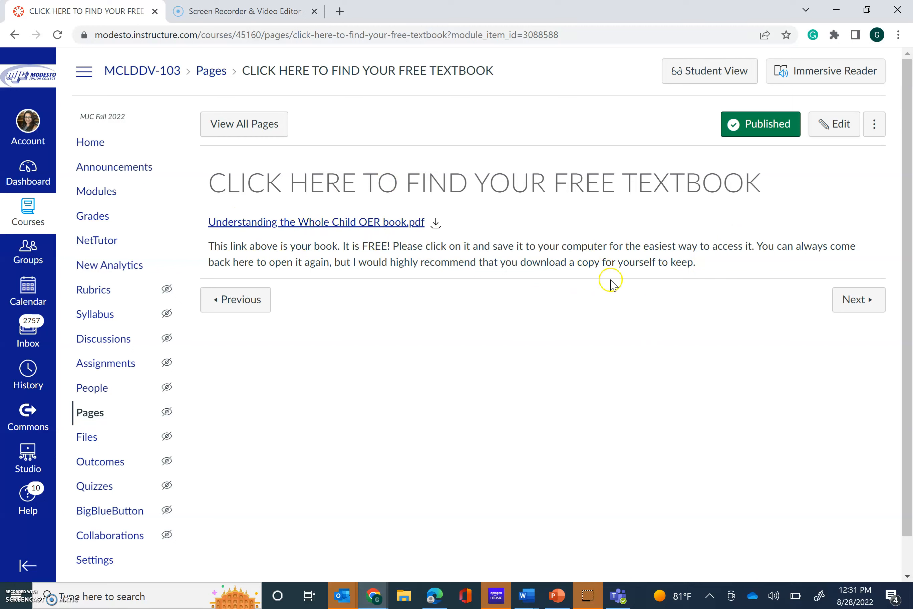
click(859, 300)
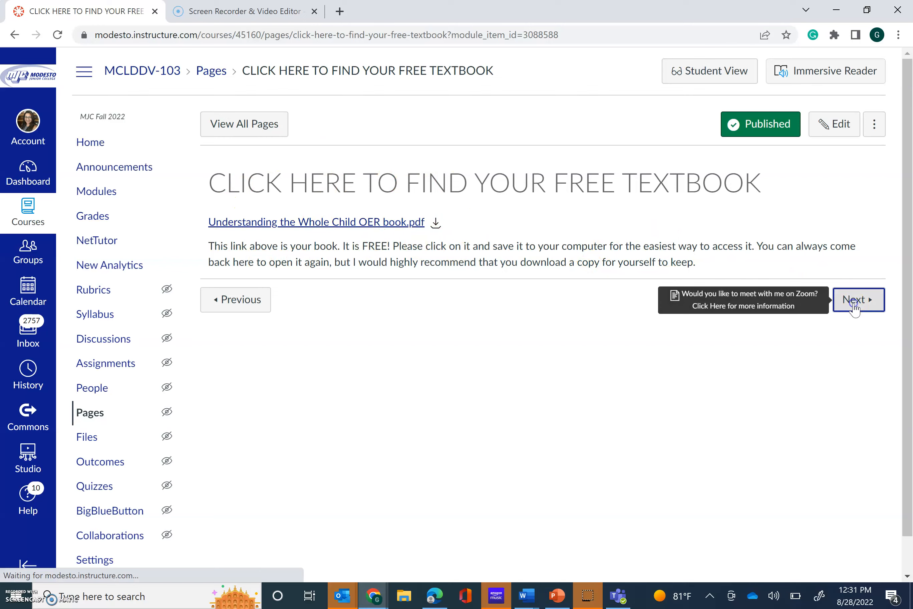
Step: Review the Zoom office hours page and continue to the Laptop and Hotspot Loaners item
click(858, 299)
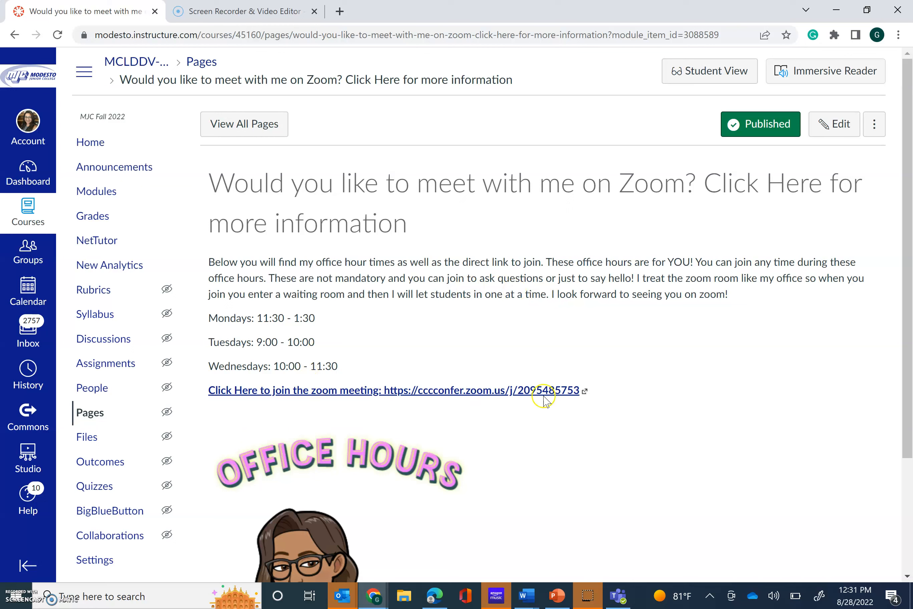
mouse_move(280, 317)
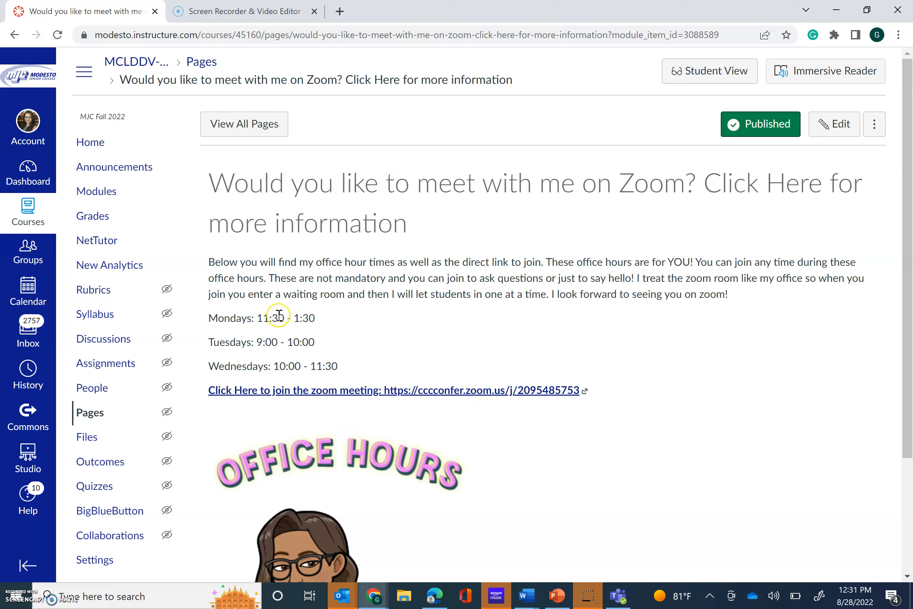
mouse_move(355, 400)
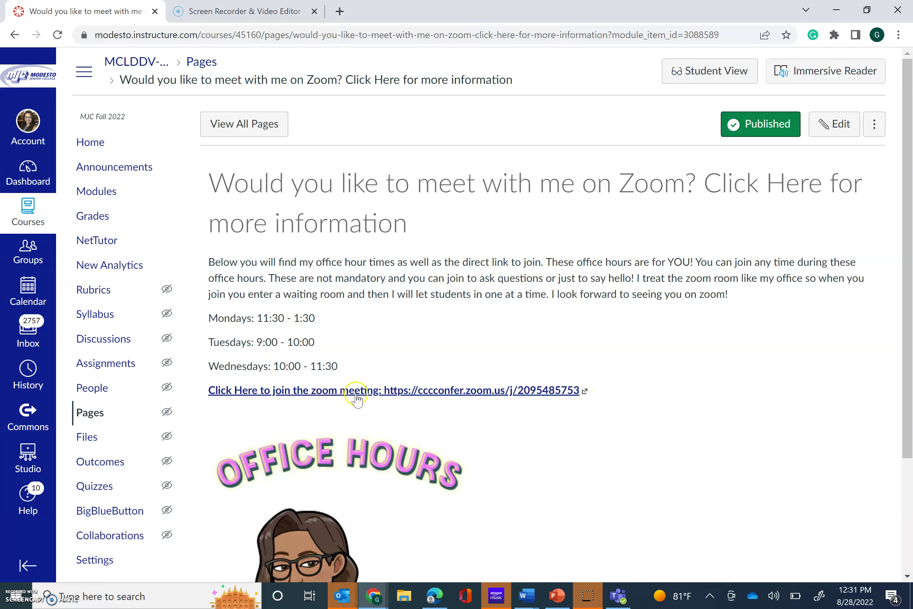
mouse_move(867, 213)
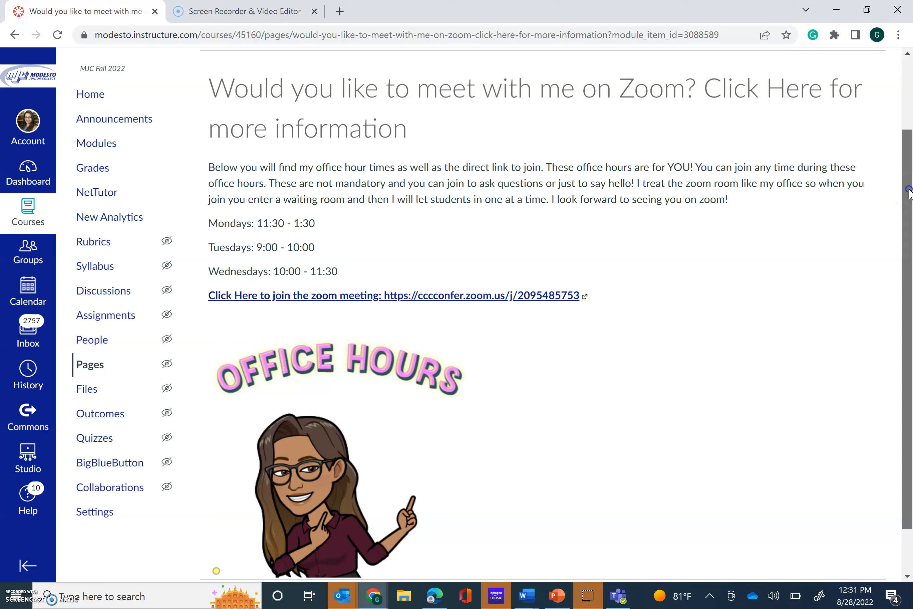
scroll(down, 3)
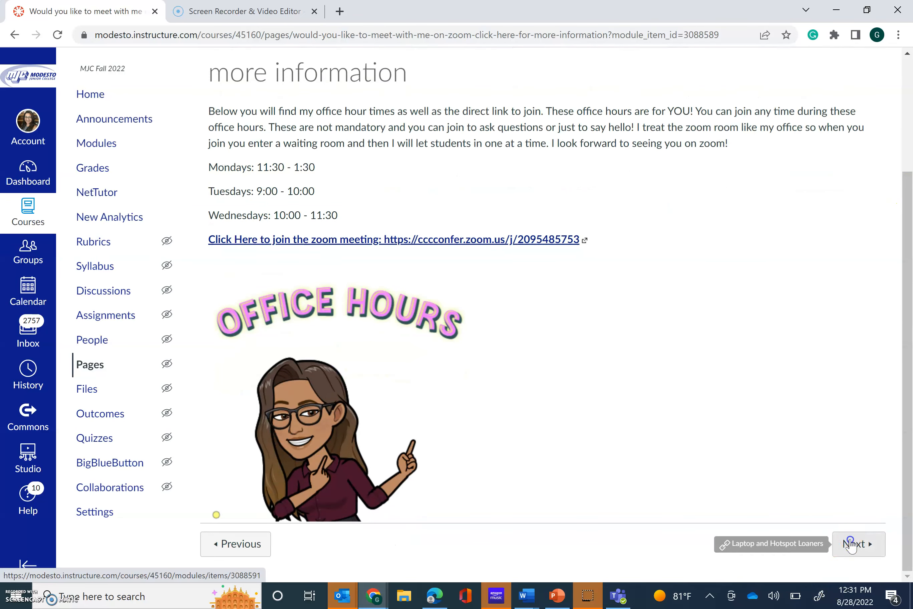
click(857, 543)
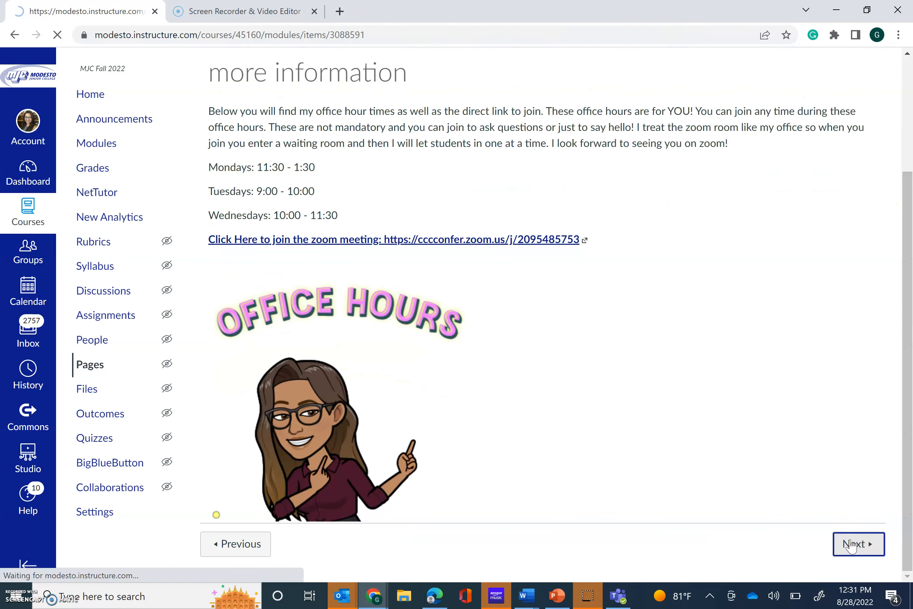
Step: View the Laptop and Hotspot Loaners page with the embedded library borrowing guide
click(858, 543)
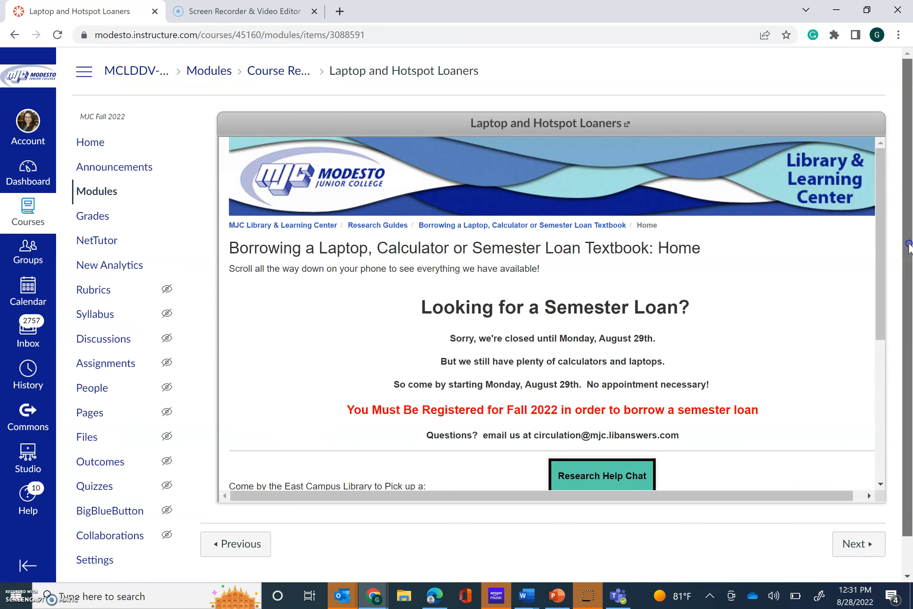
scroll(down, 3)
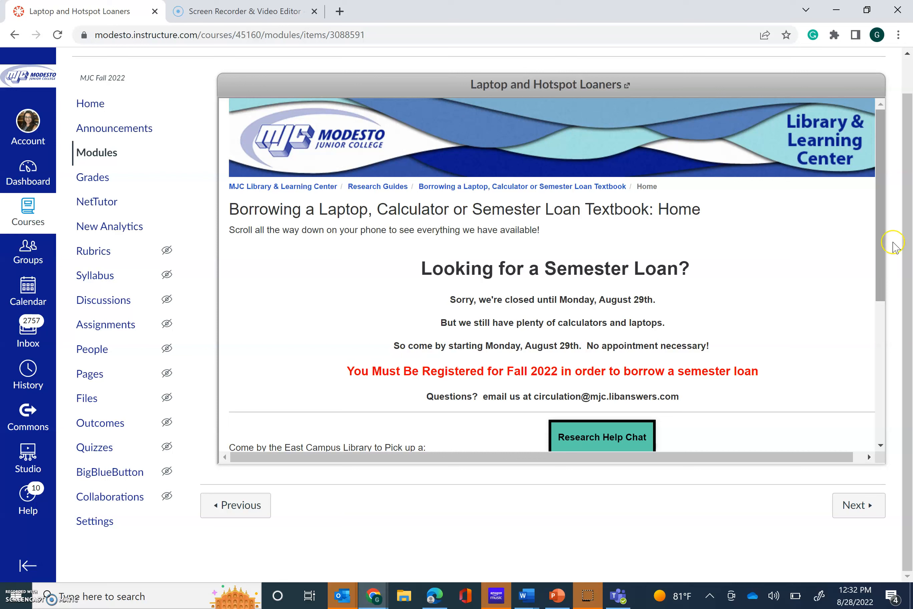
mouse_move(555, 180)
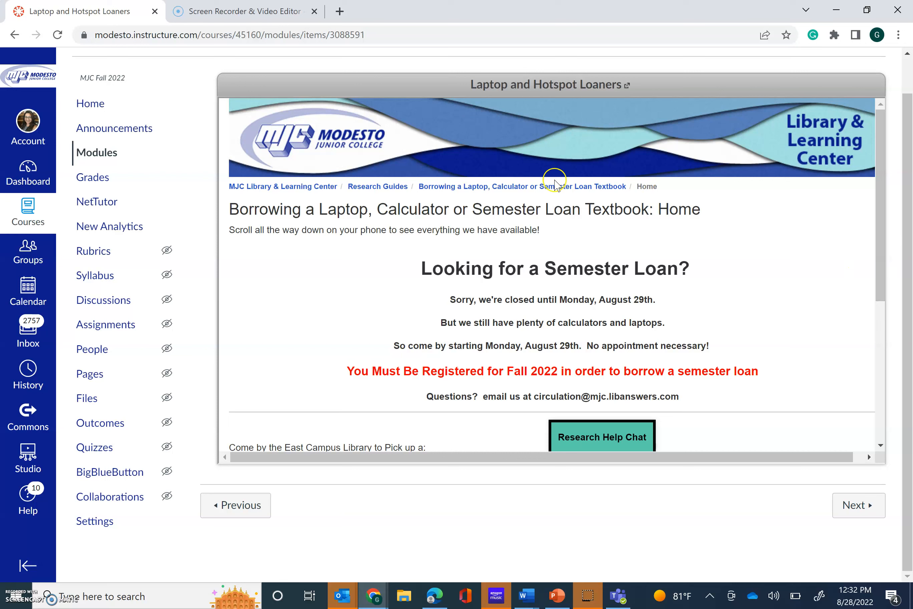
mouse_move(829, 375)
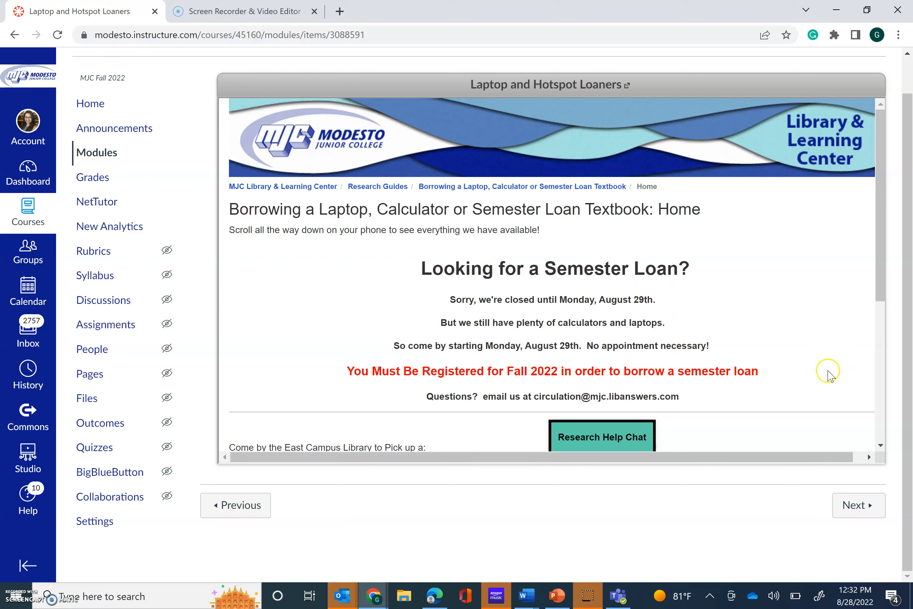
mouse_move(851, 511)
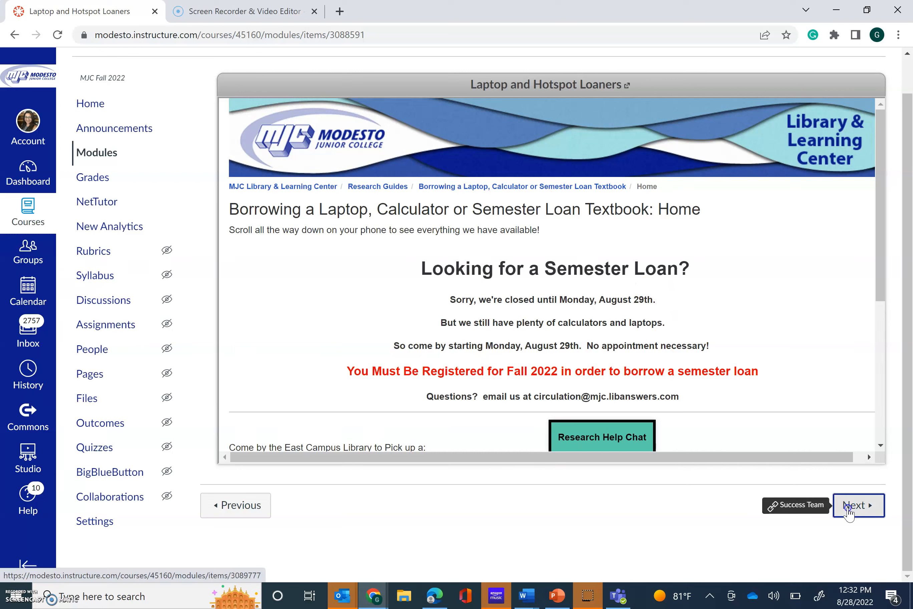
Step: Step through Success Team and Course Q & A Discussion, then return to Modules
click(858, 505)
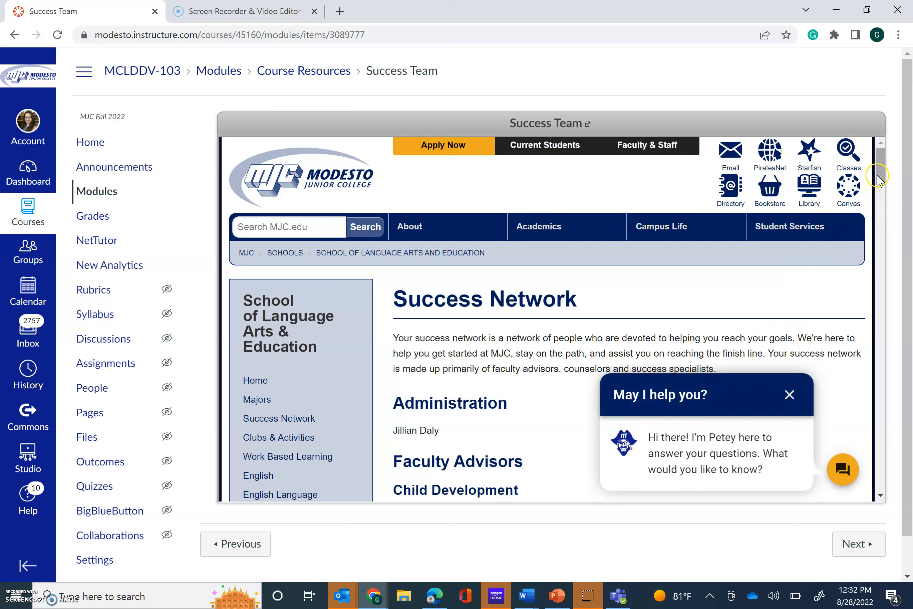
mouse_move(788, 309)
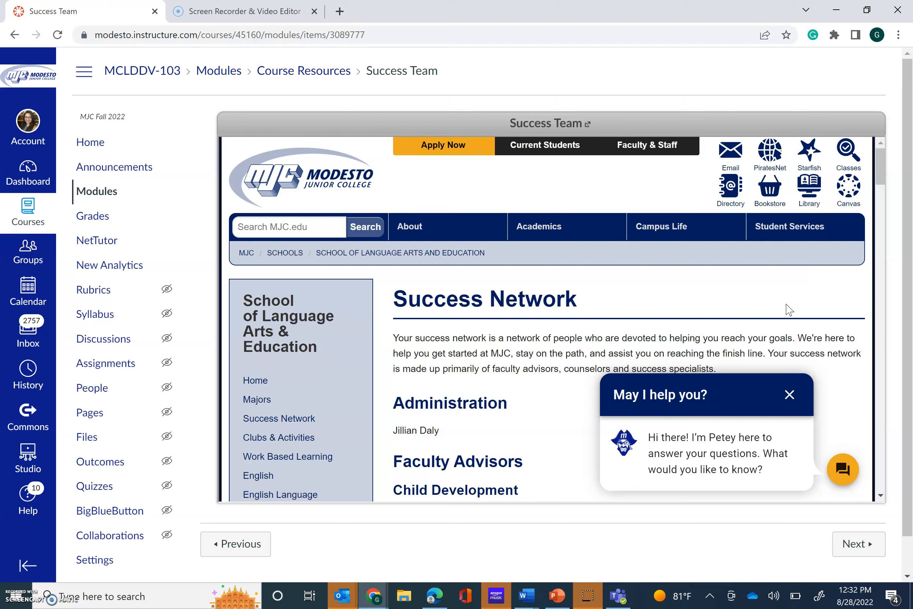
mouse_move(892, 180)
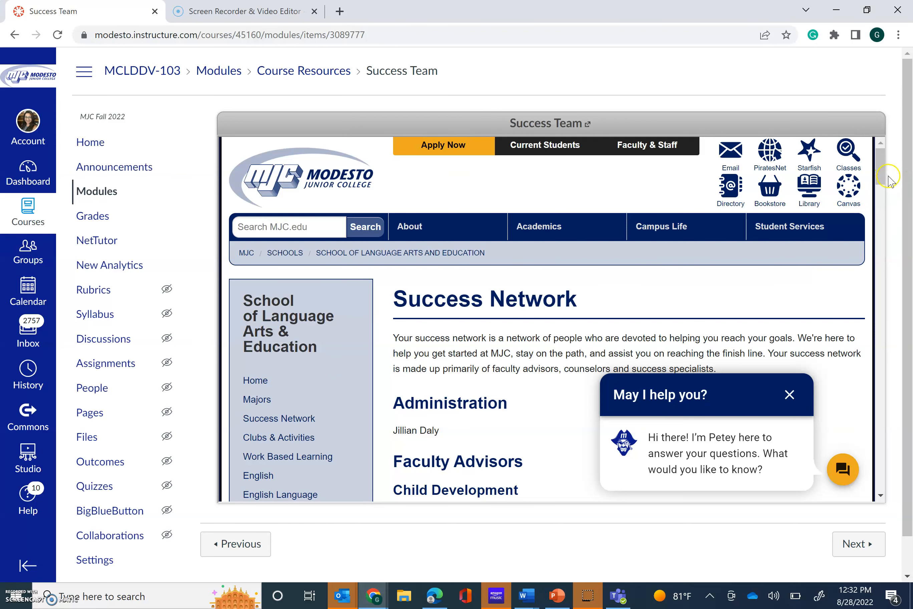
click(858, 506)
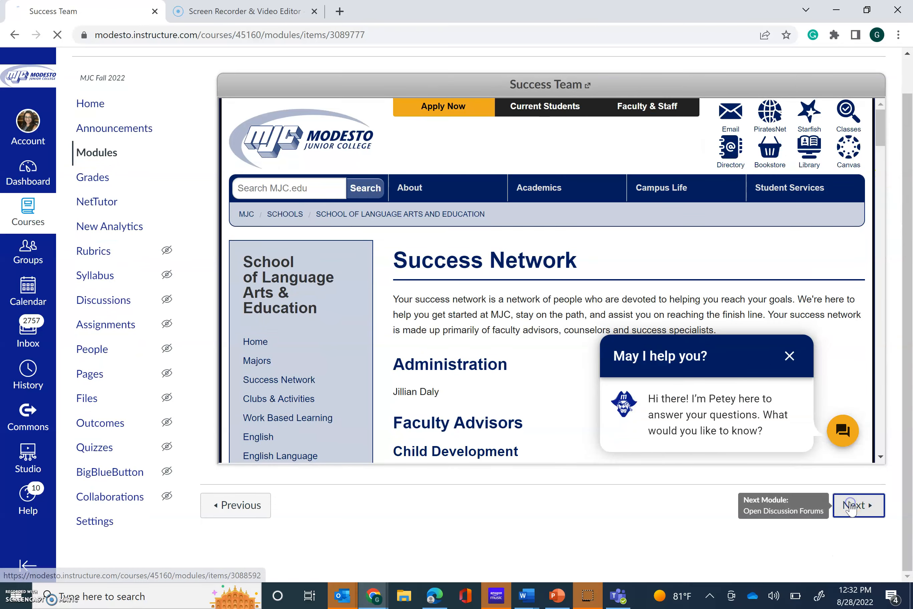
click(857, 505)
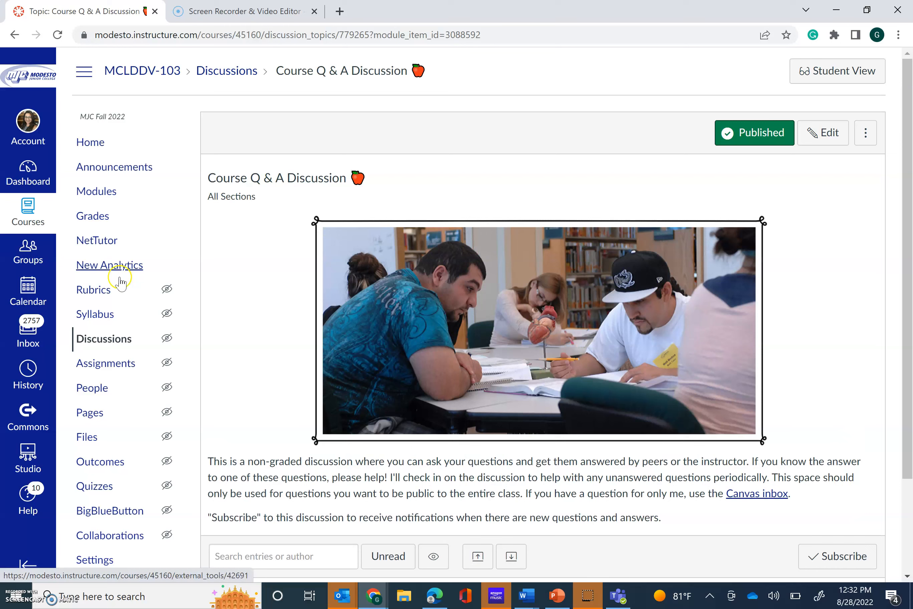
click(96, 191)
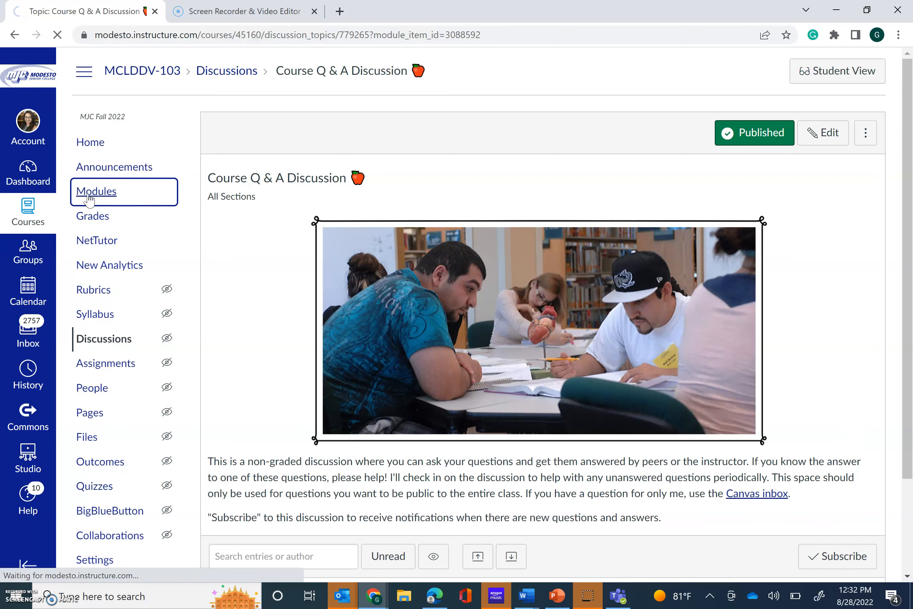
Step: Scroll the Modules page past Course Resources and Open Discussion Forums down to Week 1
click(96, 191)
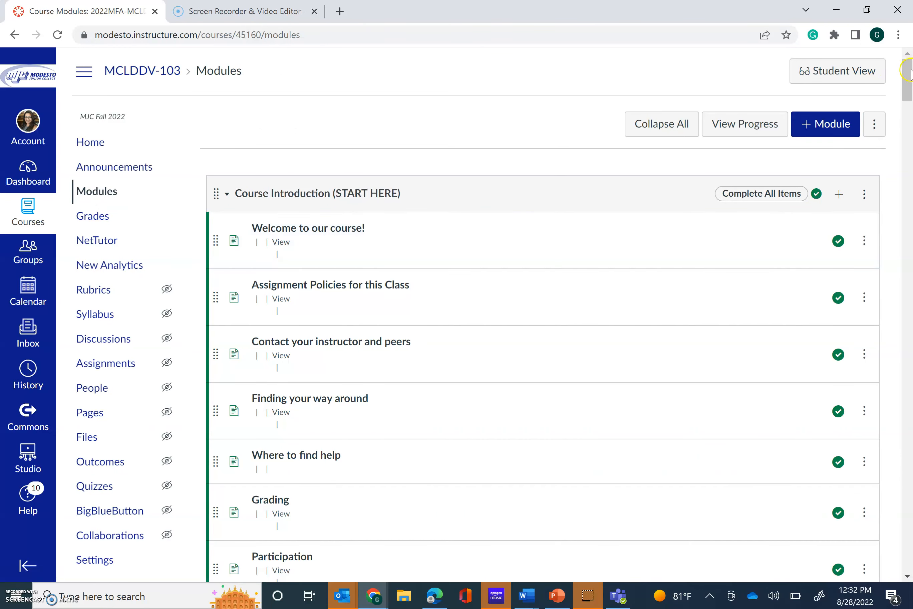
scroll(down, 3)
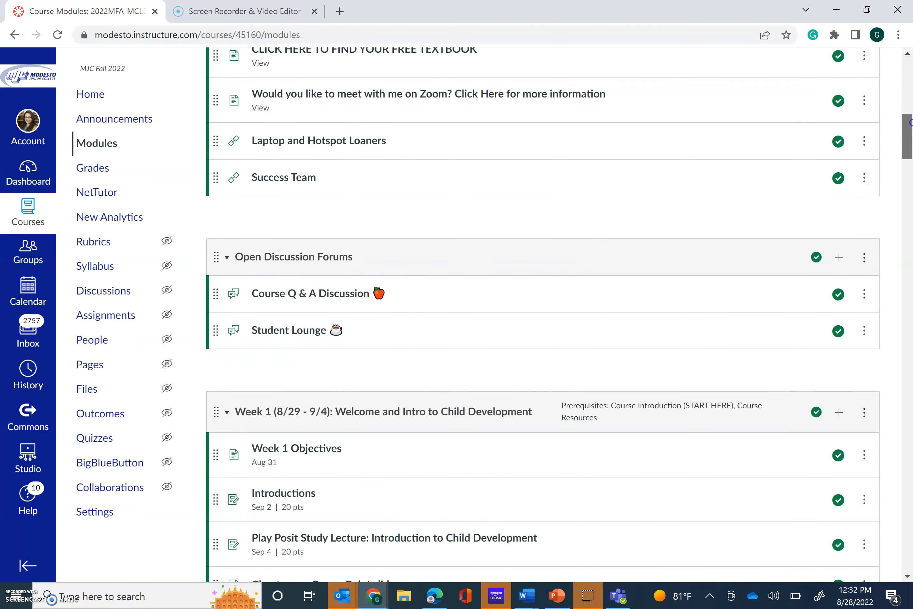
scroll(up, 3)
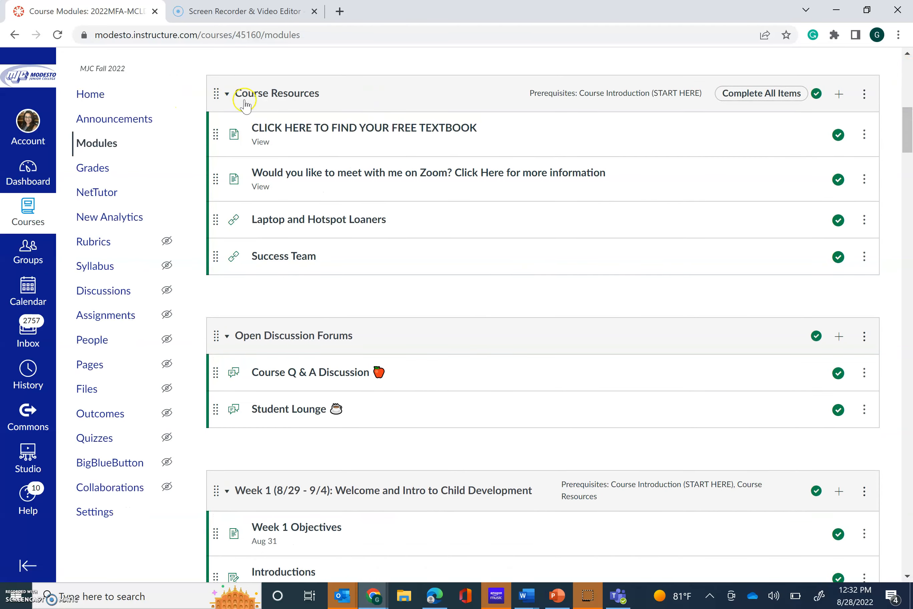
mouse_move(237, 325)
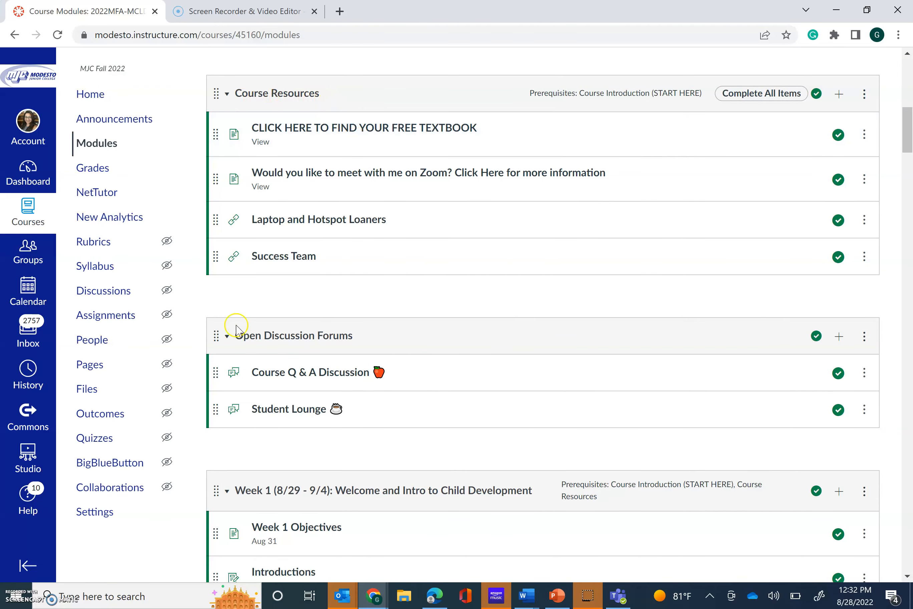
mouse_move(291, 373)
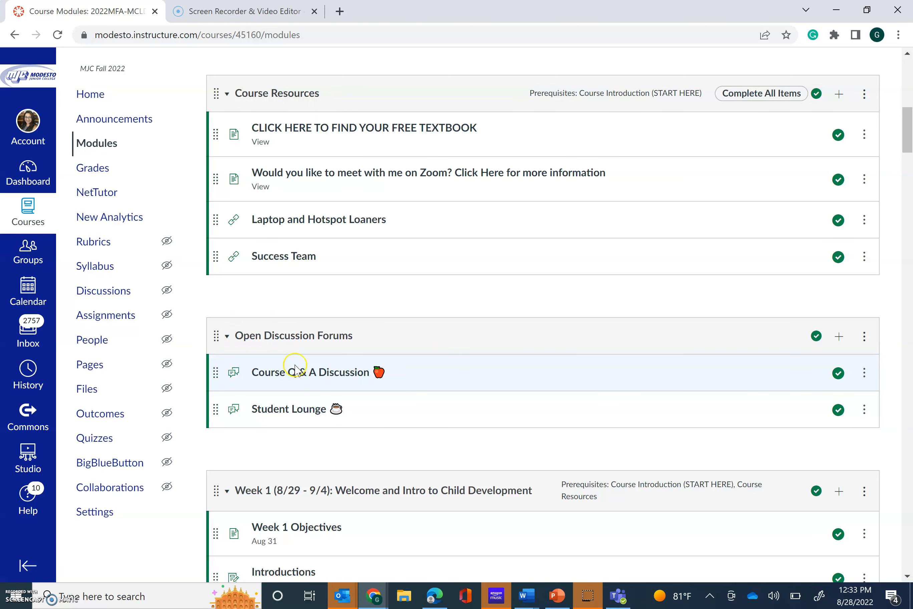
mouse_move(286, 409)
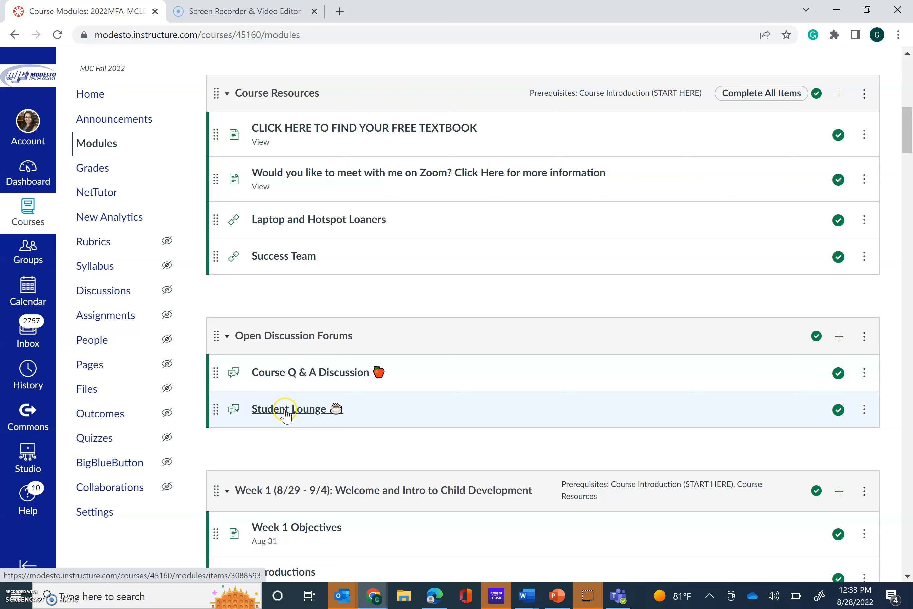
mouse_move(303, 376)
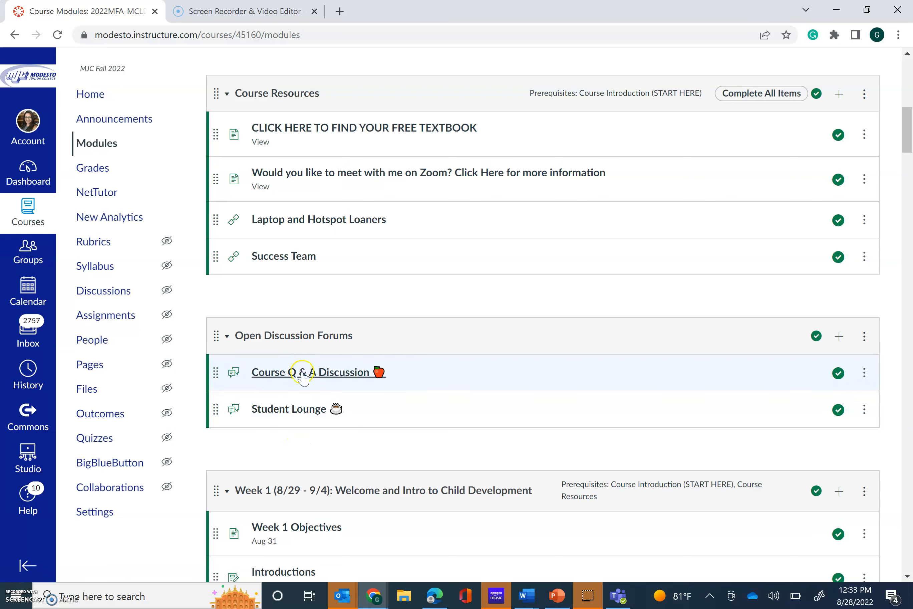
mouse_move(308, 376)
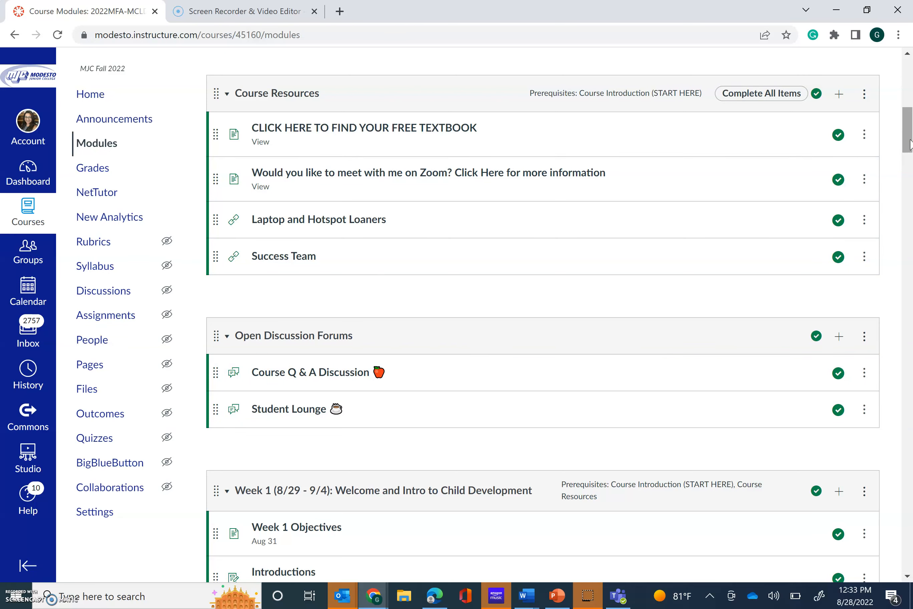
scroll(down, 3)
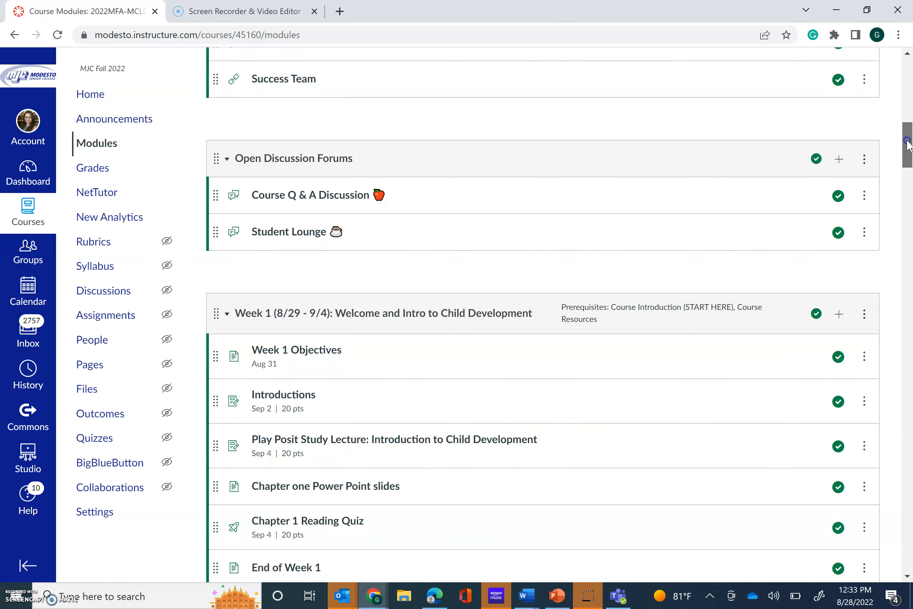
scroll(down, 3)
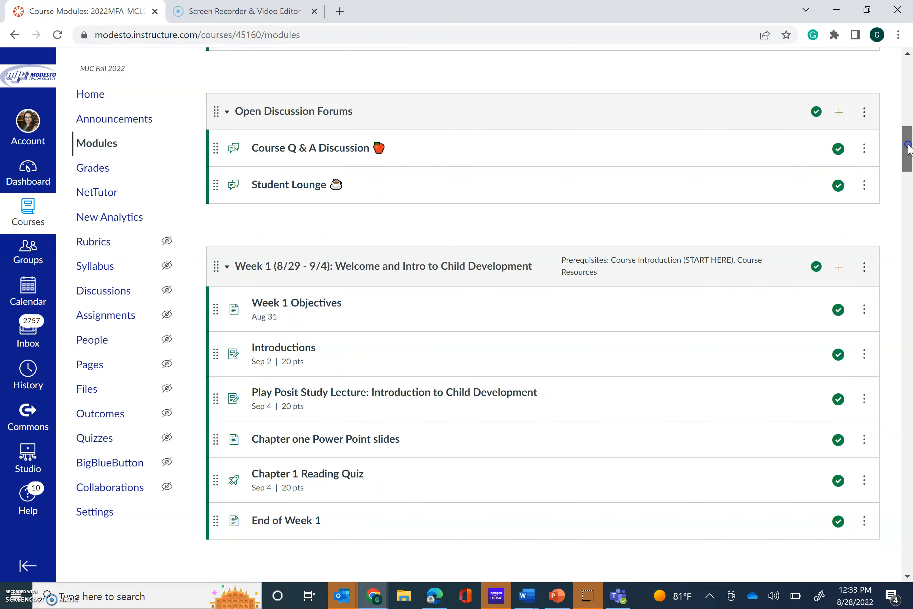
scroll(down, 3)
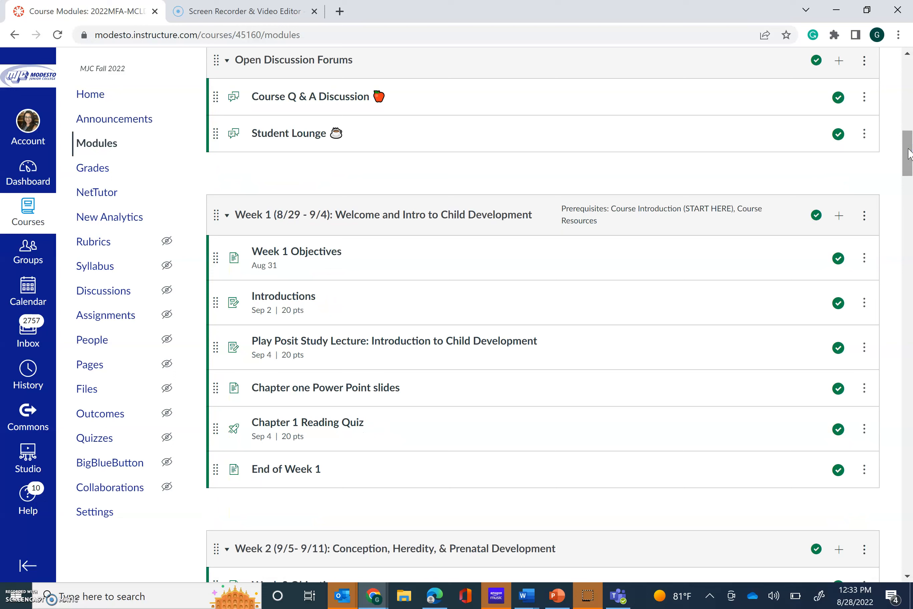
mouse_move(319, 269)
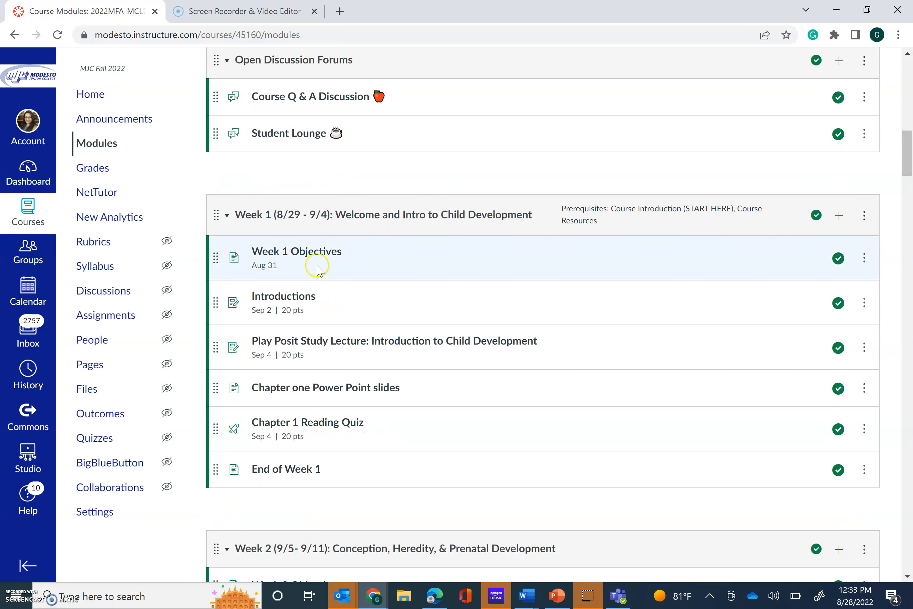
mouse_move(295, 251)
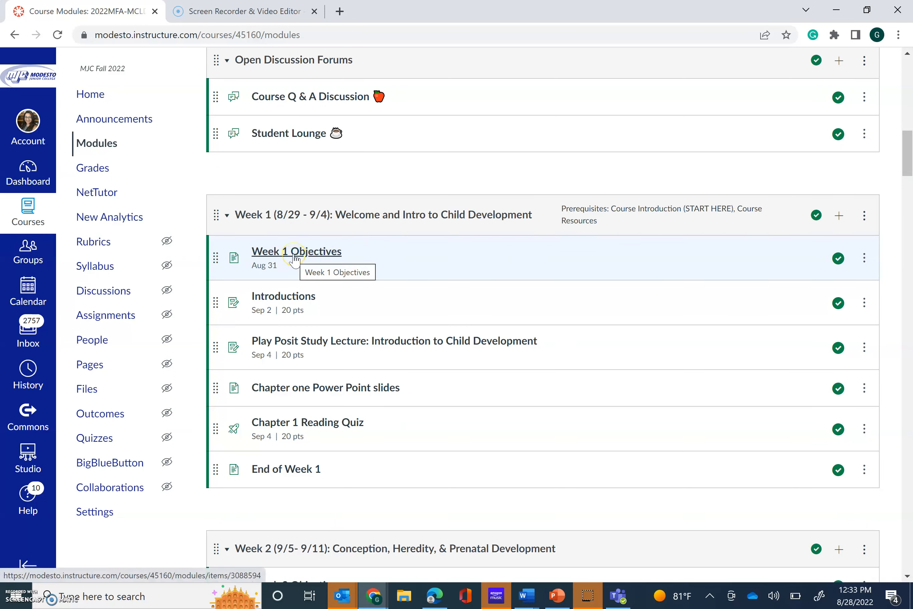
mouse_move(254, 269)
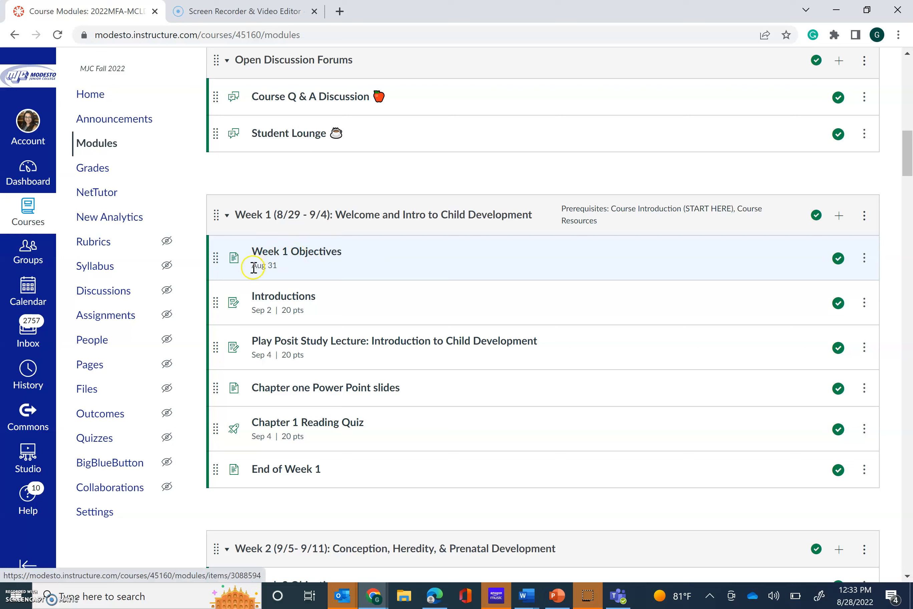
mouse_move(282, 271)
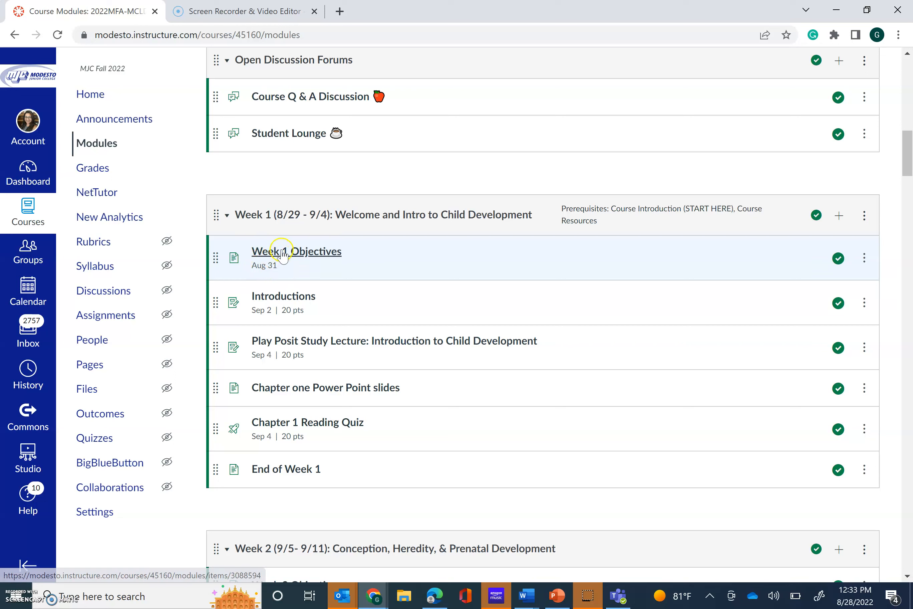
Step: Open Week 1 Objectives from the Week 1 module
click(296, 251)
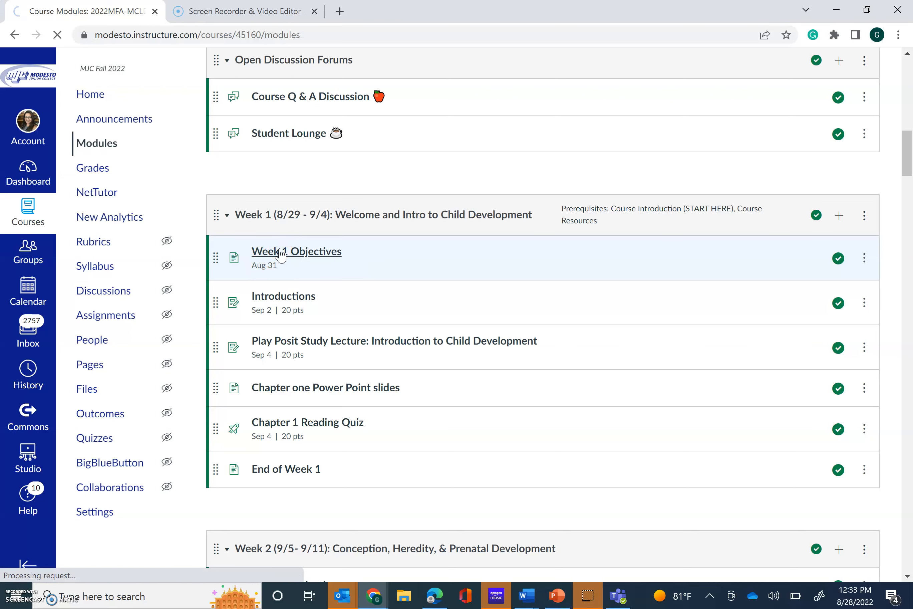
Step: Scroll through the Week 1 Objectives video, objectives list and Module 1 due-dates table to the Chapter 1 quiz
click(297, 251)
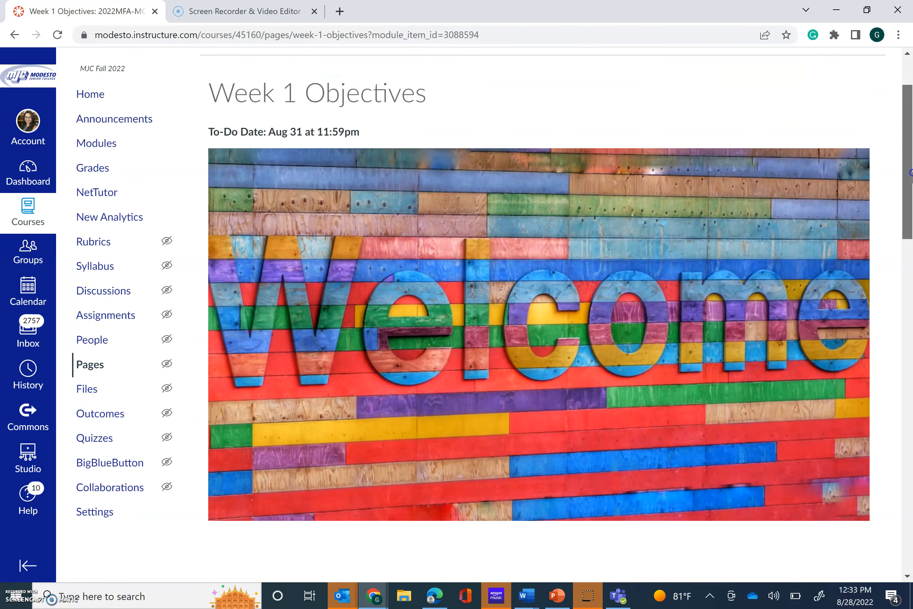
scroll(down, 3)
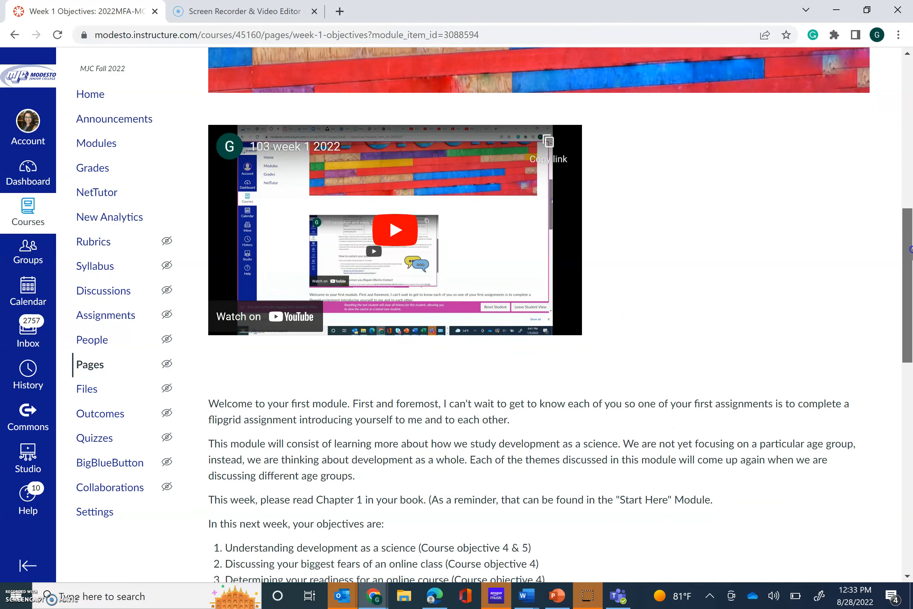
scroll(down, 3)
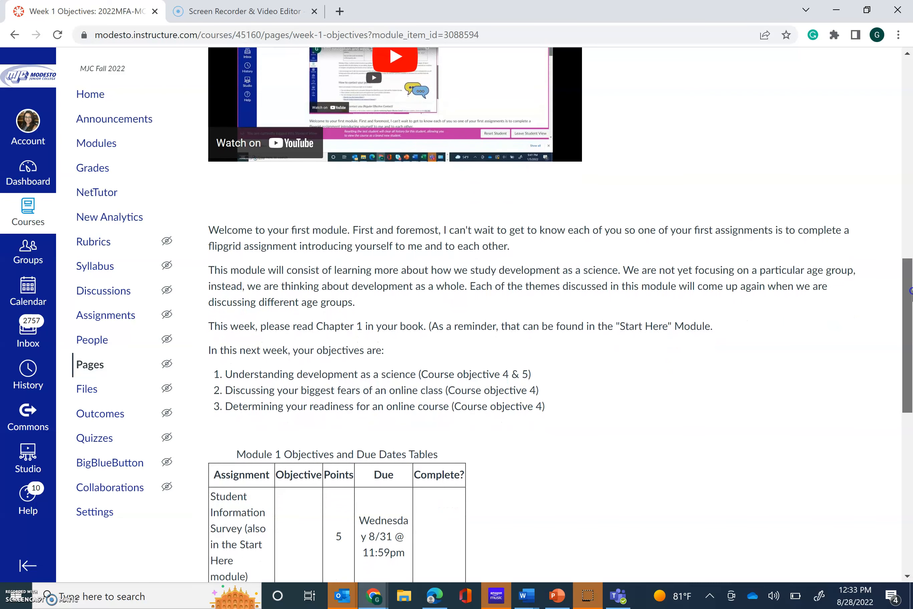
scroll(down, 3)
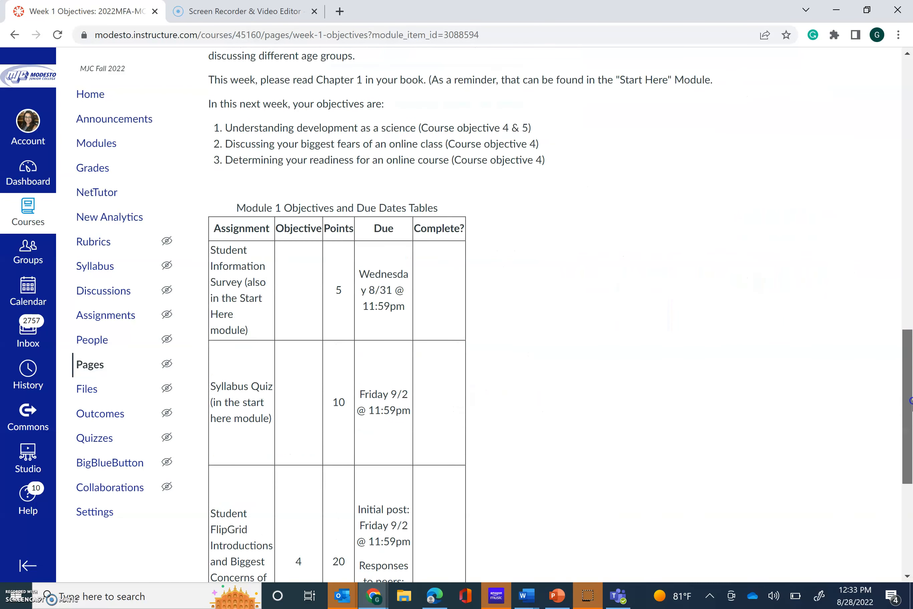
scroll(down, 3)
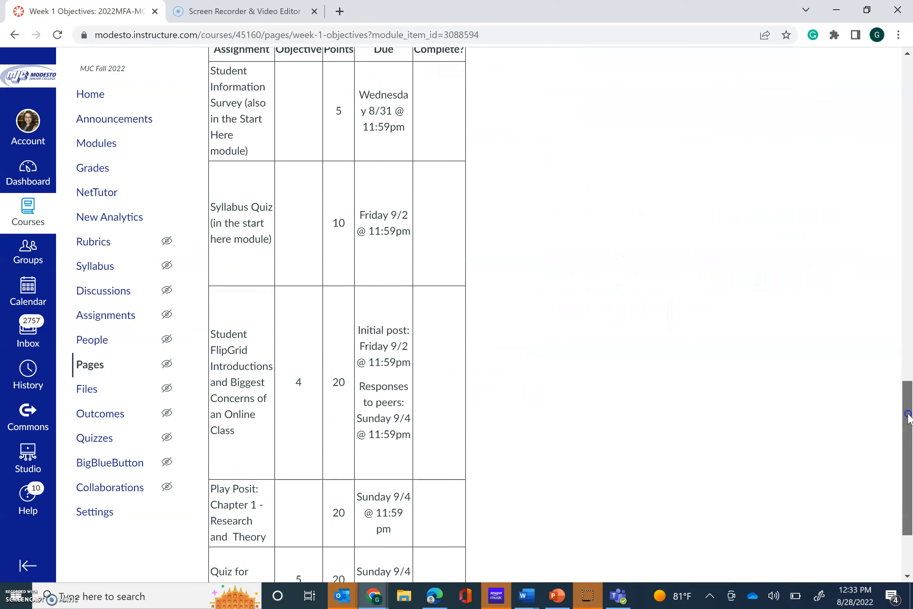
scroll(up, 3)
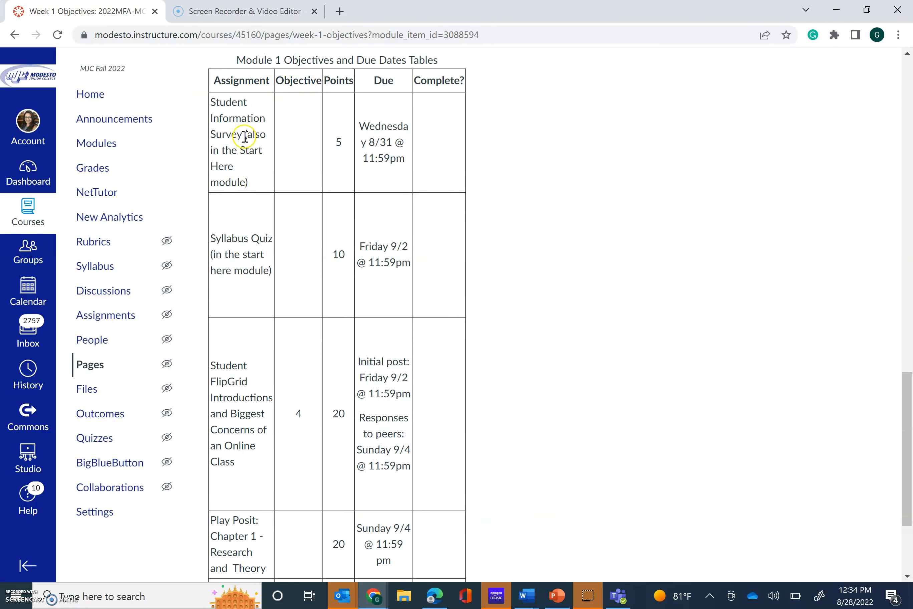
mouse_move(244, 288)
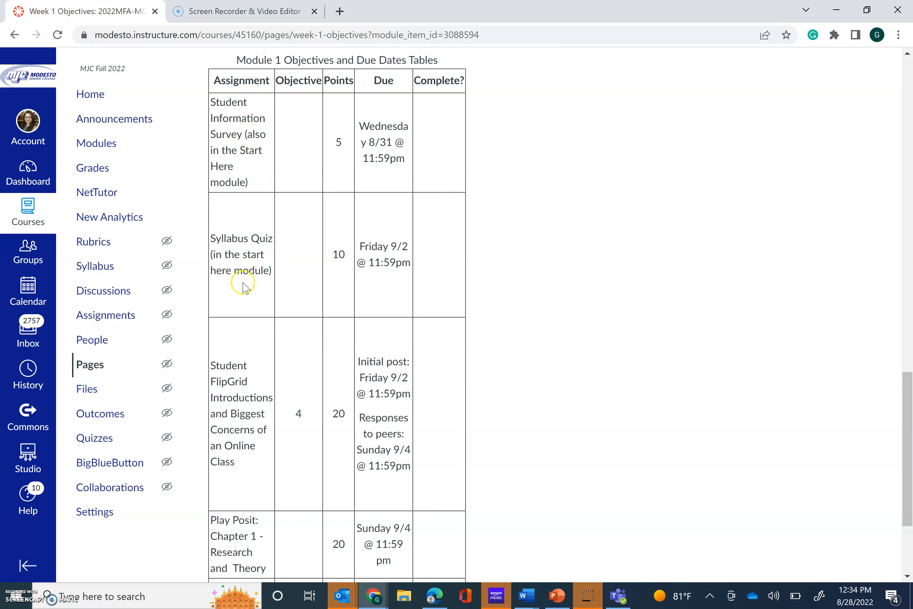
mouse_move(308, 347)
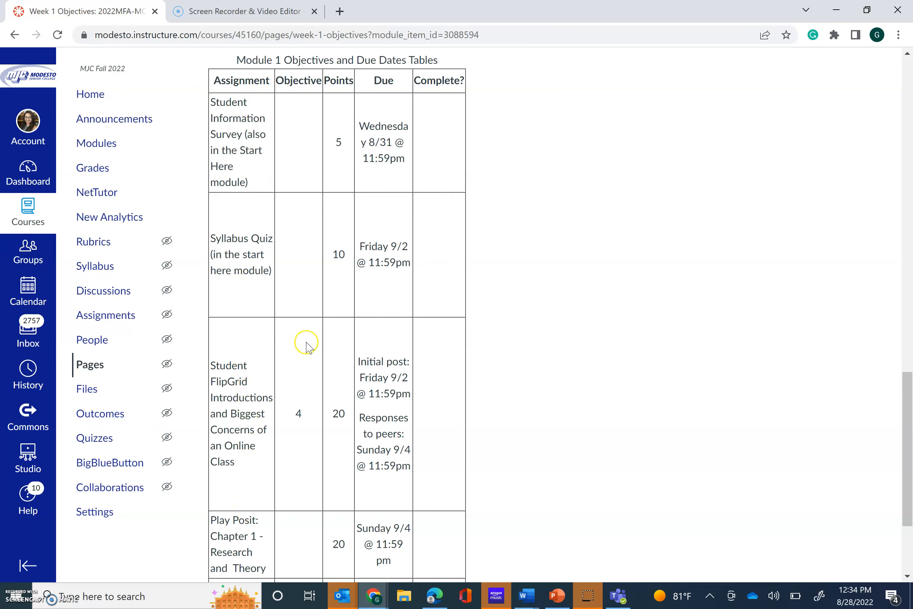
mouse_move(357, 310)
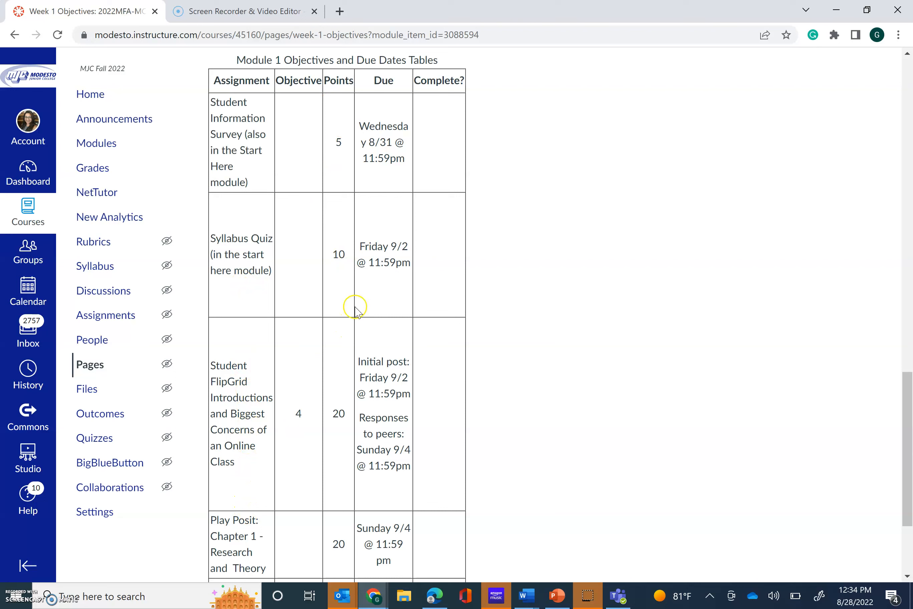
mouse_move(460, 192)
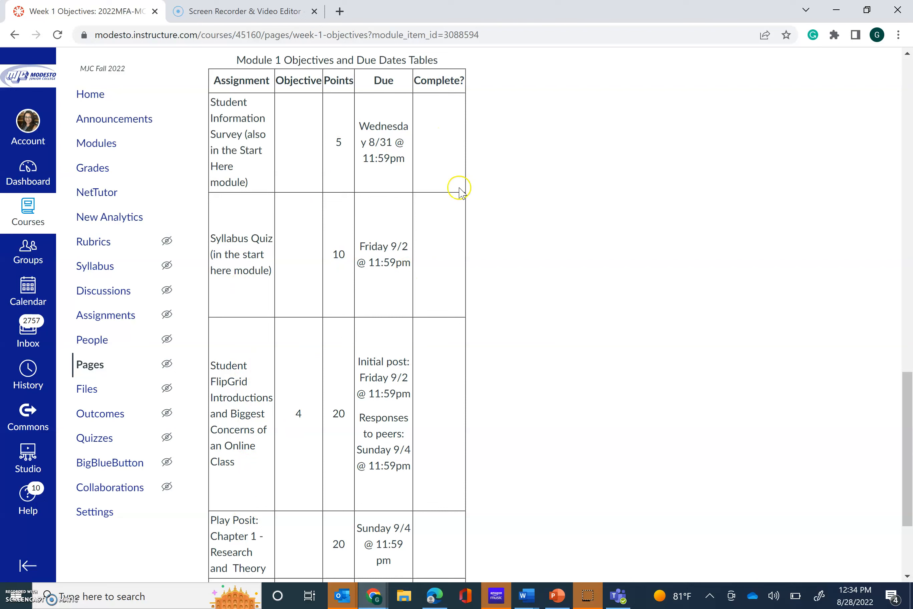
mouse_move(906, 510)
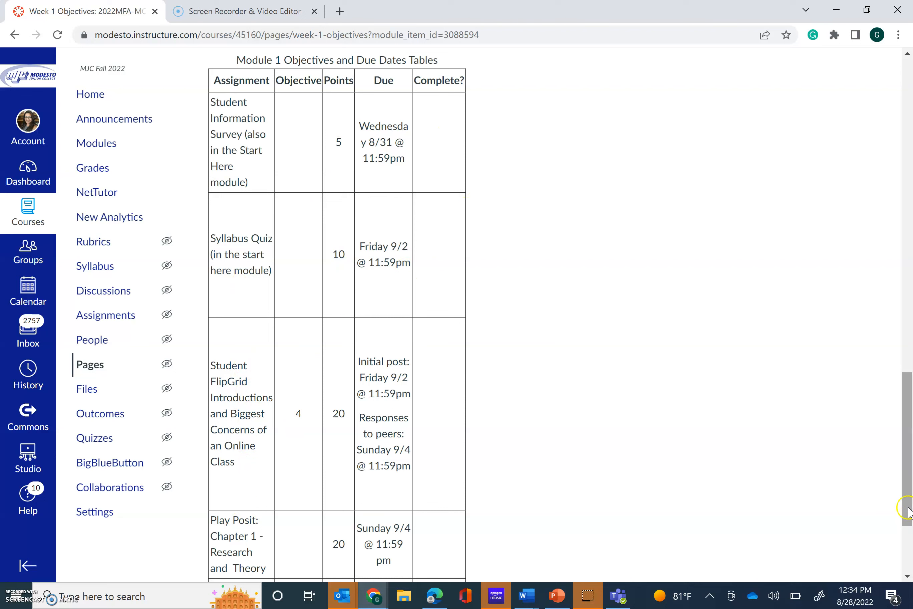
scroll(down, 3)
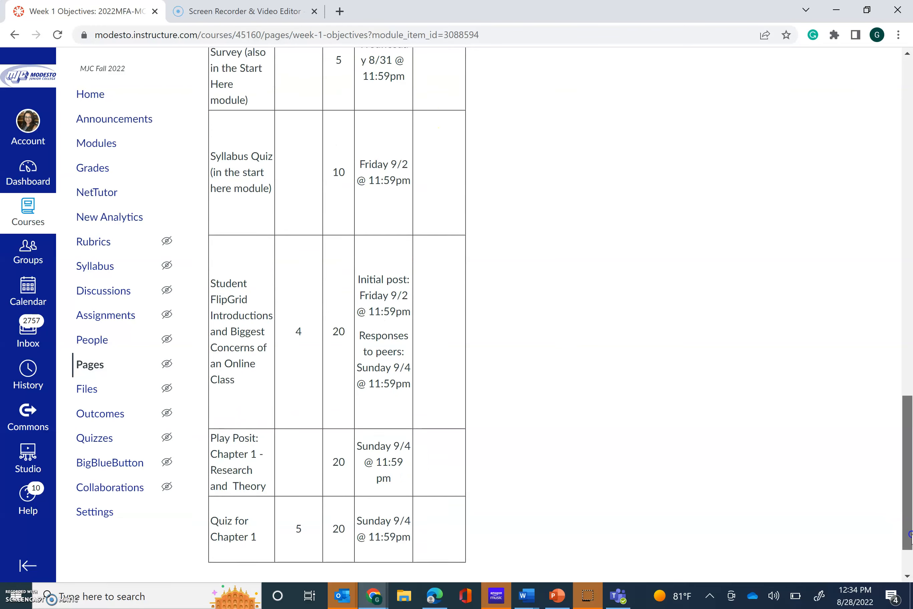
scroll(up, 3)
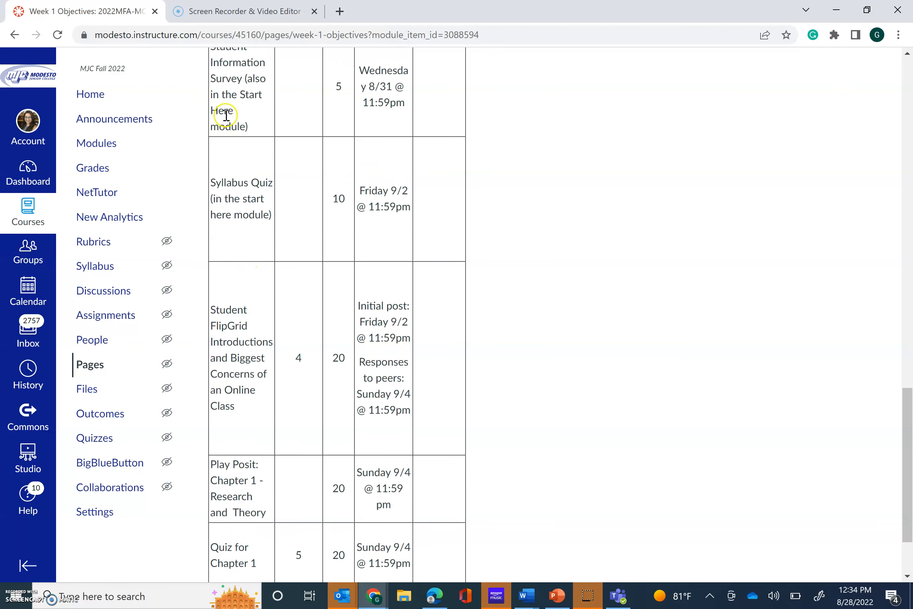
mouse_move(244, 209)
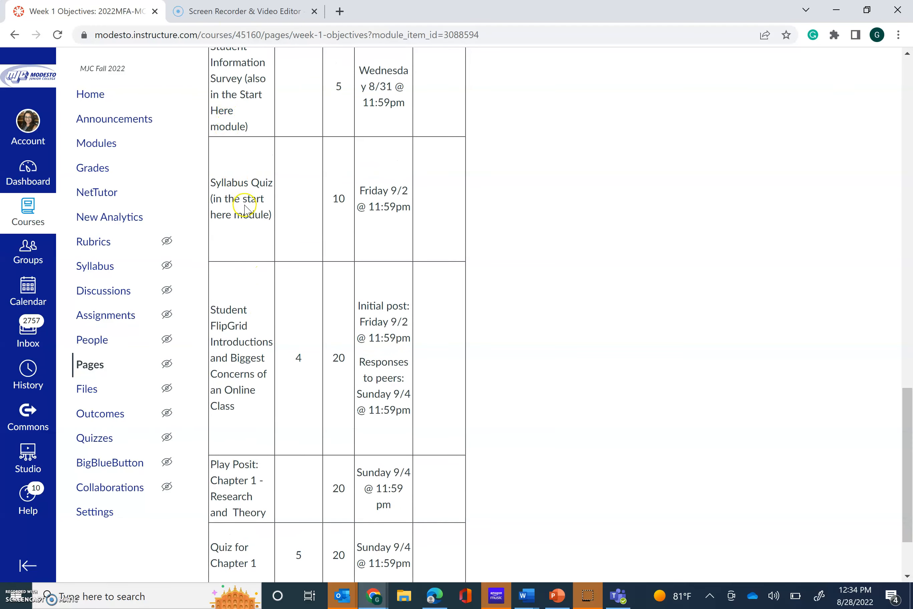
mouse_move(907, 378)
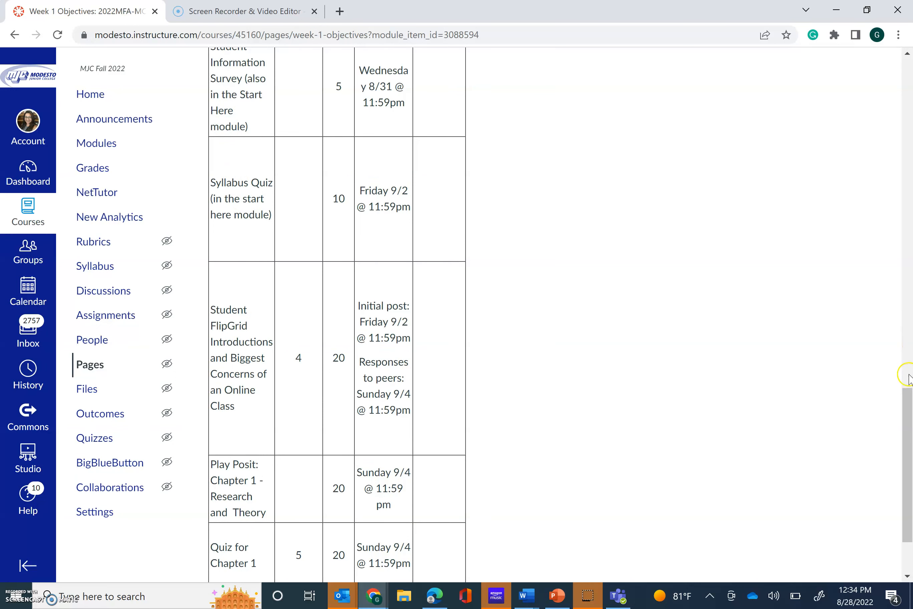
scroll(down, 3)
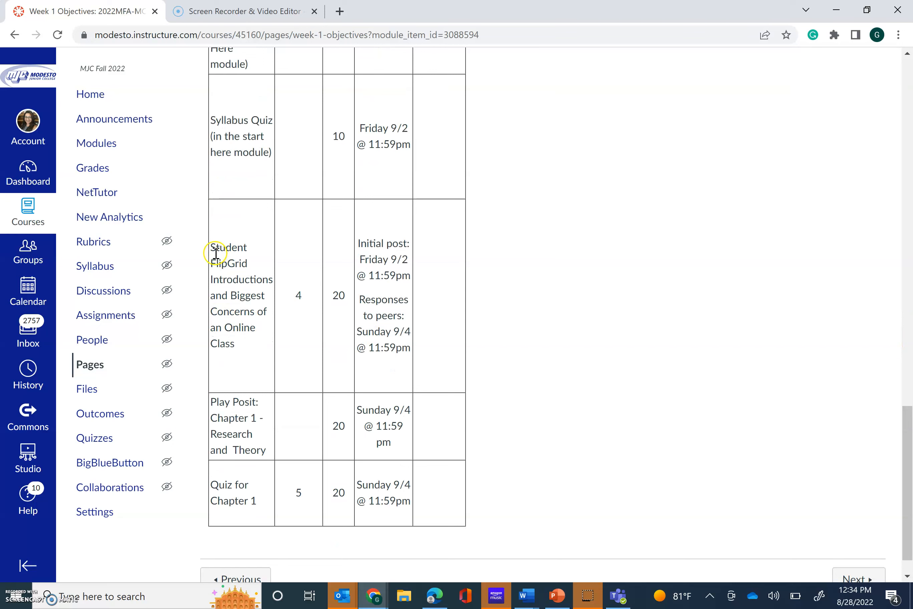
mouse_move(245, 393)
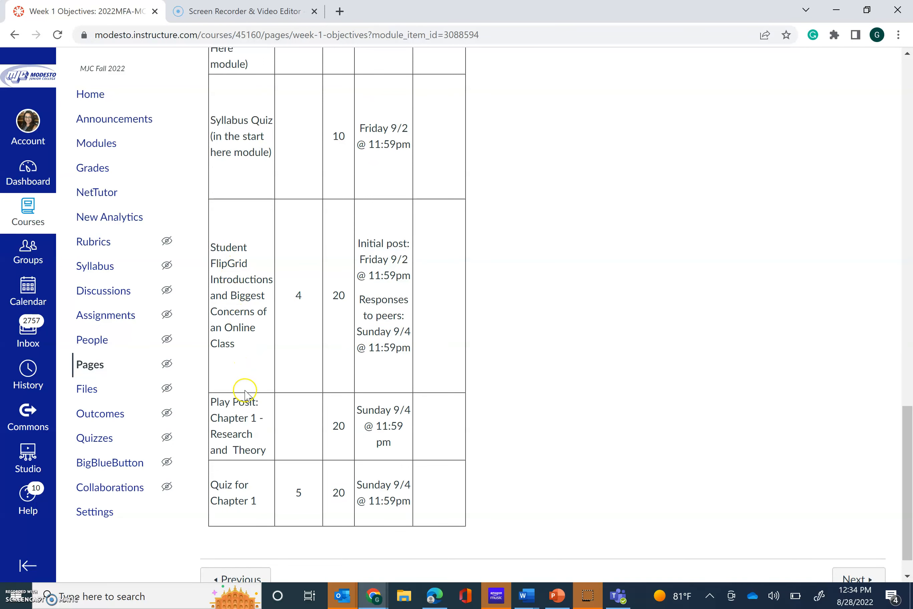
mouse_move(251, 446)
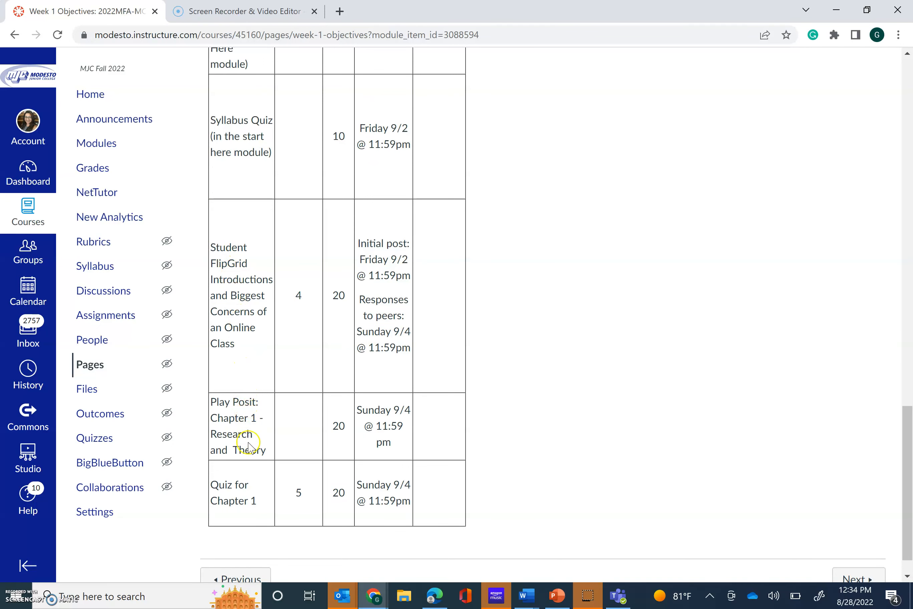
mouse_move(806, 569)
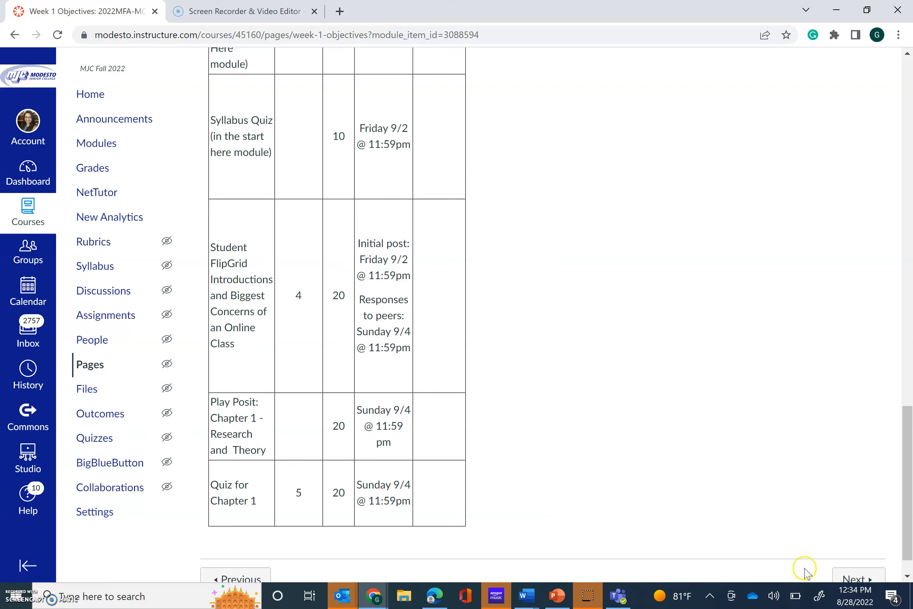
mouse_move(856, 567)
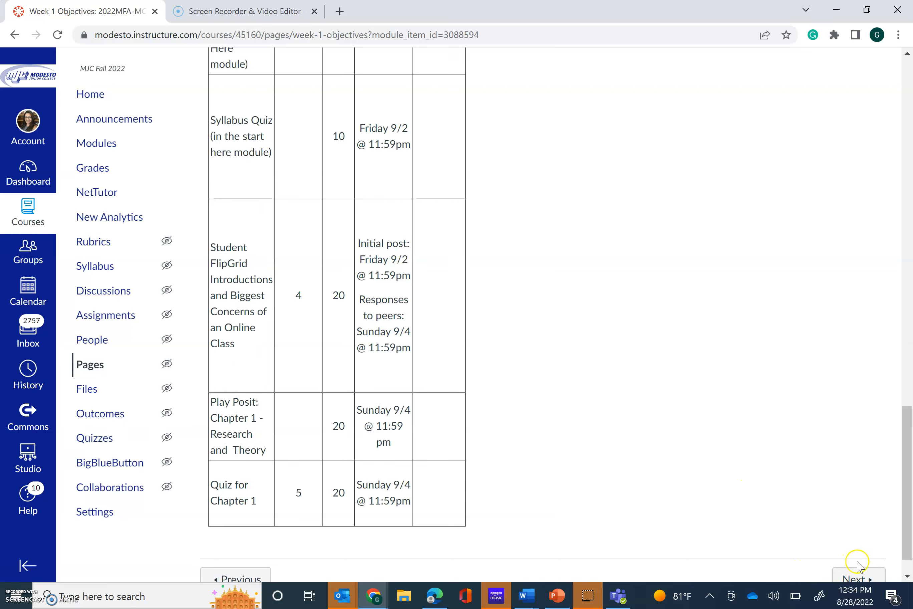
mouse_move(855, 579)
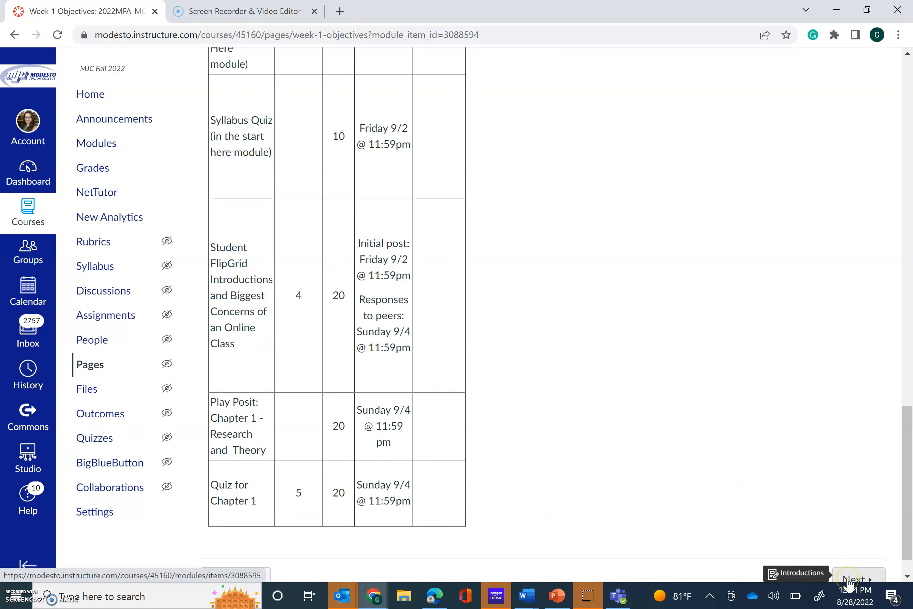
Step: Go to the Introductions assignment and read its Flip video instructions and Friday/Sunday due dates
click(858, 578)
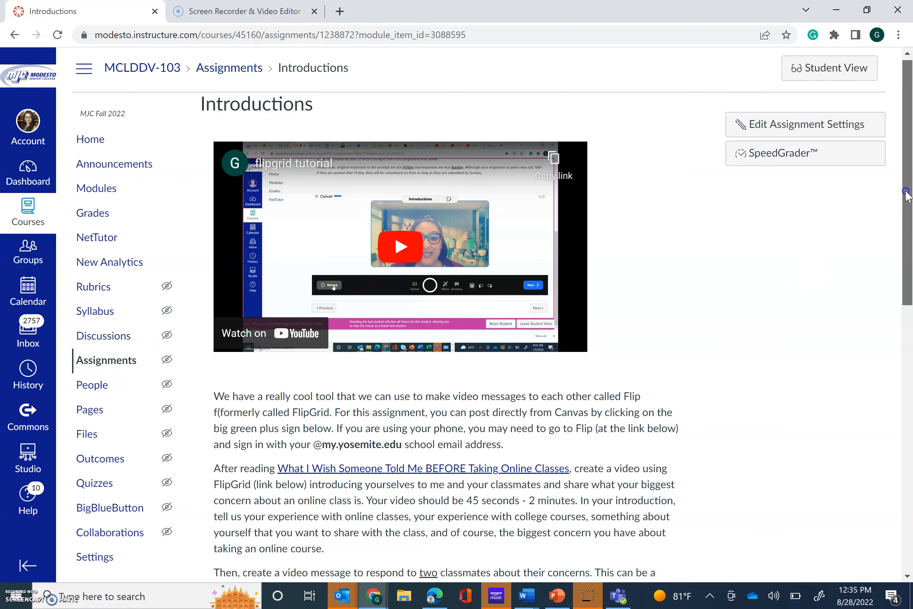
scroll(down, 3)
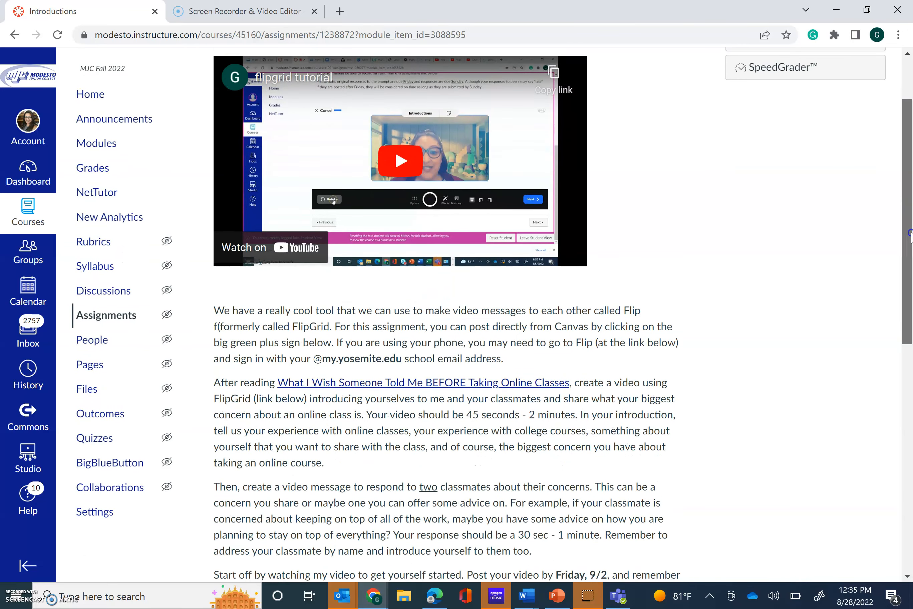
scroll(down, 3)
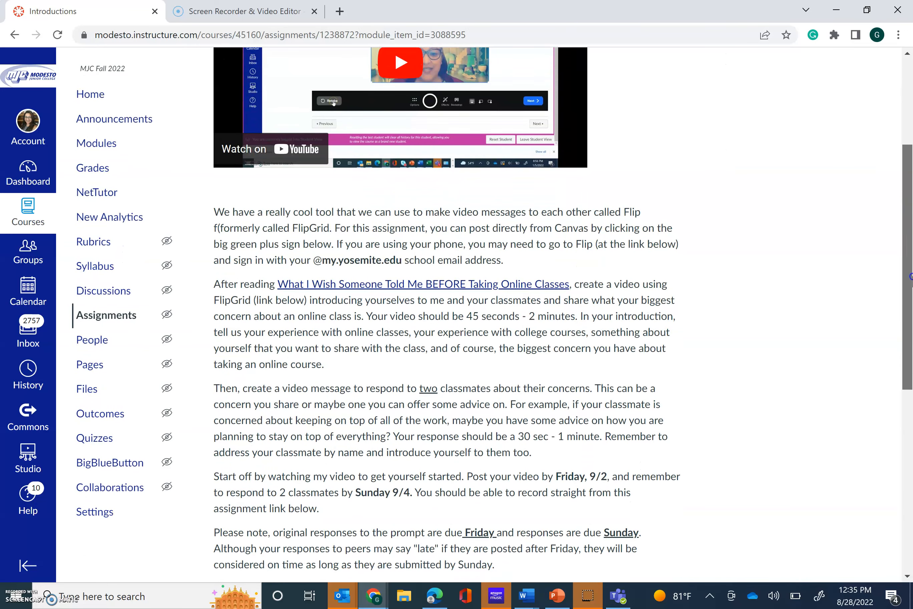
scroll(down, 3)
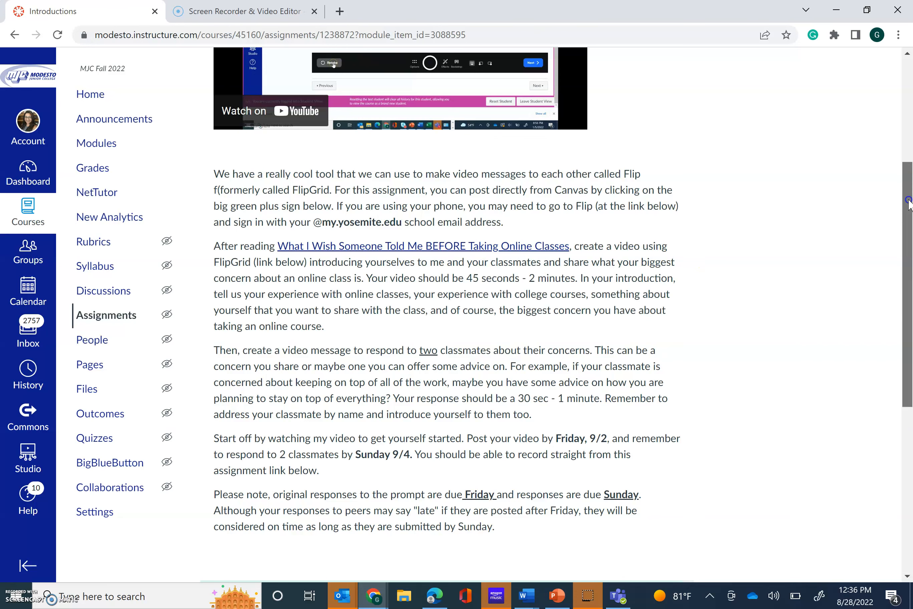
scroll(down, 3)
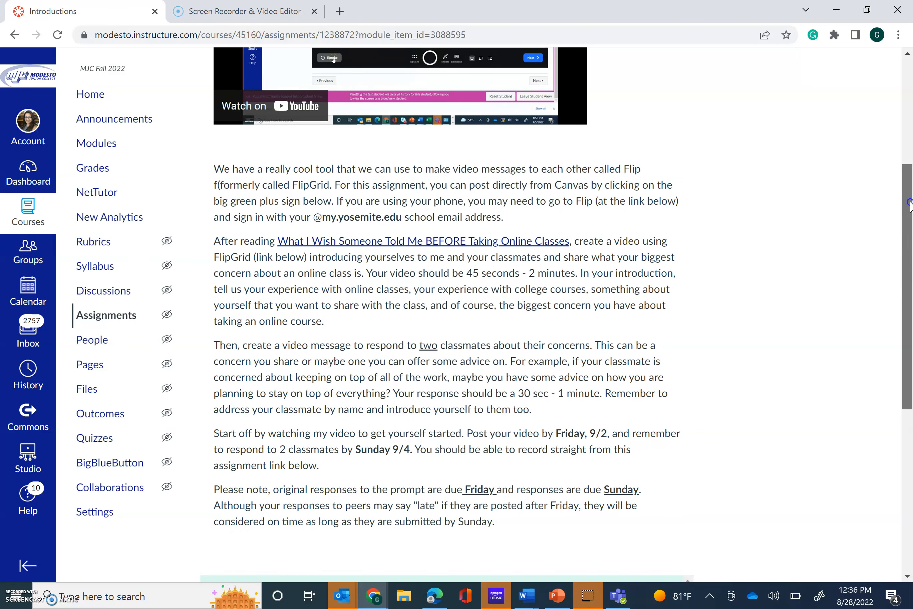
scroll(up, 3)
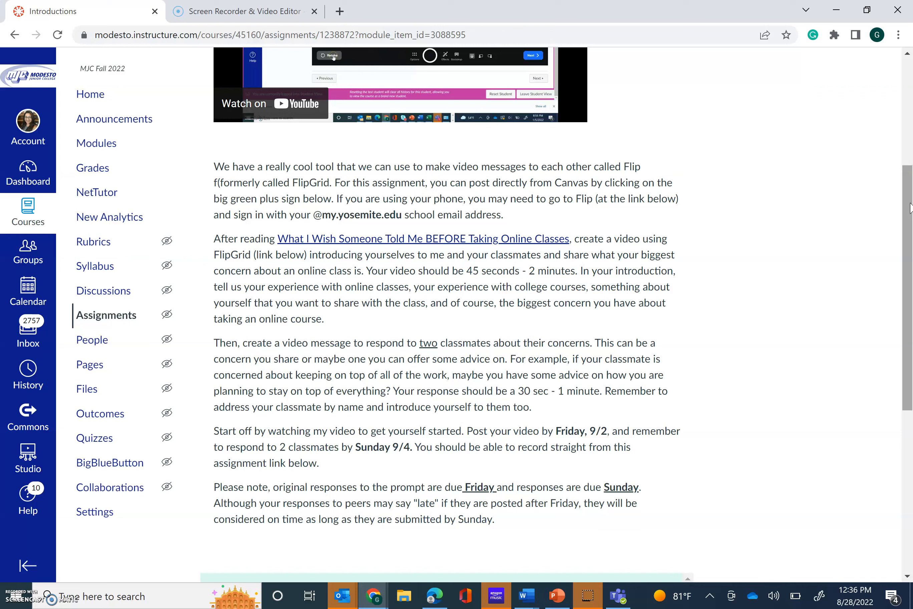
scroll(down, 3)
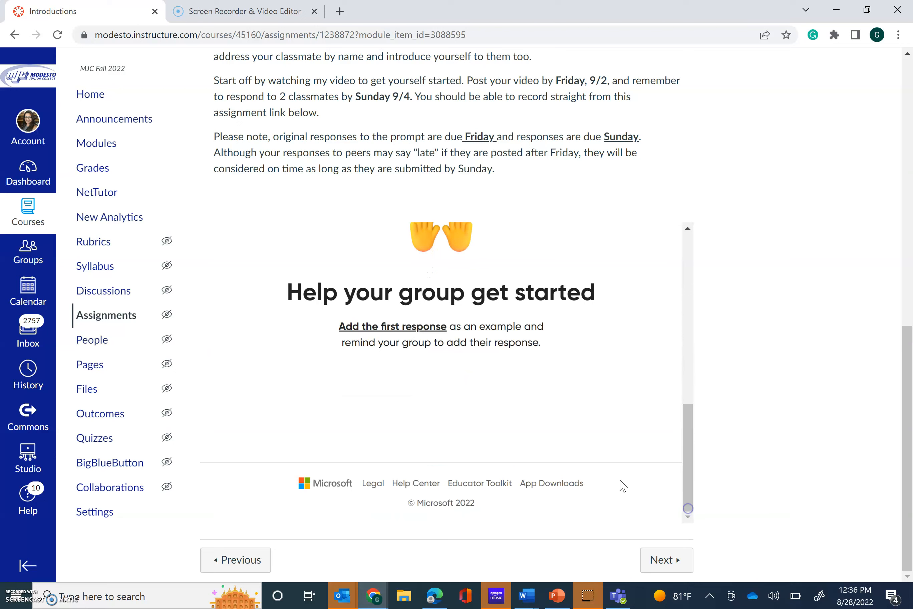
mouse_move(693, 243)
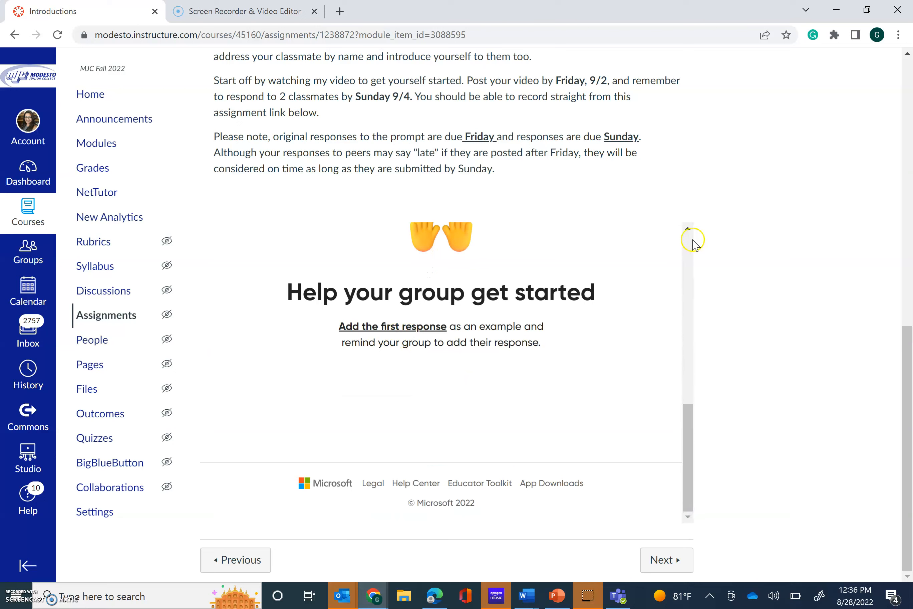
scroll(down, 3)
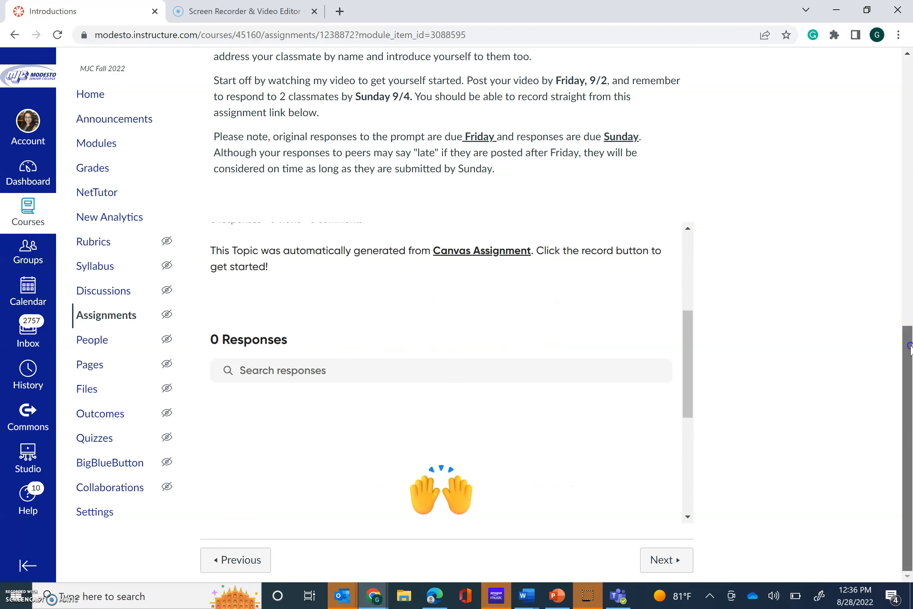
click(666, 560)
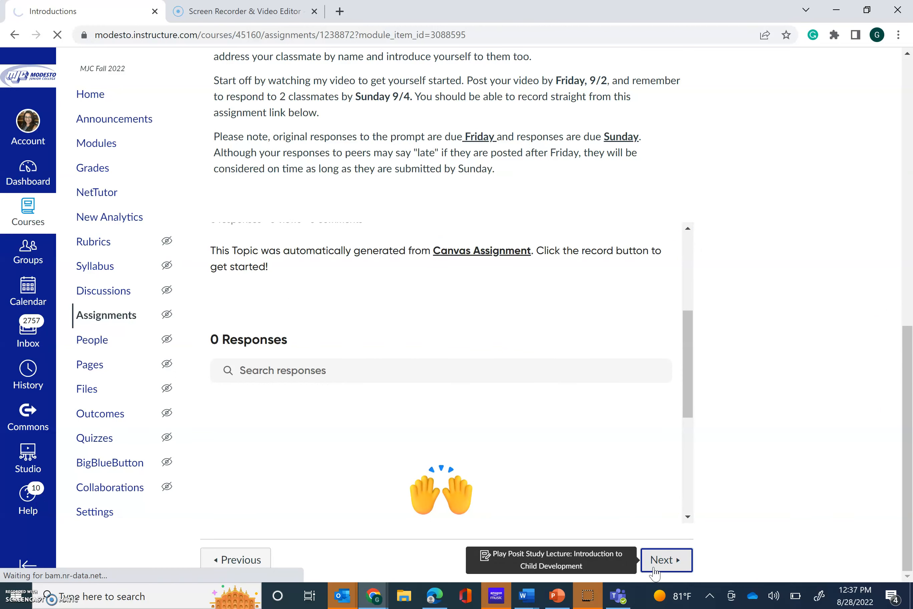
Step: Move to the Play Posit Study Lecture: Introduction to Child Development assignment via Next
click(666, 560)
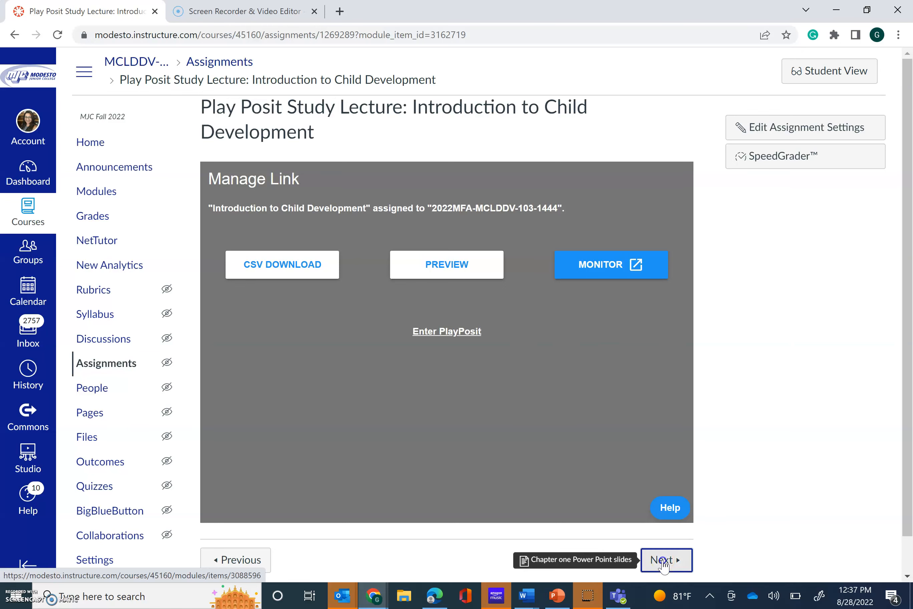
Step: Review the Chapter one Power Point slides page down to the Erikson and Piaget videos, then continue to the next item
click(666, 561)
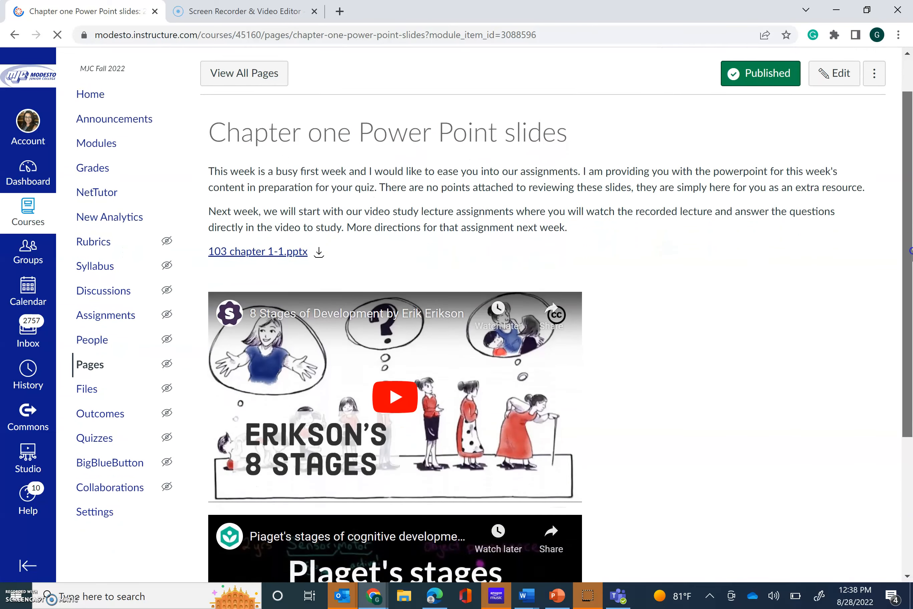
scroll(down, 3)
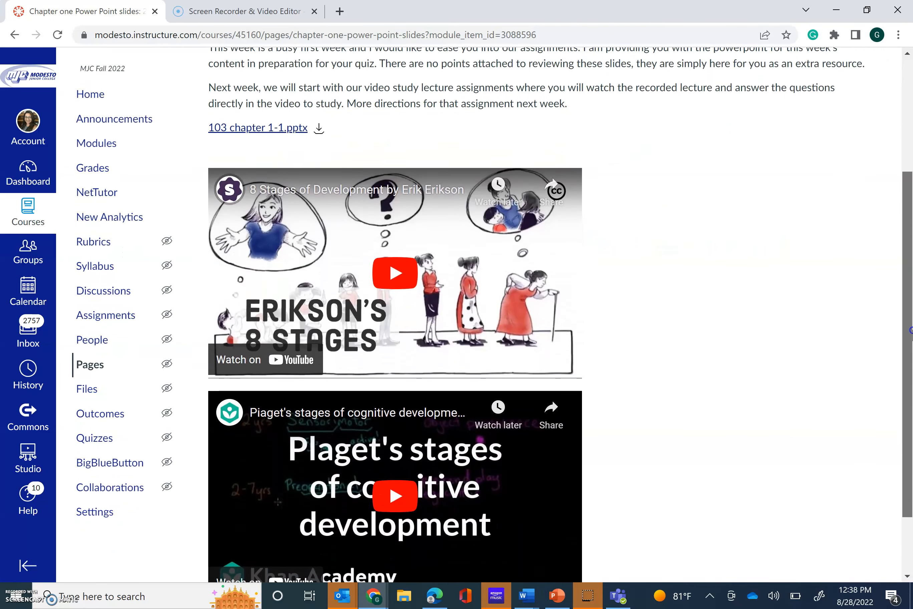
scroll(down, 3)
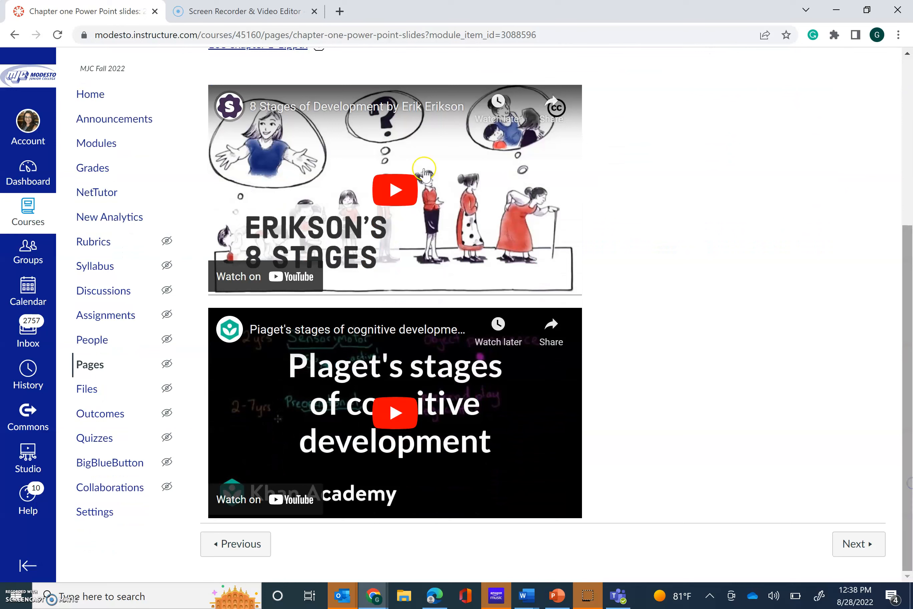
mouse_move(684, 433)
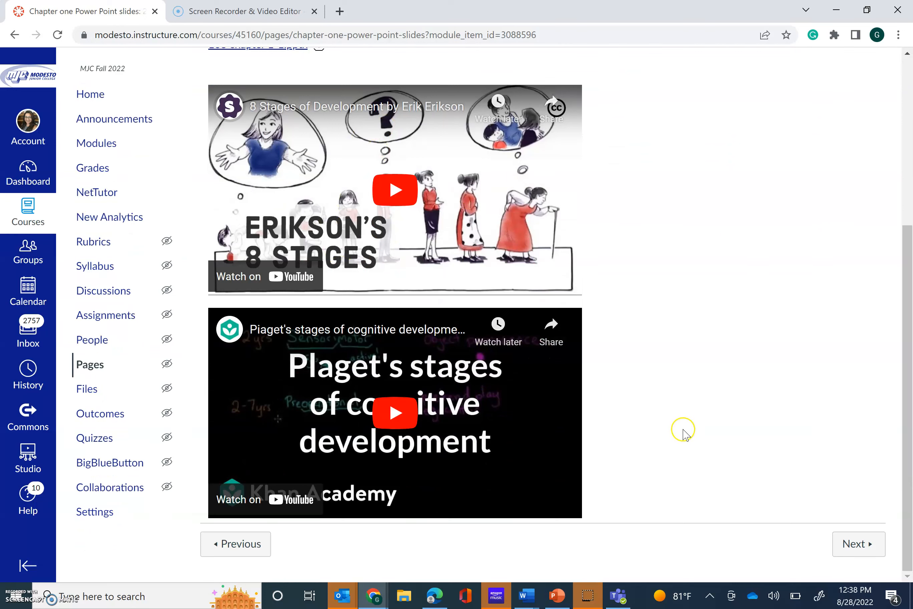
mouse_move(858, 544)
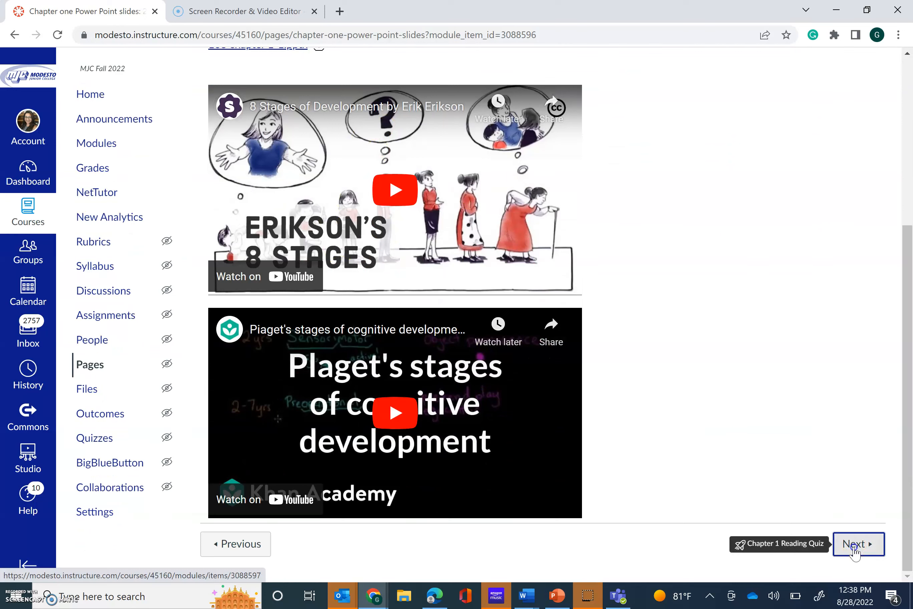
click(859, 543)
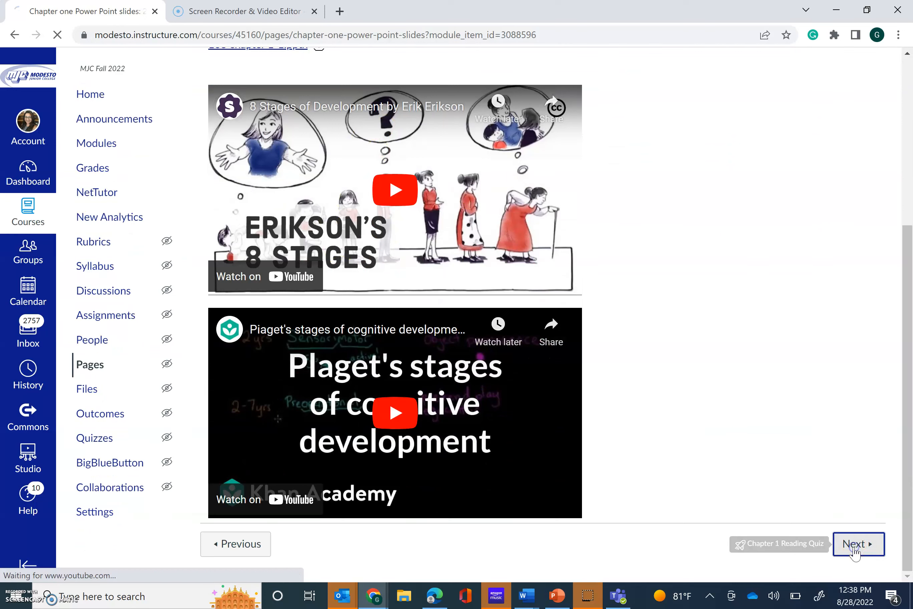
Step: Review the Chapter 1 Reading Quiz instructions, settings and Sep 4 due date, then head back toward Modules
click(858, 544)
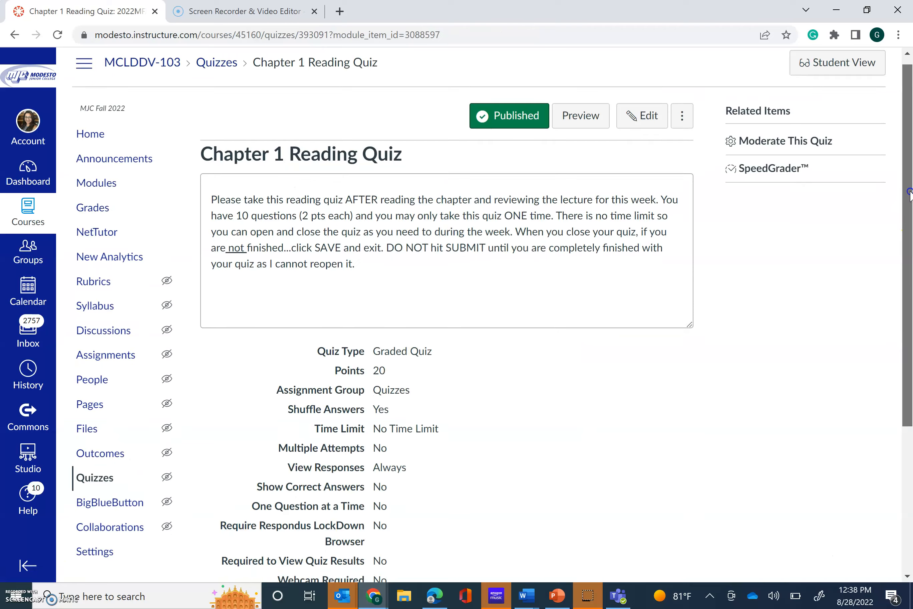
scroll(down, 3)
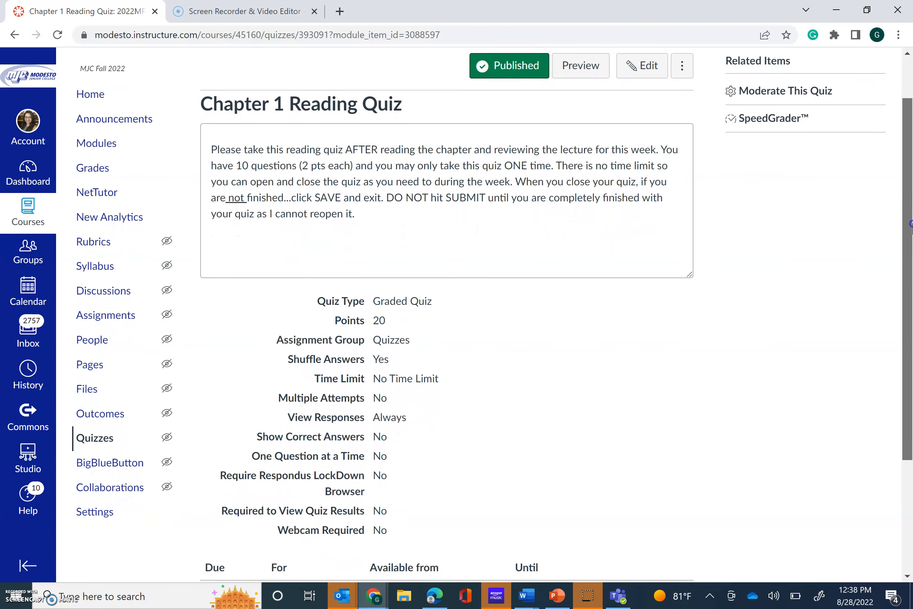
scroll(down, 3)
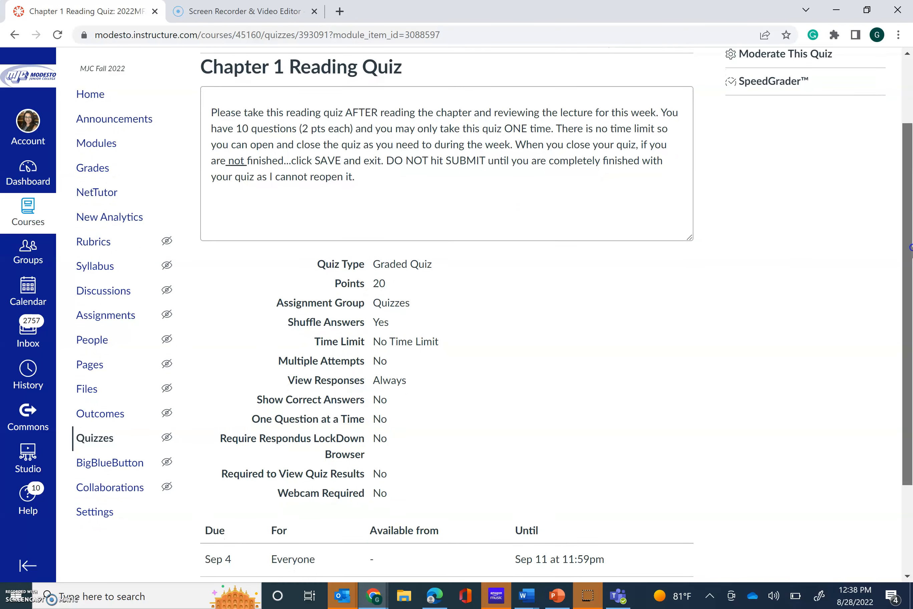
scroll(up, 3)
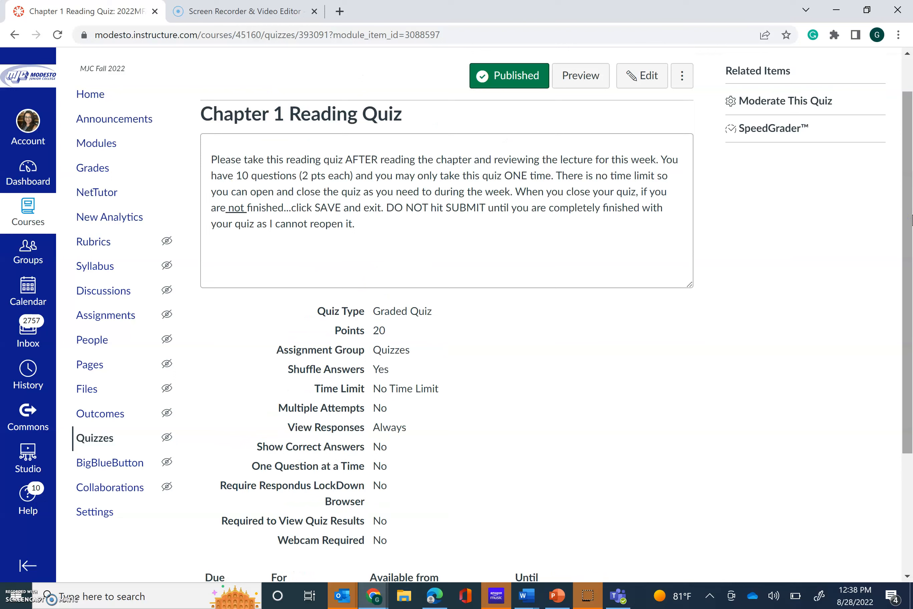
mouse_move(906, 190)
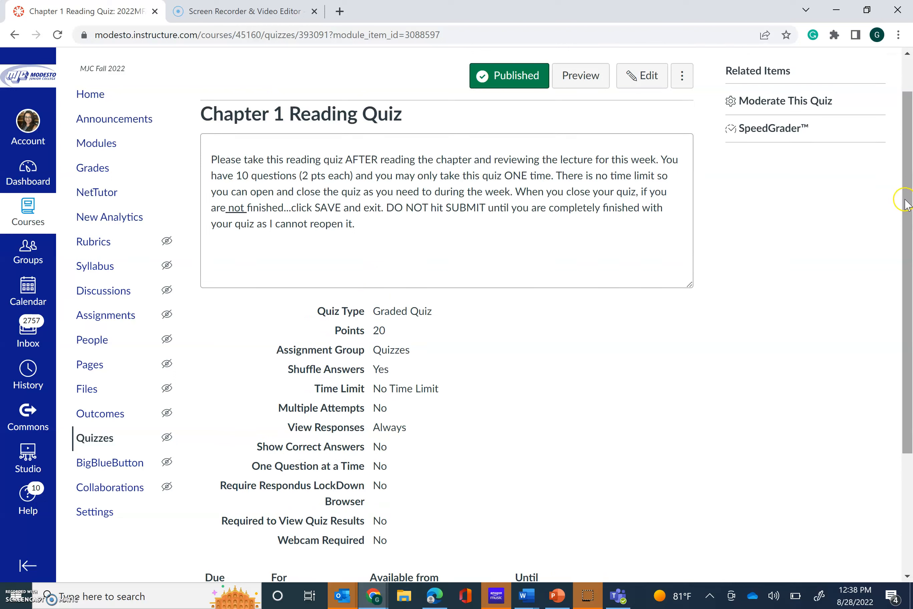
mouse_move(777, 431)
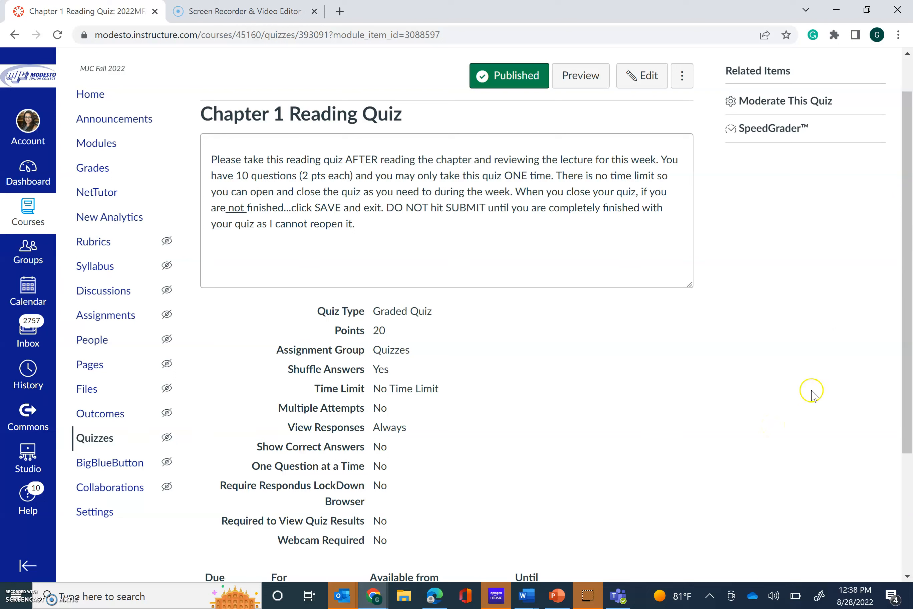
mouse_move(909, 233)
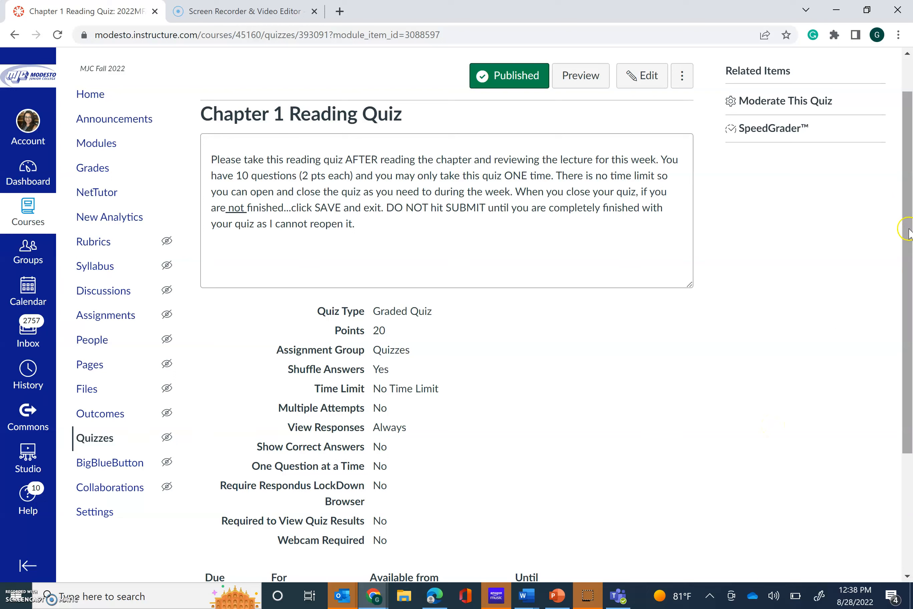
mouse_move(908, 233)
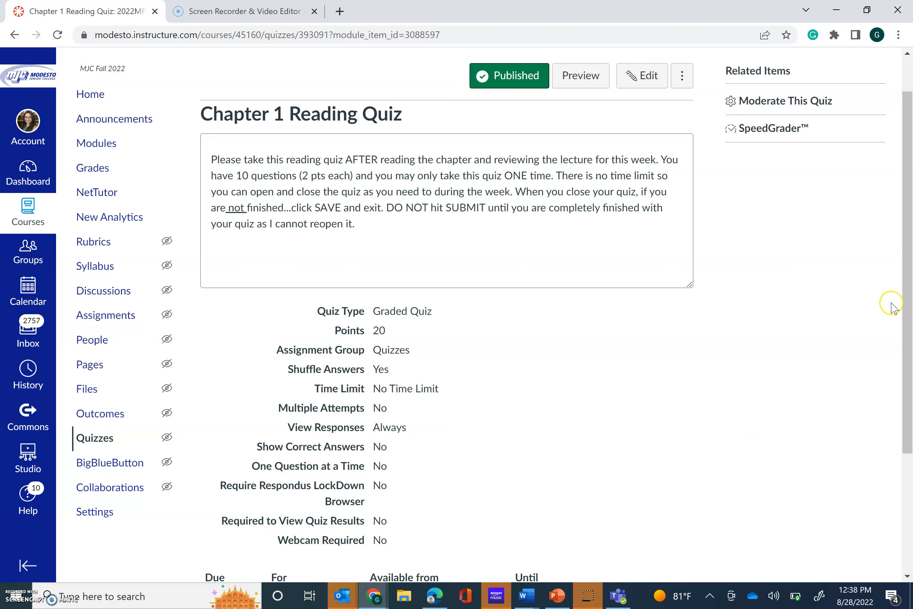
scroll(down, 3)
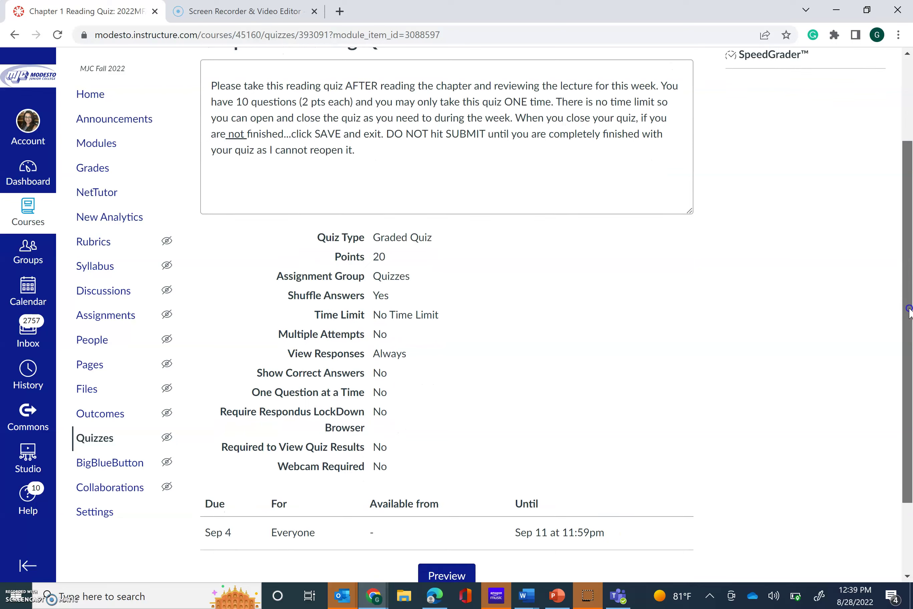
click(96, 144)
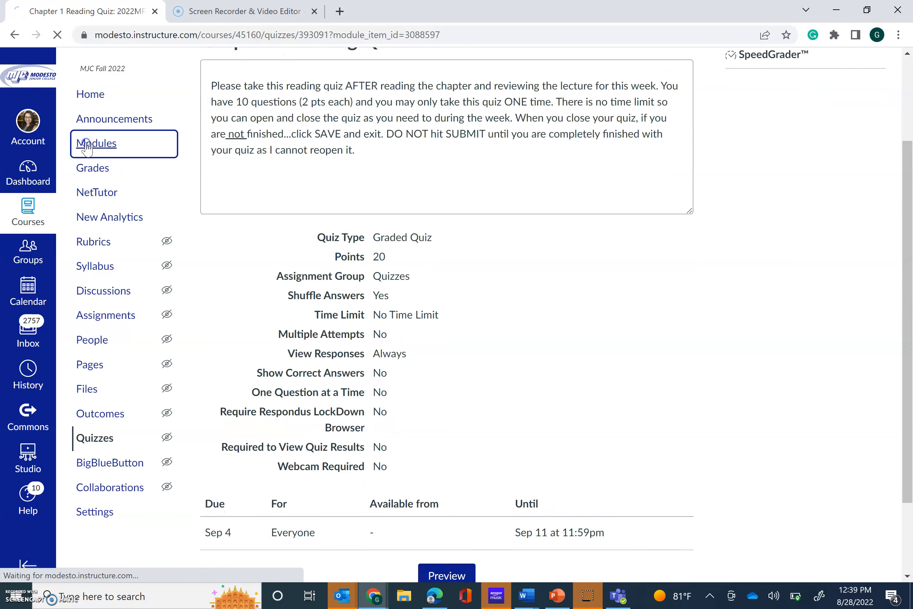
Step: Browse the course Modules list past Course Introduction, Course Resources and Open Discussion Forums
click(96, 143)
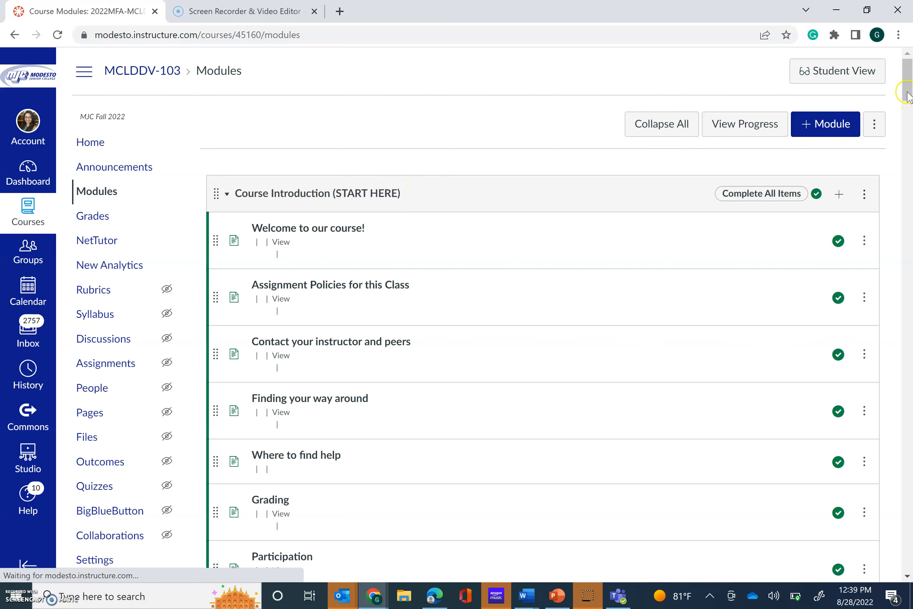
scroll(down, 3)
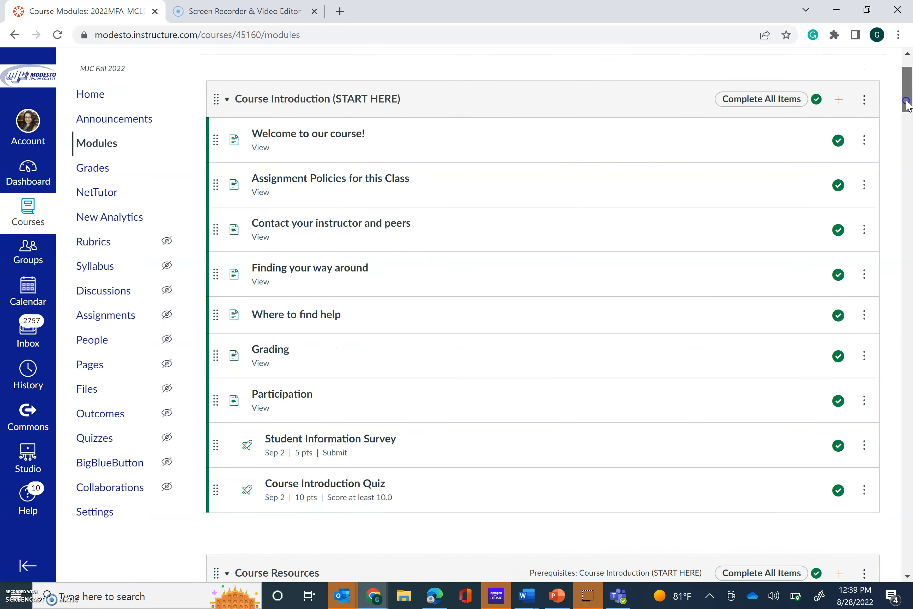
scroll(down, 3)
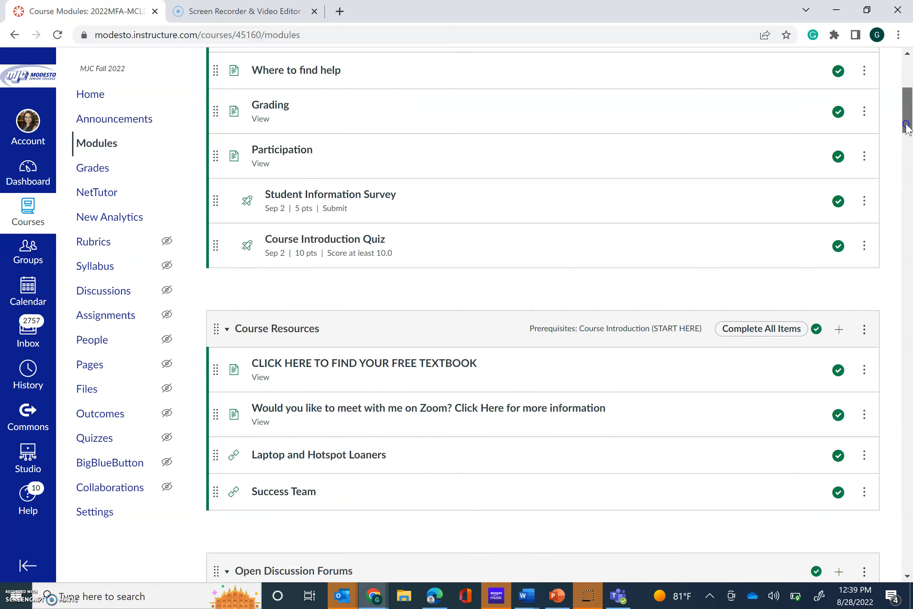
scroll(down, 3)
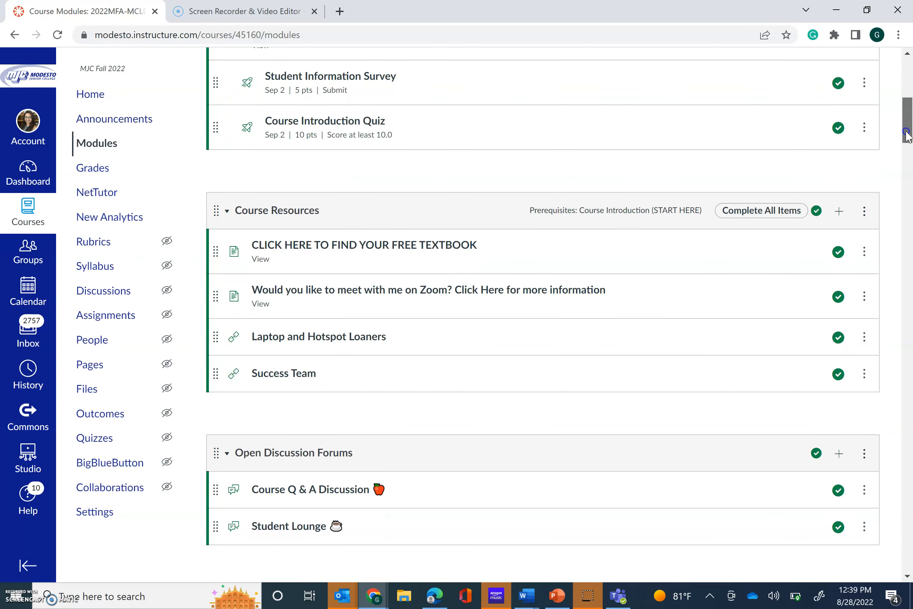
mouse_move(162, 432)
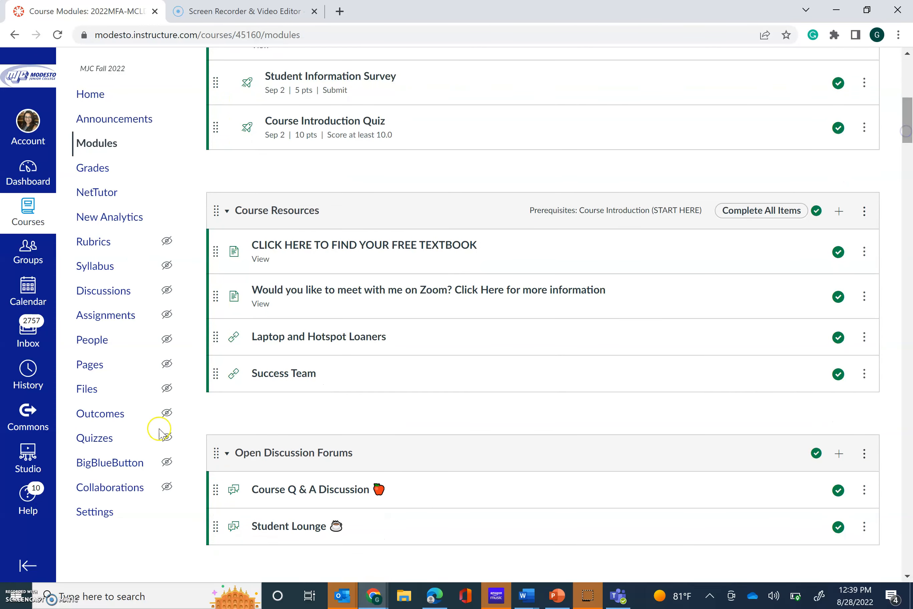